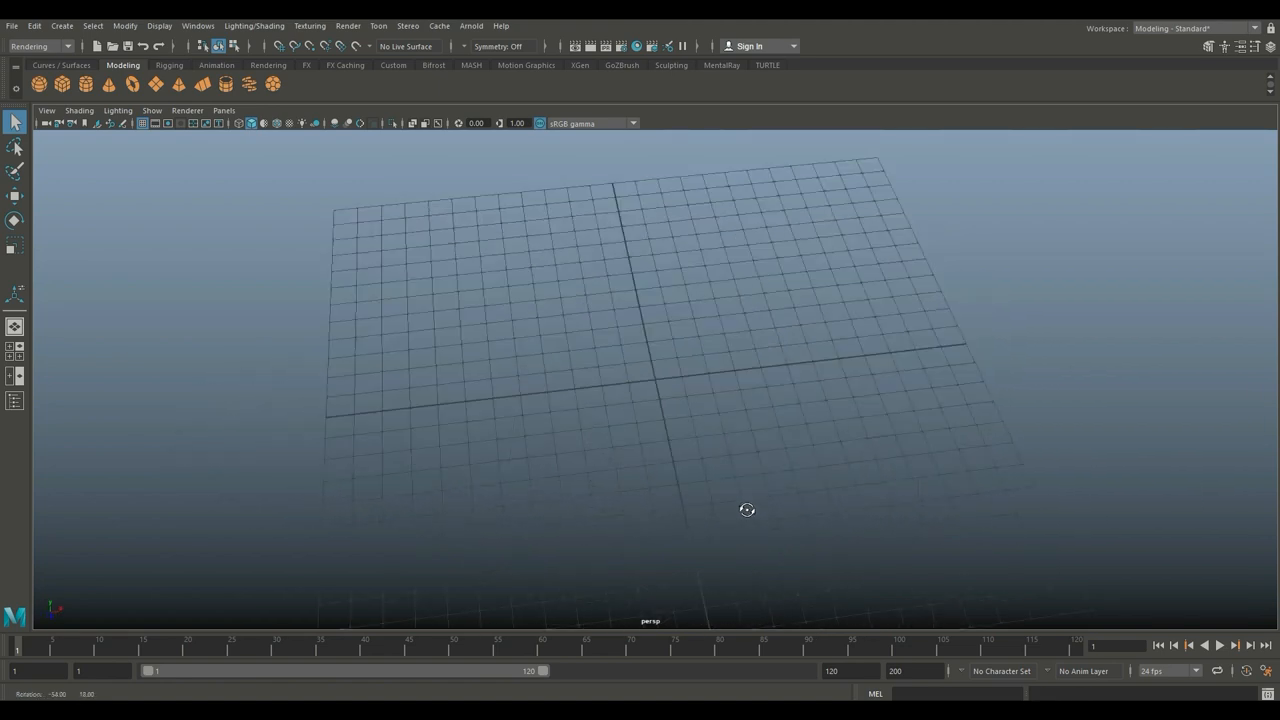
Add a polygon plane as a ground to the empty scene.
left_click_drag(748, 510, 748, 496)
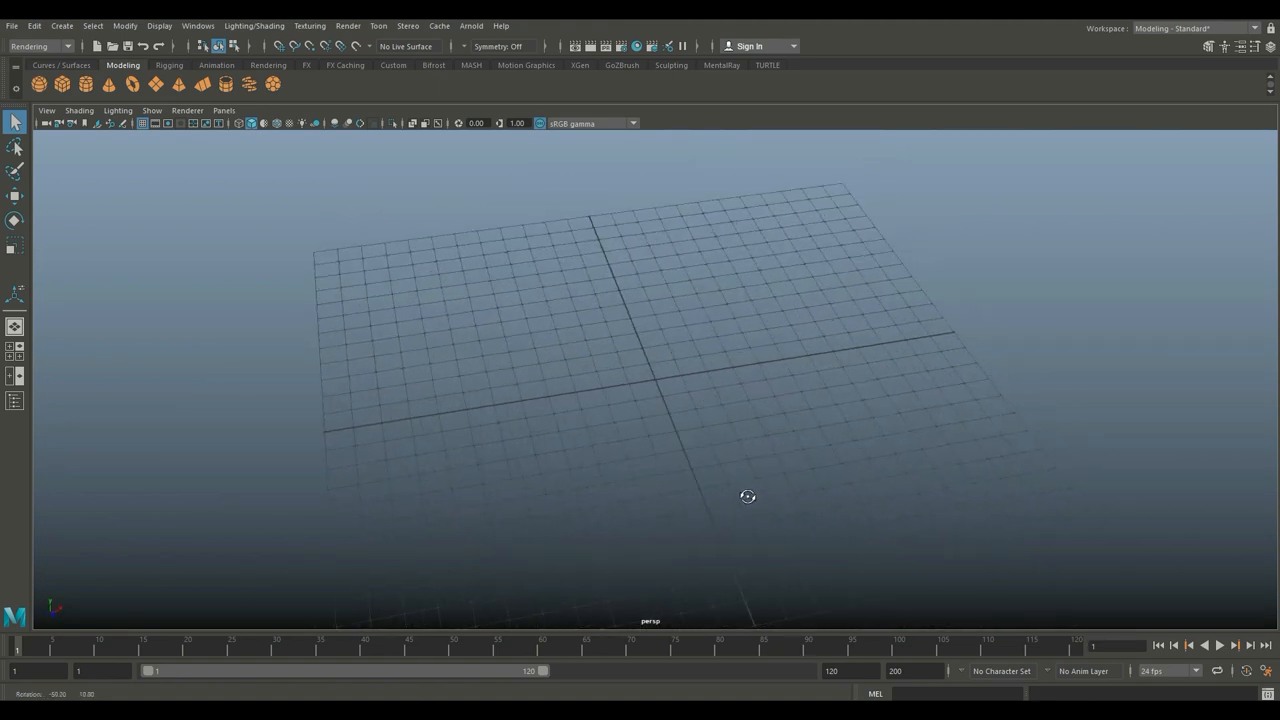
left_click_drag(748, 496, 752, 492)
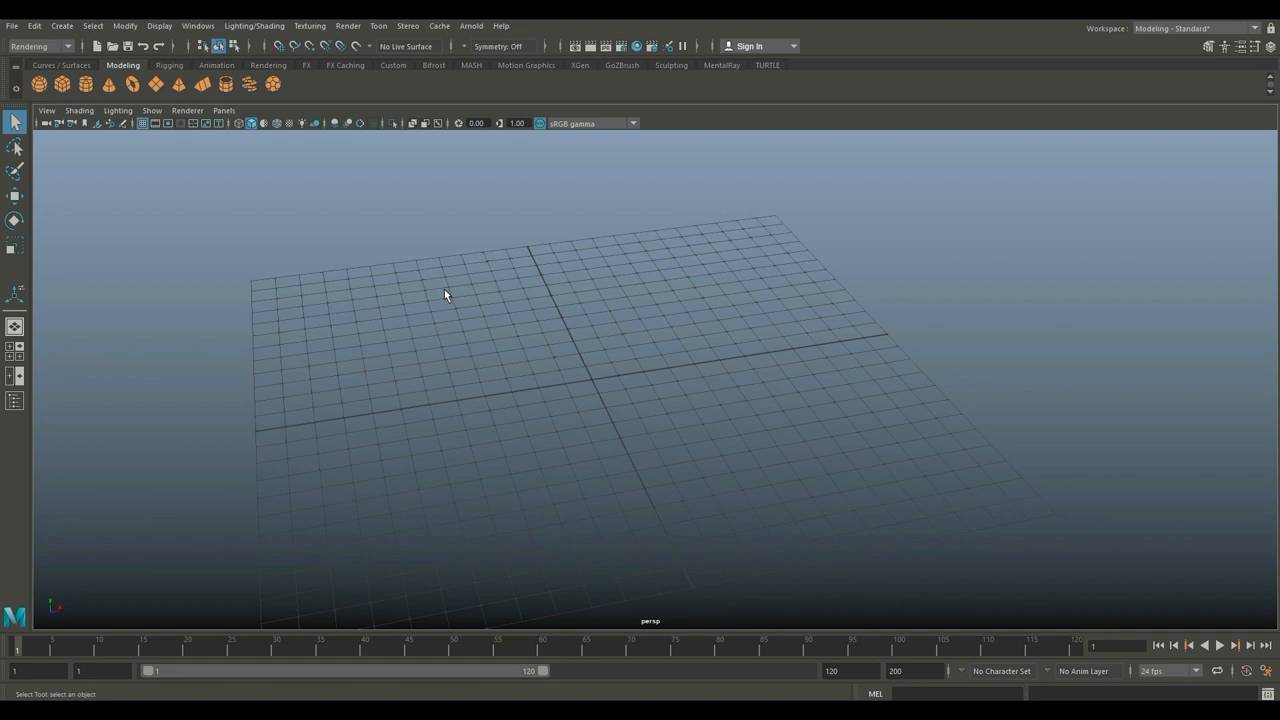
left_click(16, 246)
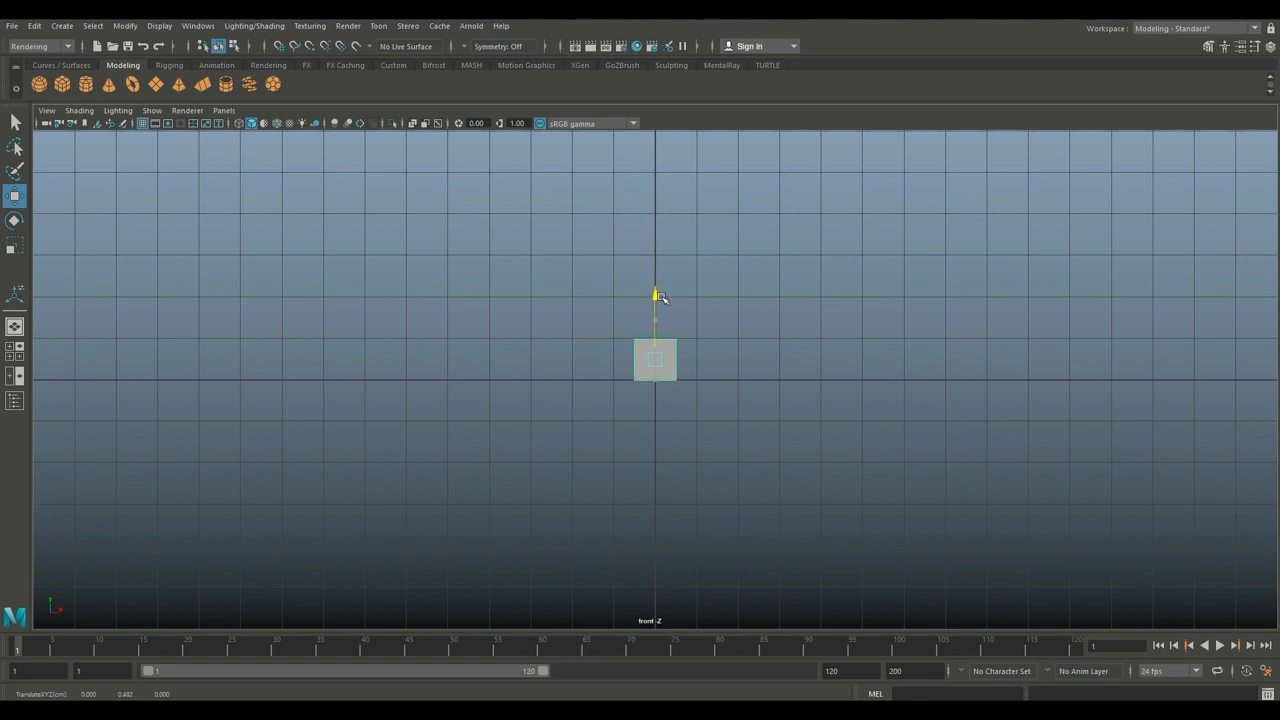
left_click(16, 348)
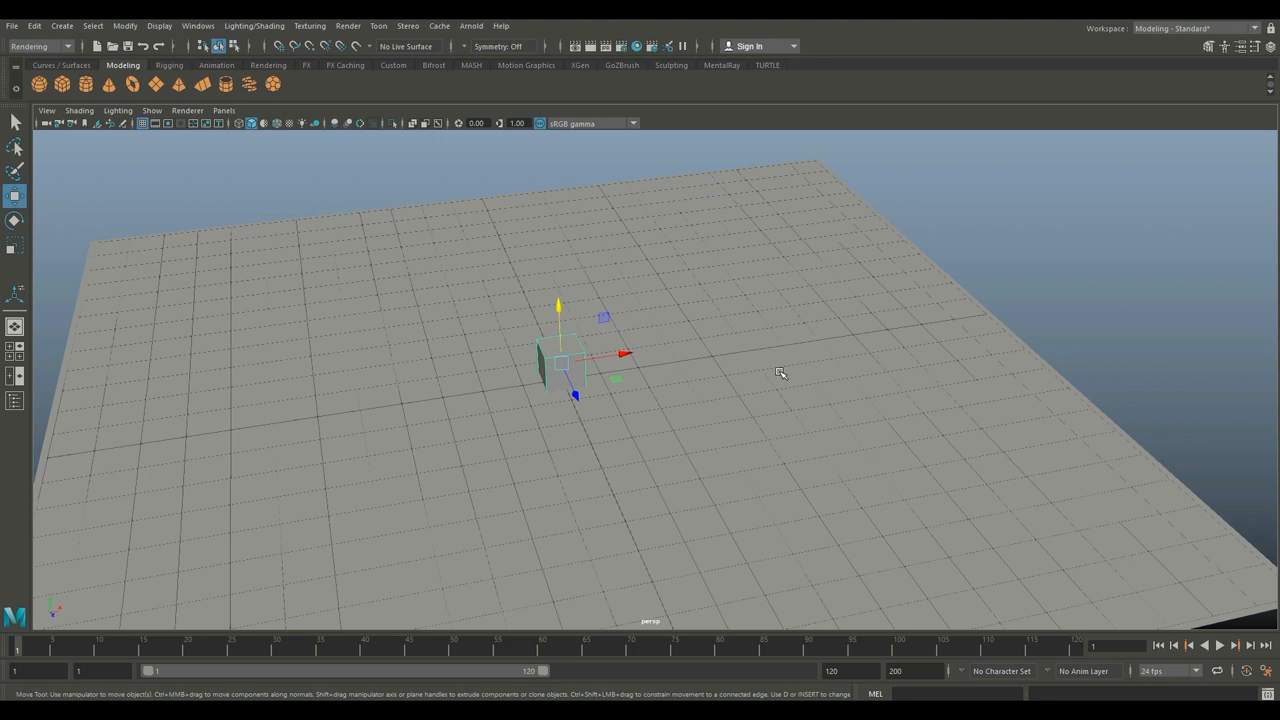
Scale up the ground plane and frame it from several angles.
left_click_drag(780, 374, 790, 280)
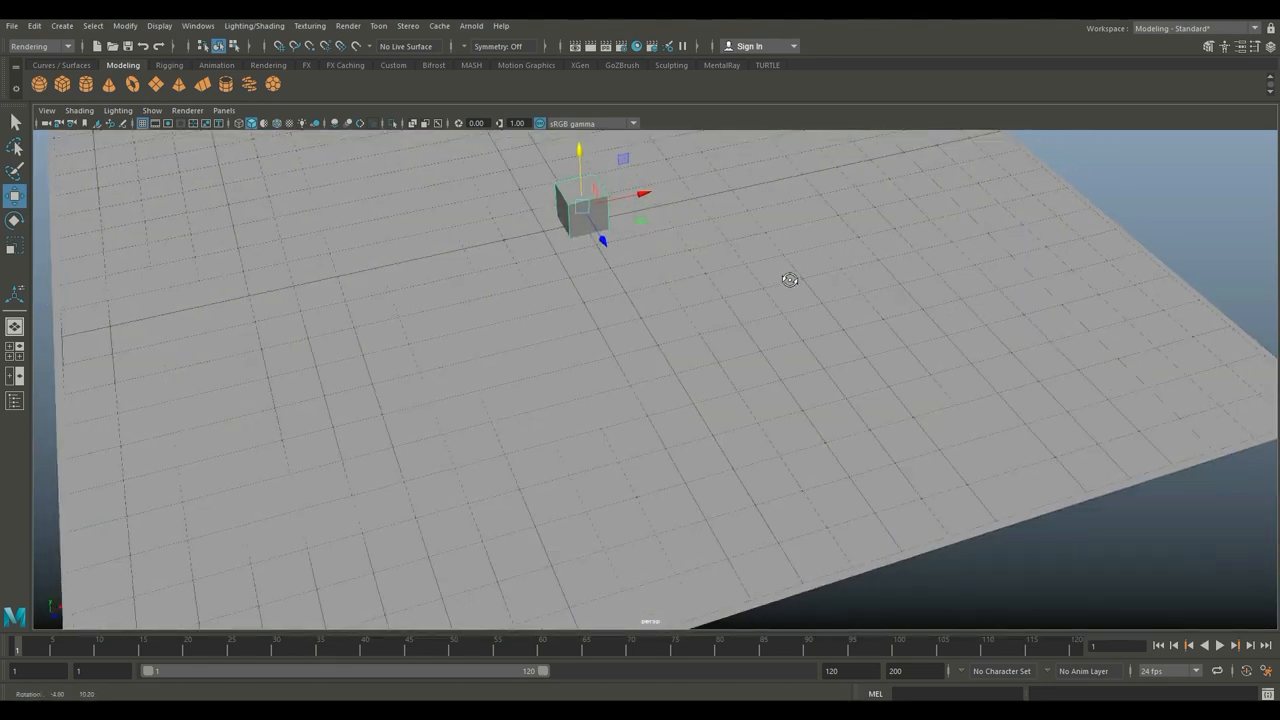
left_click_drag(790, 280, 858, 430)
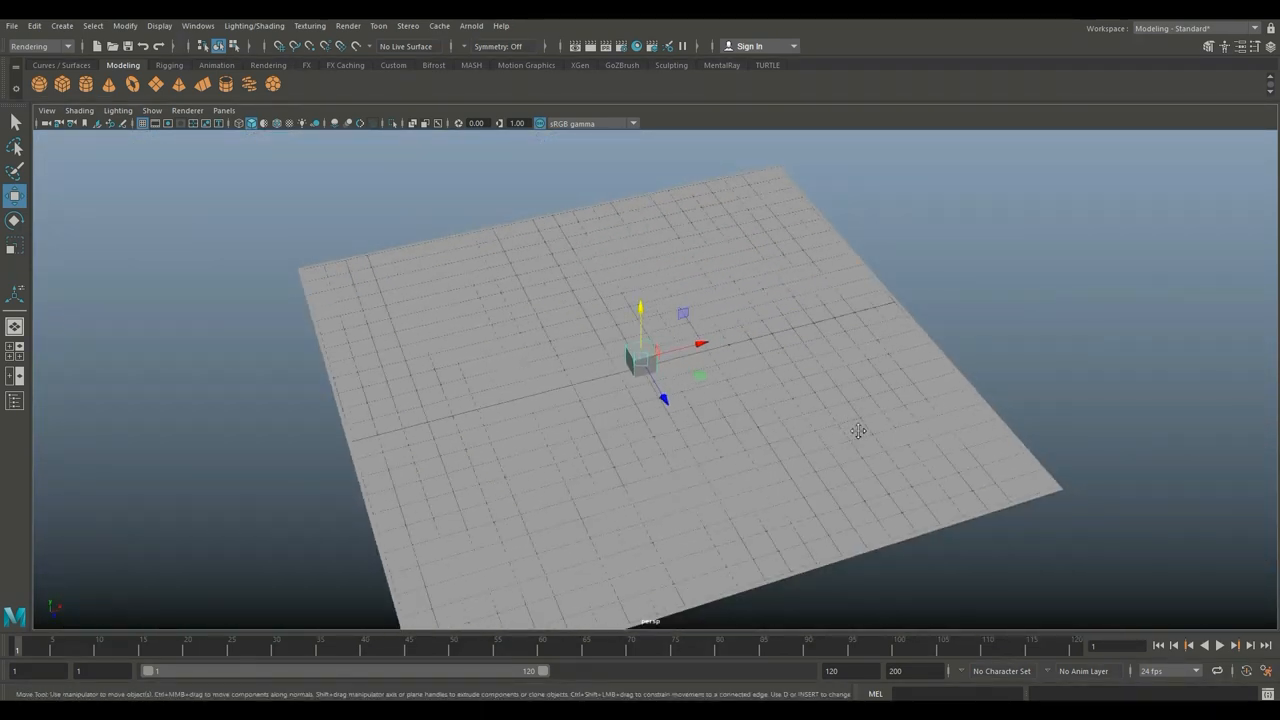
left_click_drag(858, 432, 808, 472)
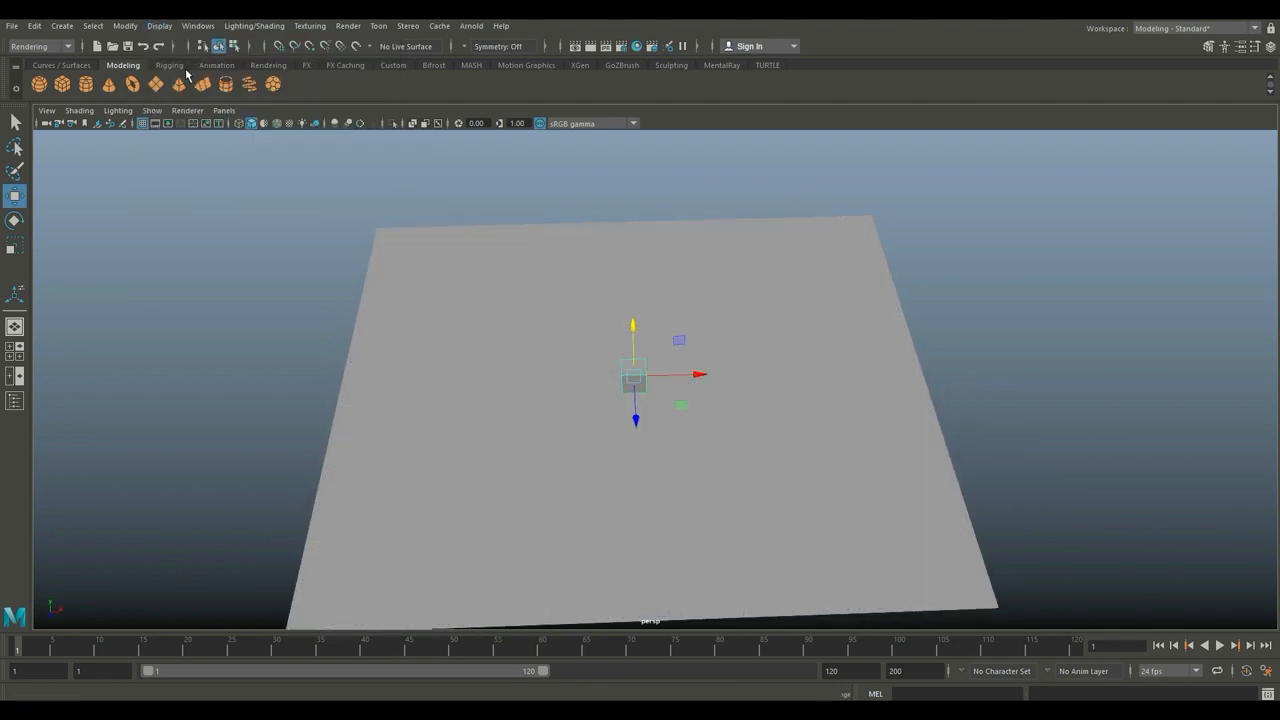
left_click_drag(632, 376, 556, 370)
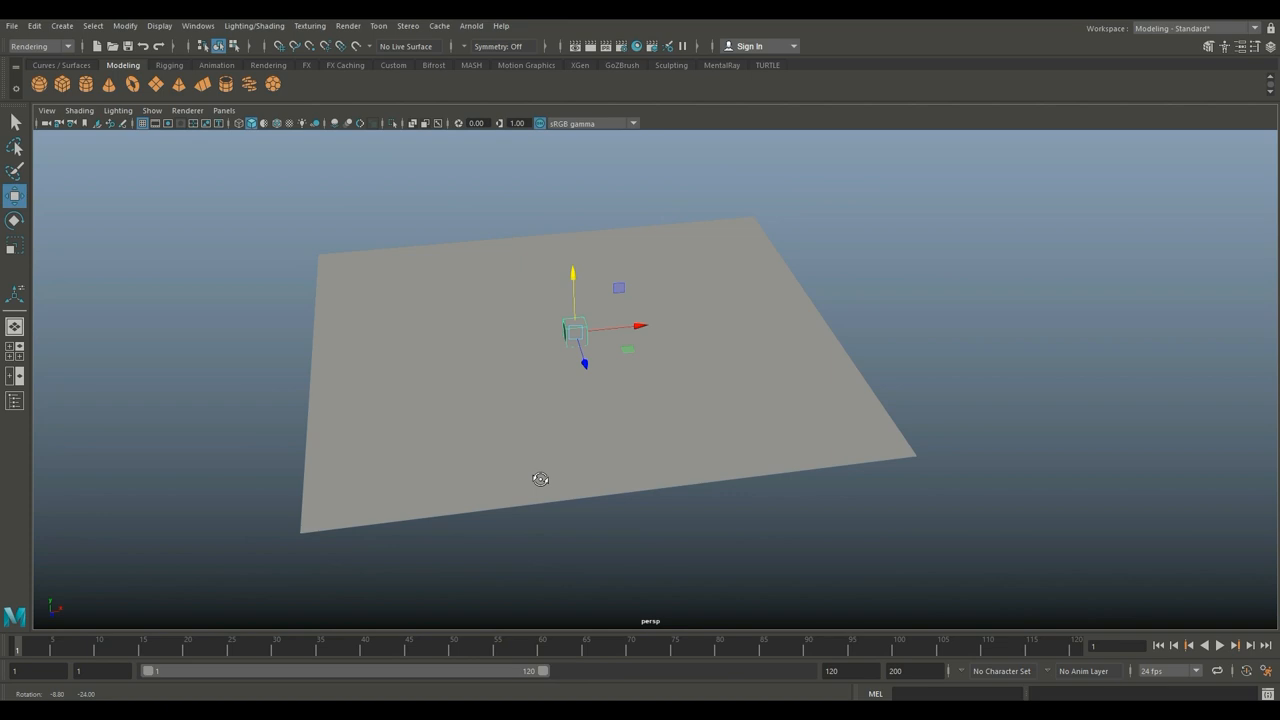
left_click_drag(540, 478, 580, 508)
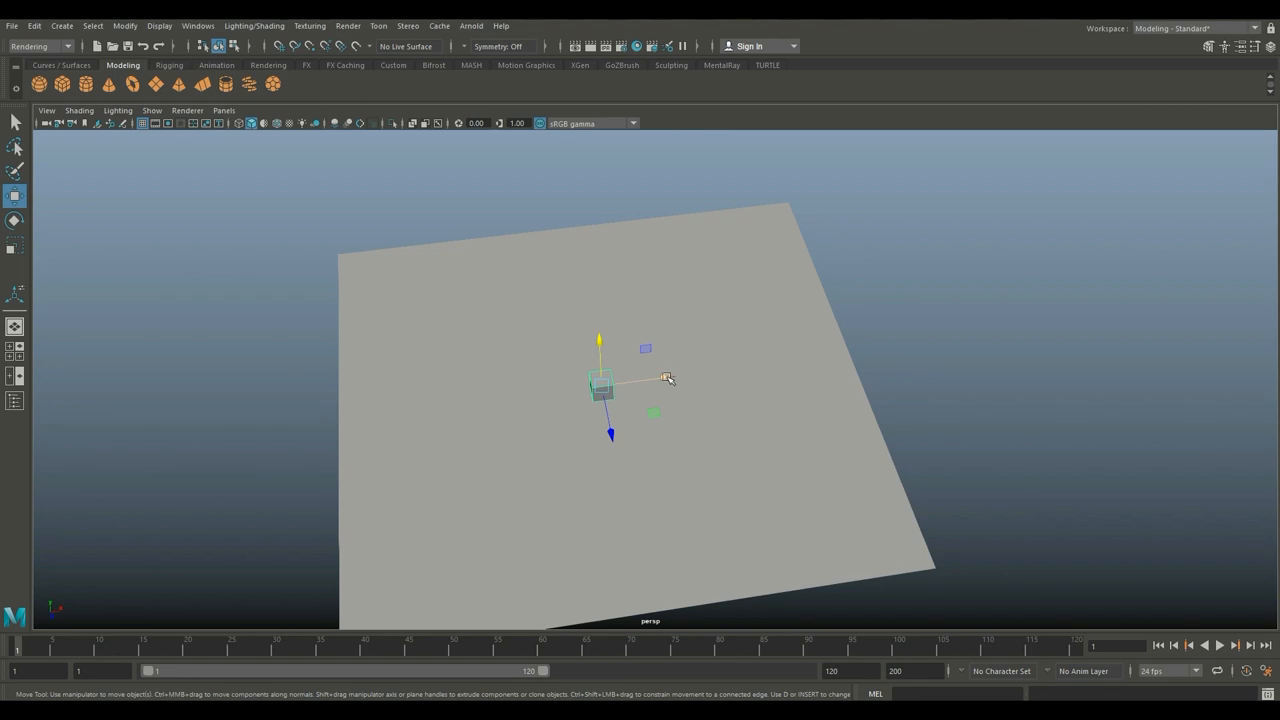
left_click_drag(600, 384, 960, 340)
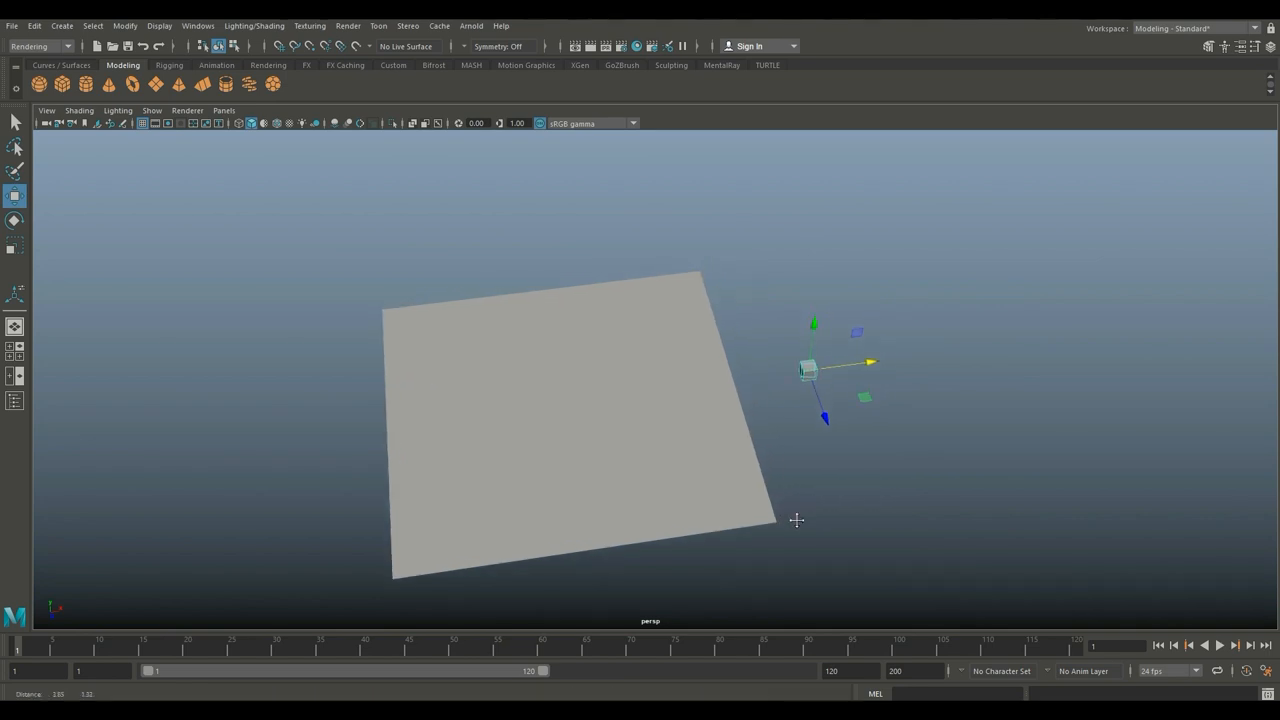
Inspect the plane close up, then delete it and hide the viewport grid.
left_click_drag(796, 520, 844, 468)
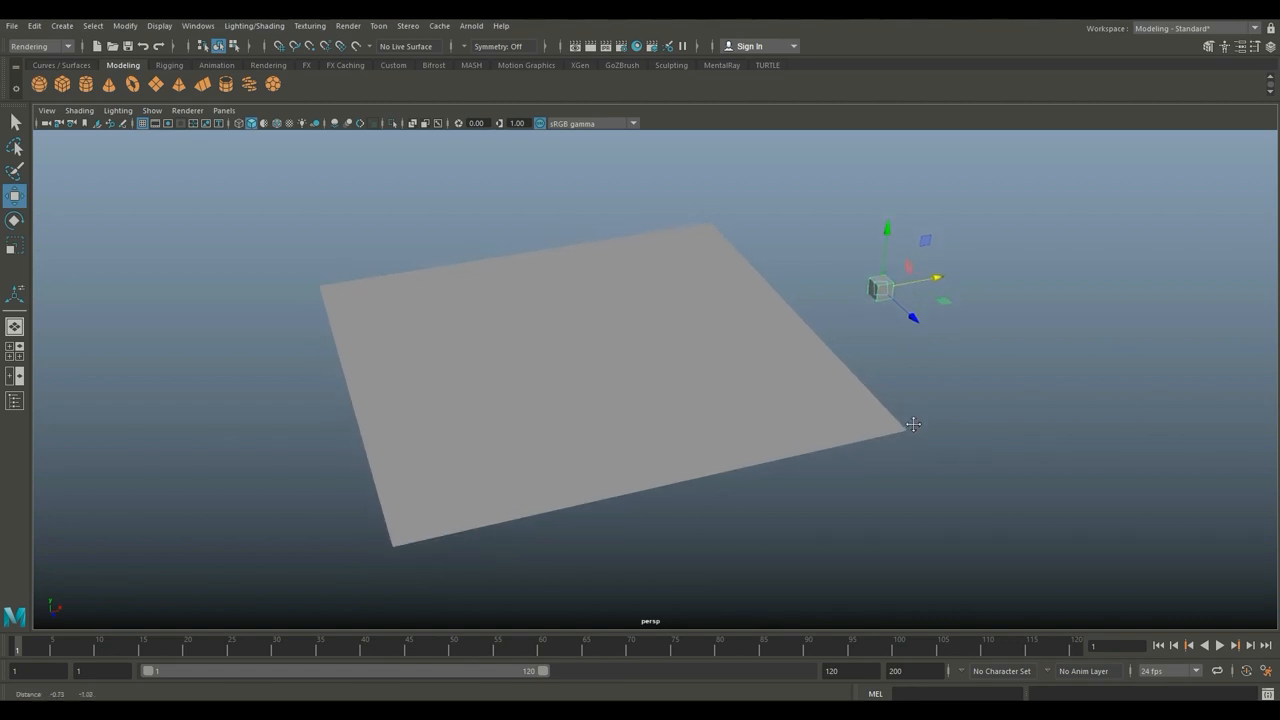
left_click_drag(884, 288, 688, 324)
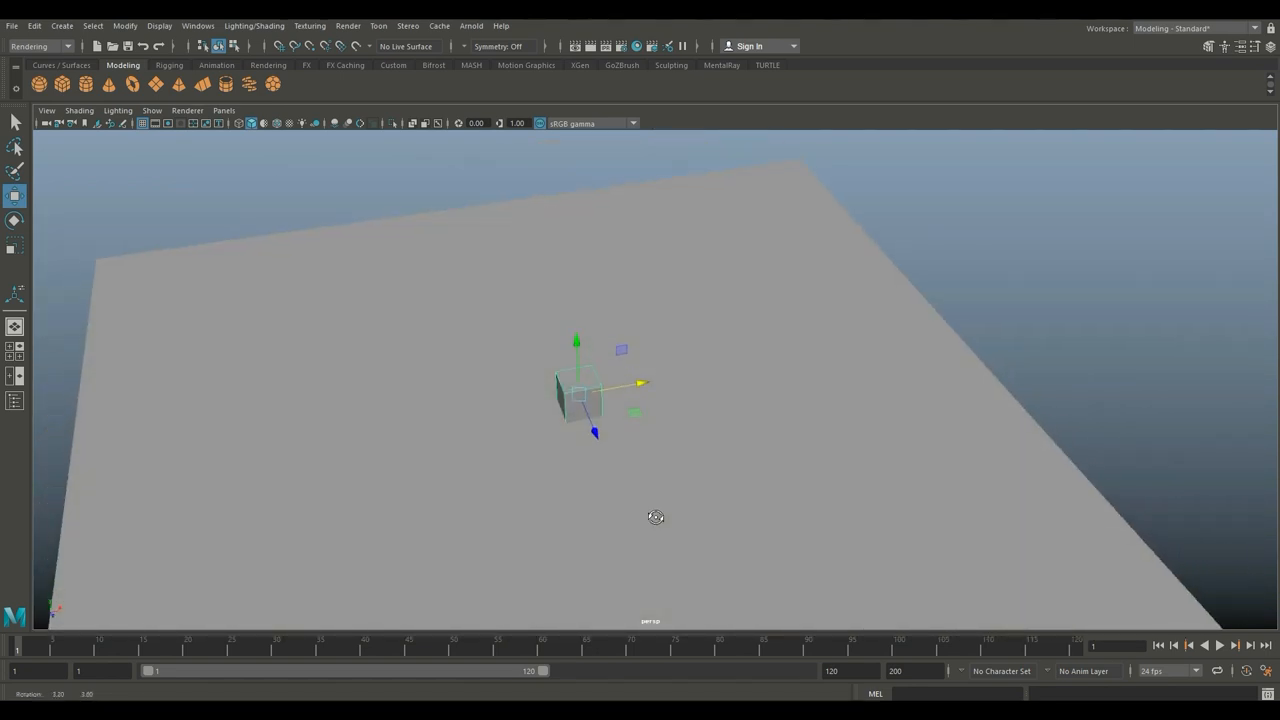
left_click_drag(656, 516, 676, 524)
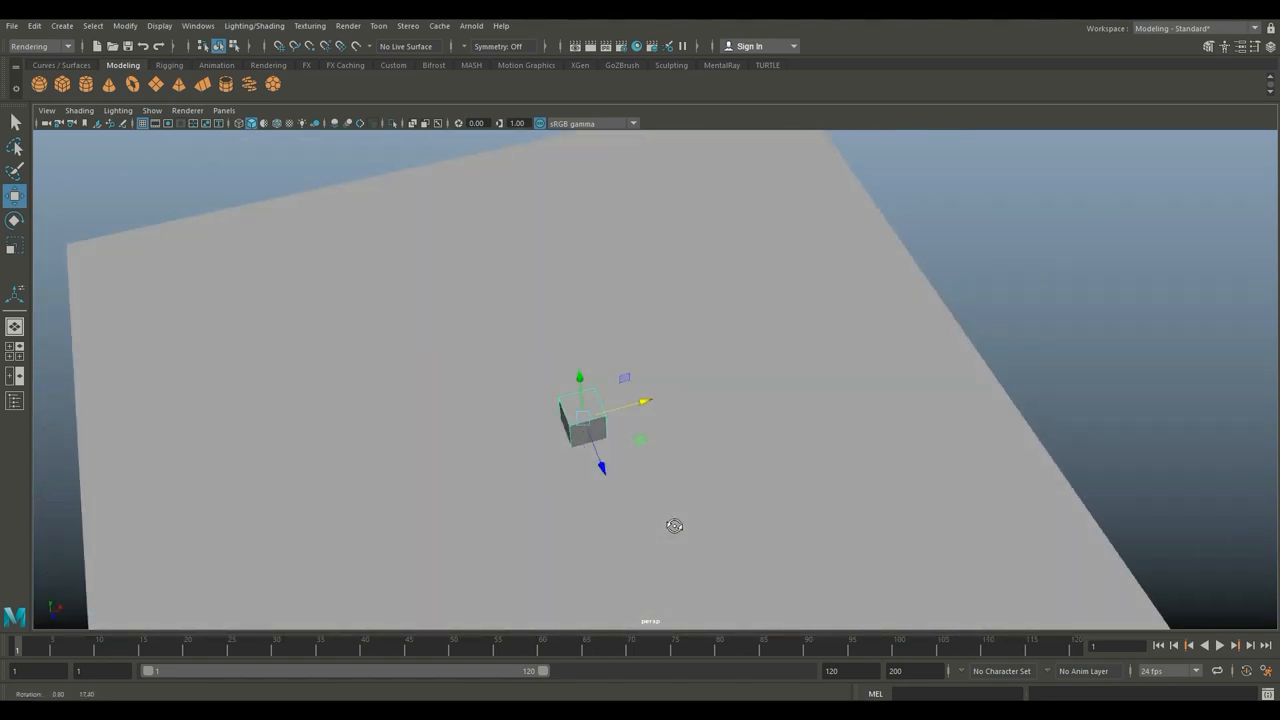
left_click_drag(674, 526, 628, 512)
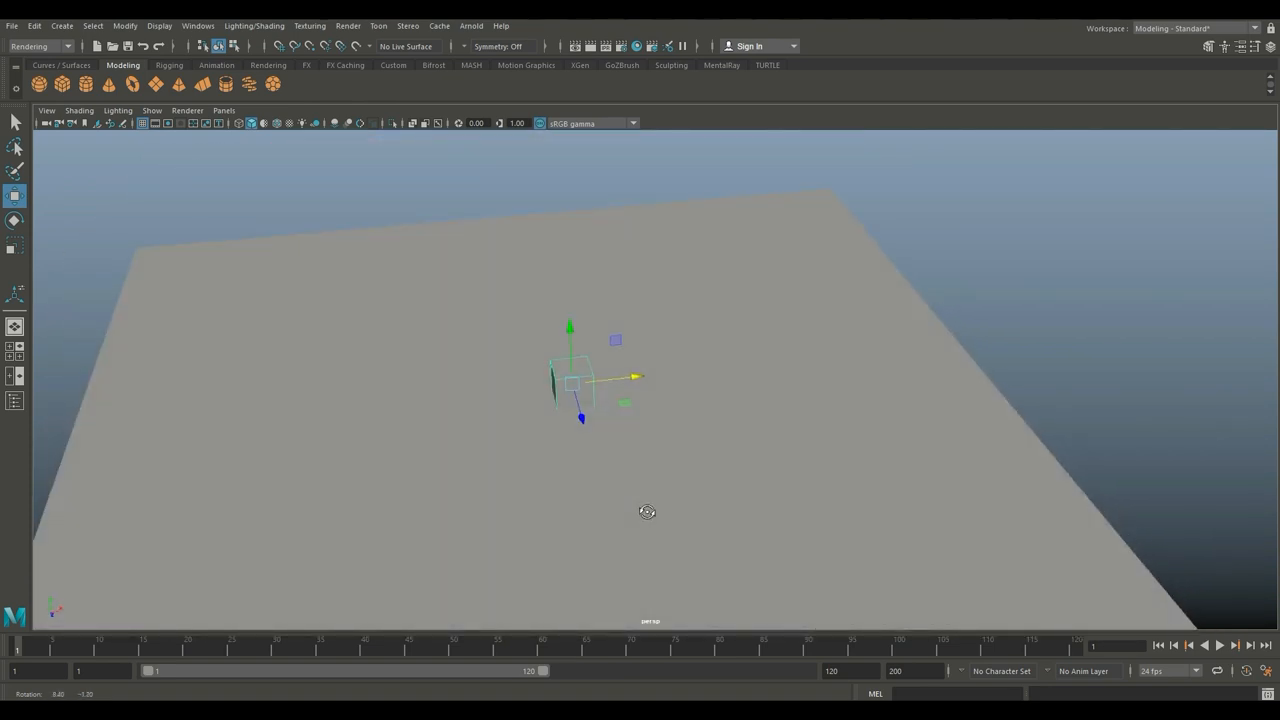
left_click_drag(648, 512, 696, 488)
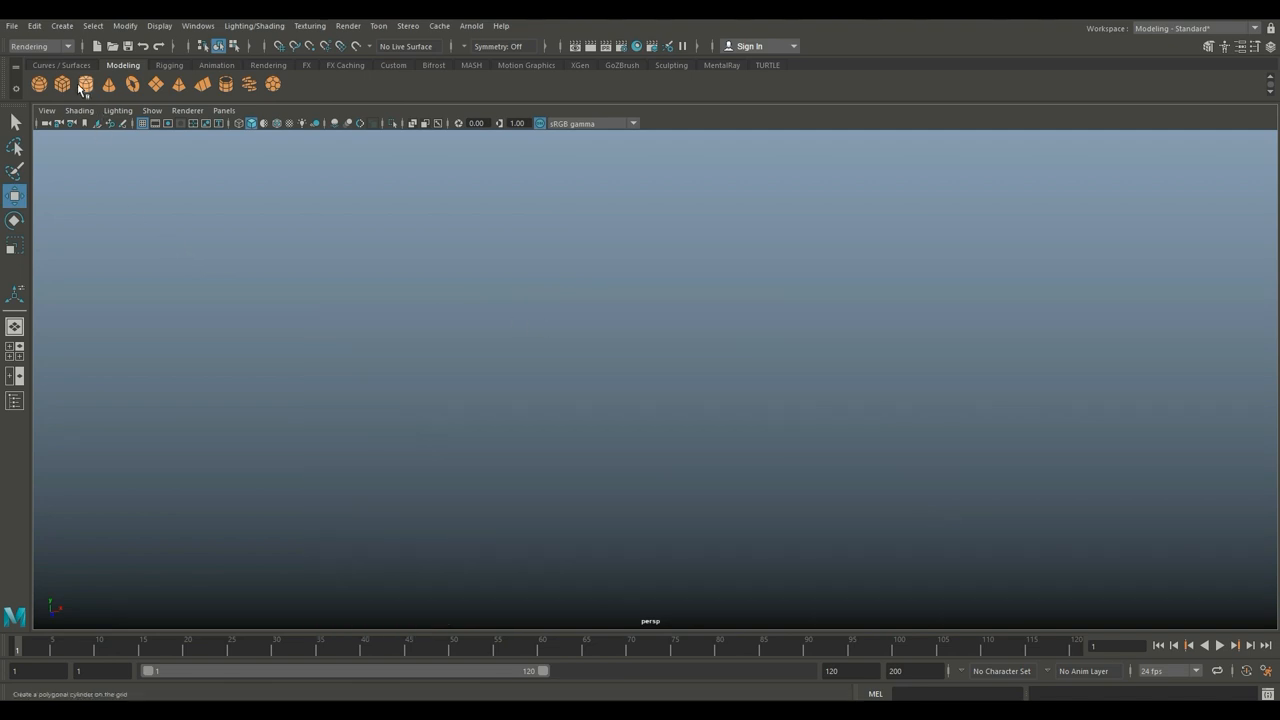
mouse_move(224, 84)
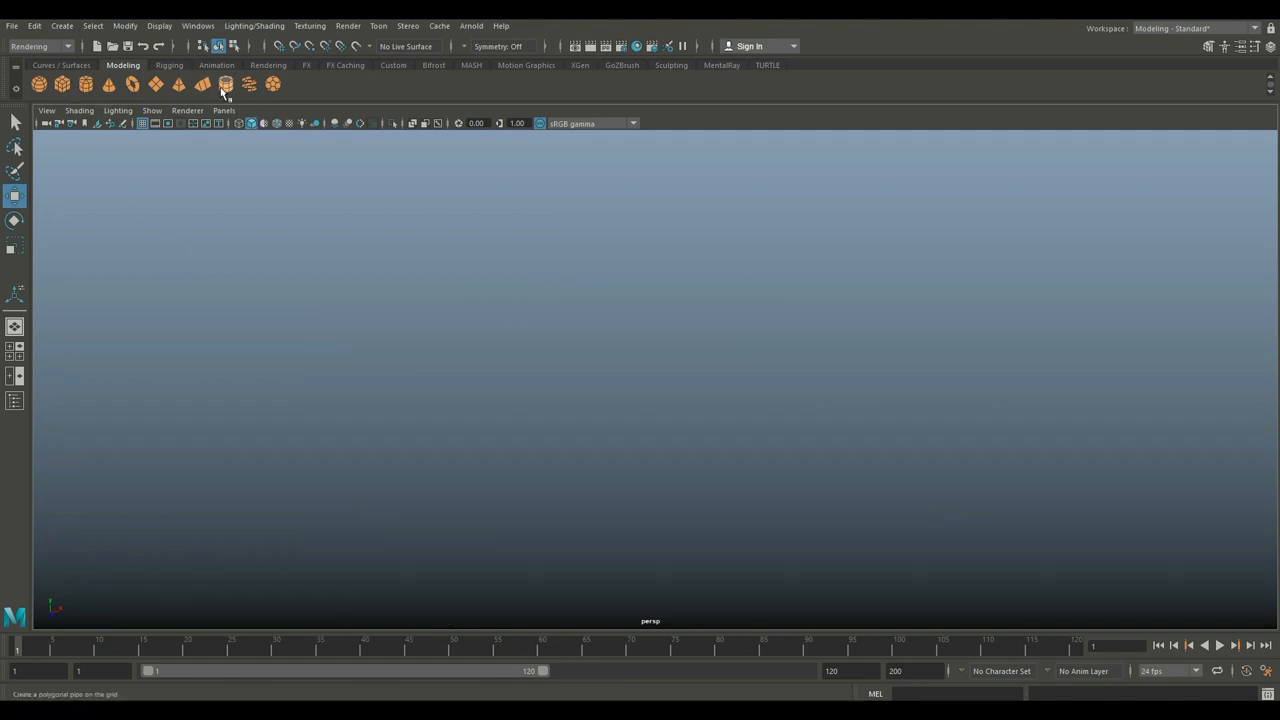
Create a long pipe and a hexagonal cylinder nut with radius, height and subdivisions set.
left_click(224, 84)
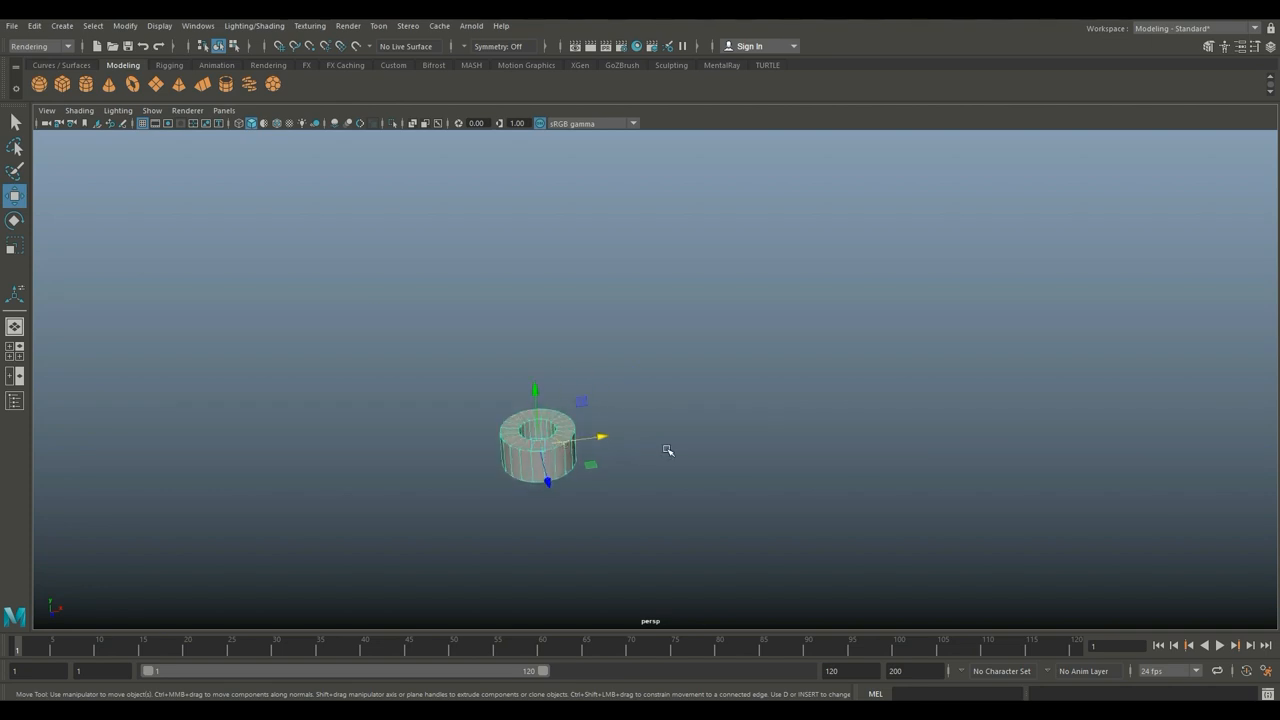
left_click(1256, 46)
type("8")
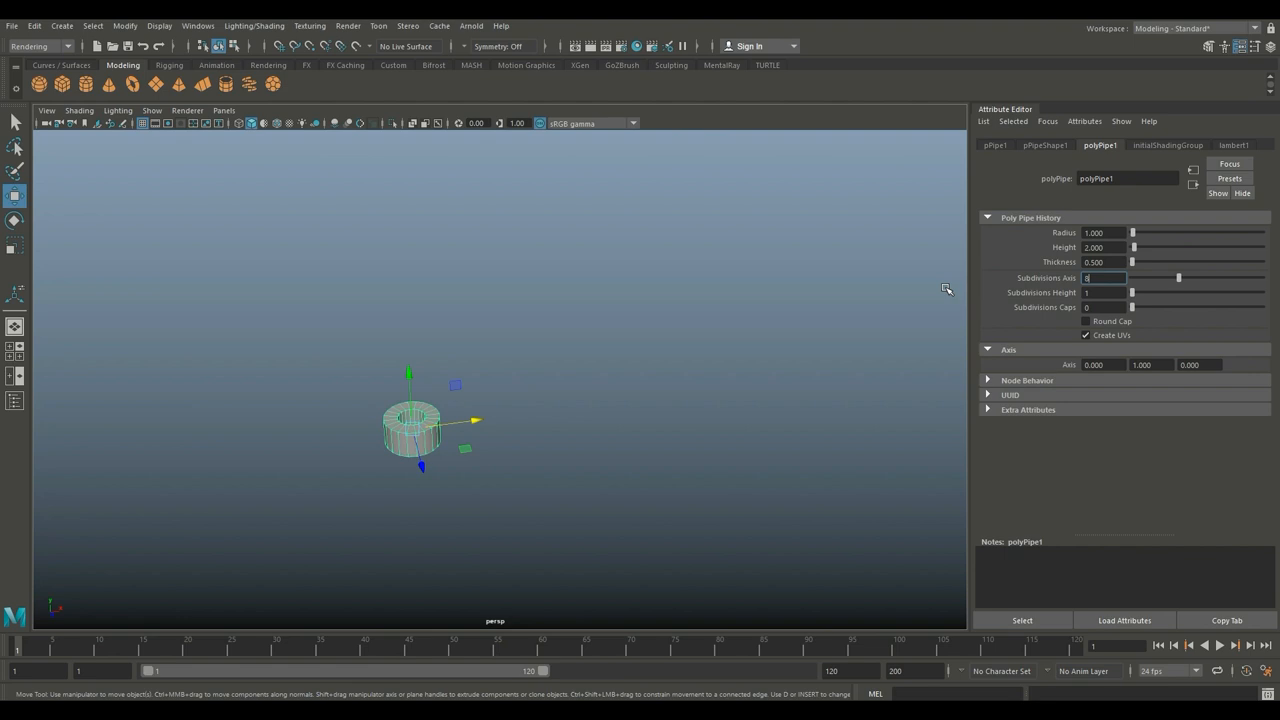
left_click(556, 464)
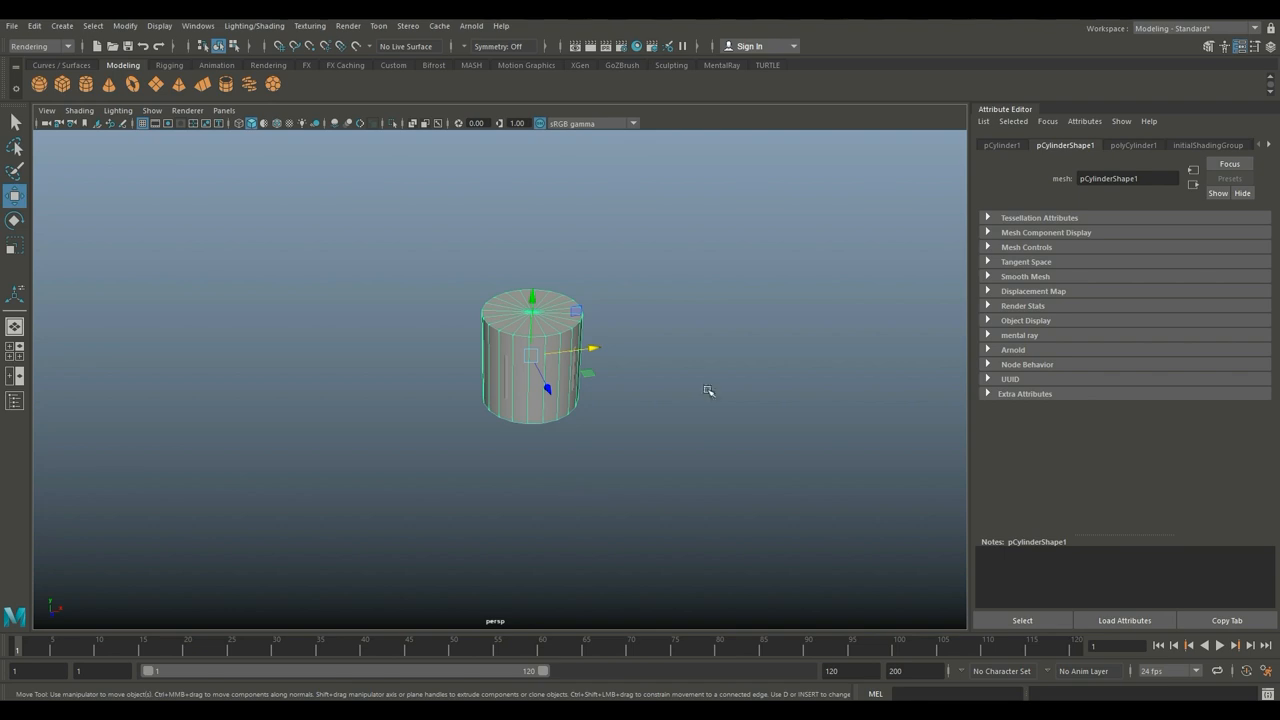
left_click(1132, 144)
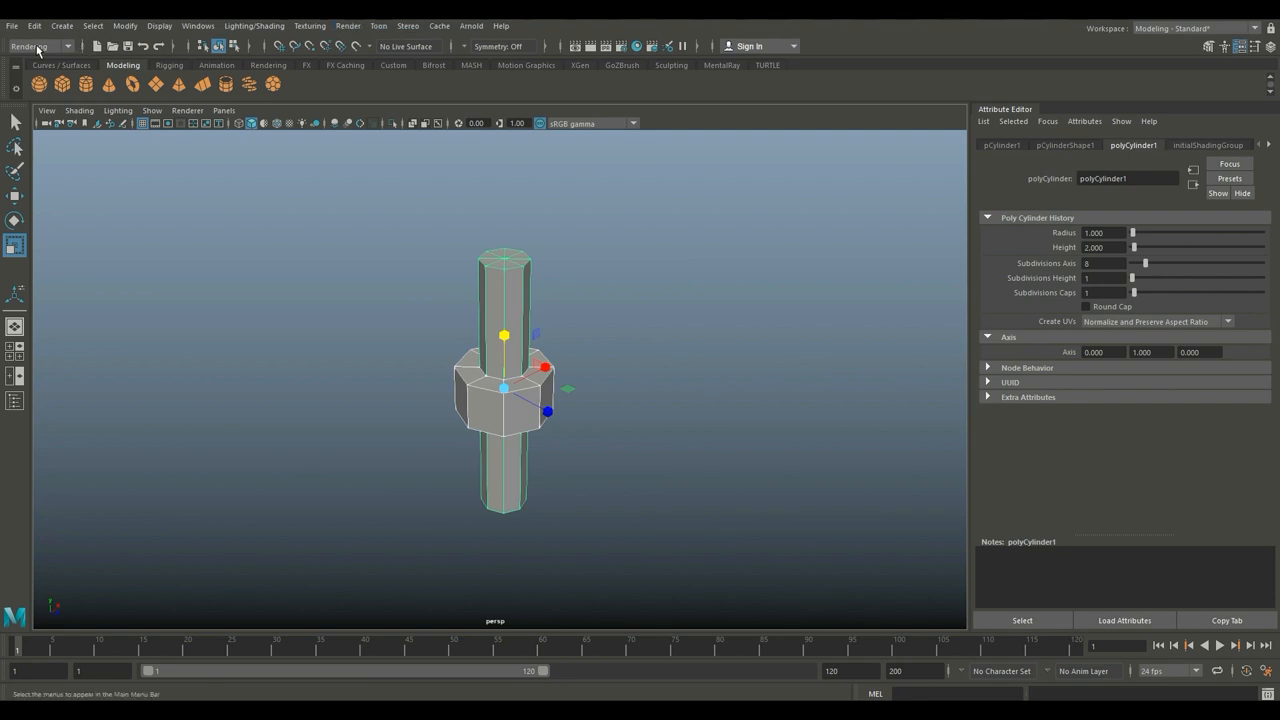
Apply automatic UV projection to the model and bring up the UV Editor.
left_click(512, 24)
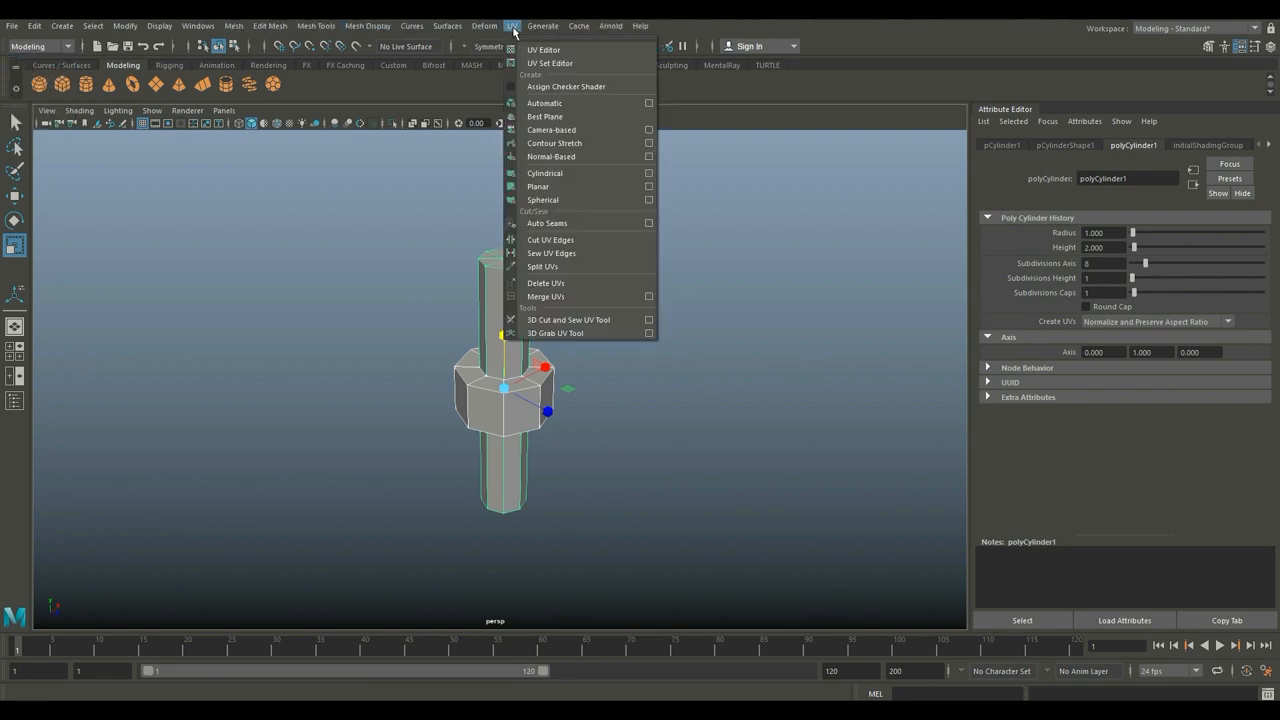
left_click(544, 104)
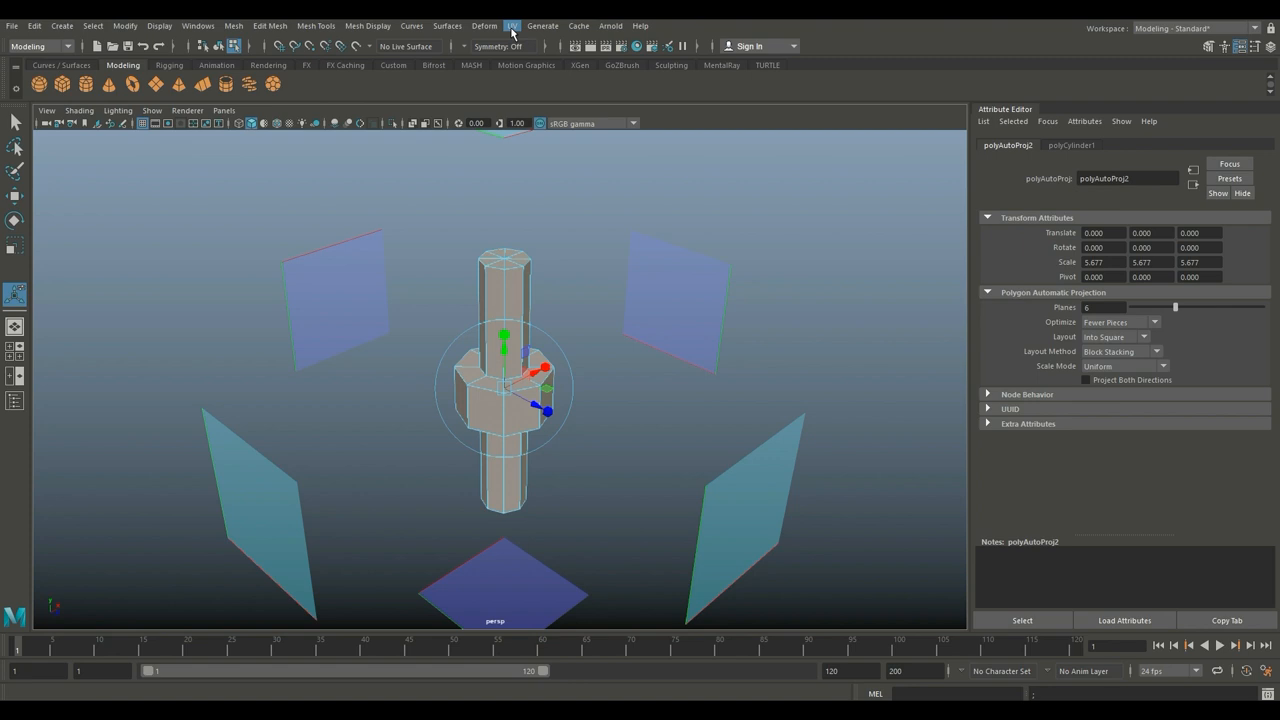
left_click(512, 24)
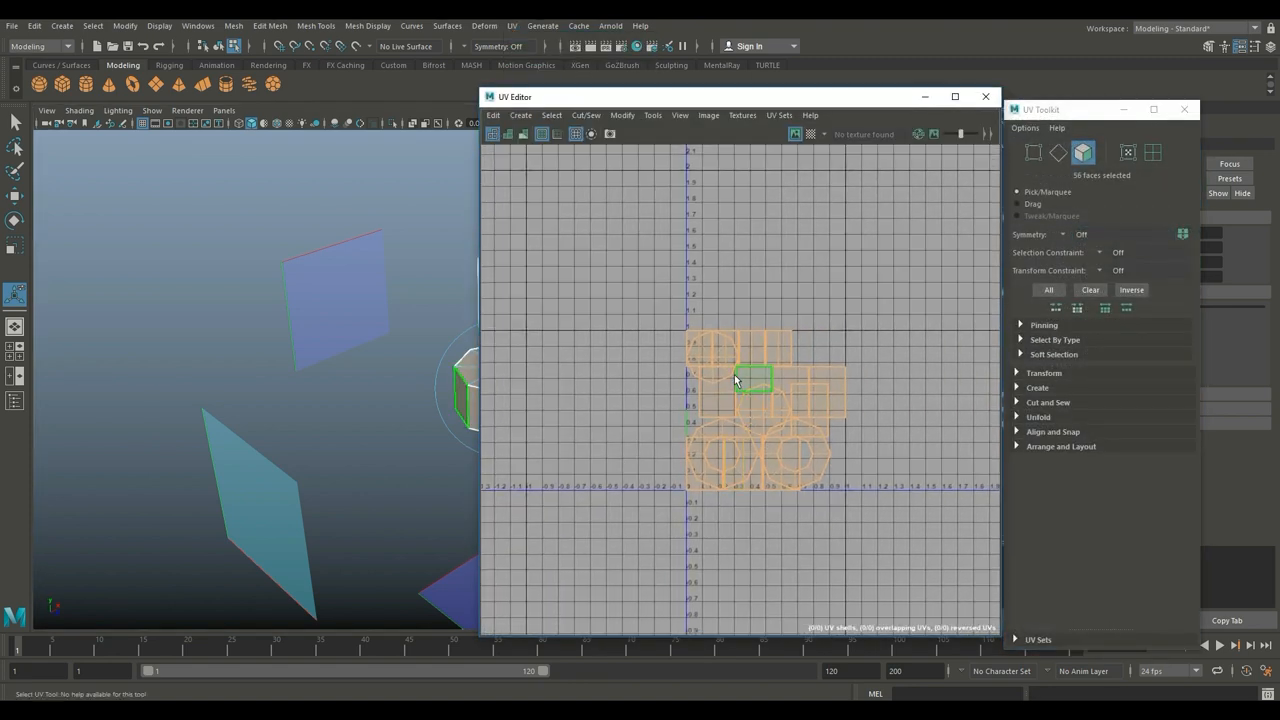
Select the pipe and nut UV shells and switch to UV edge selection.
left_click(1152, 152)
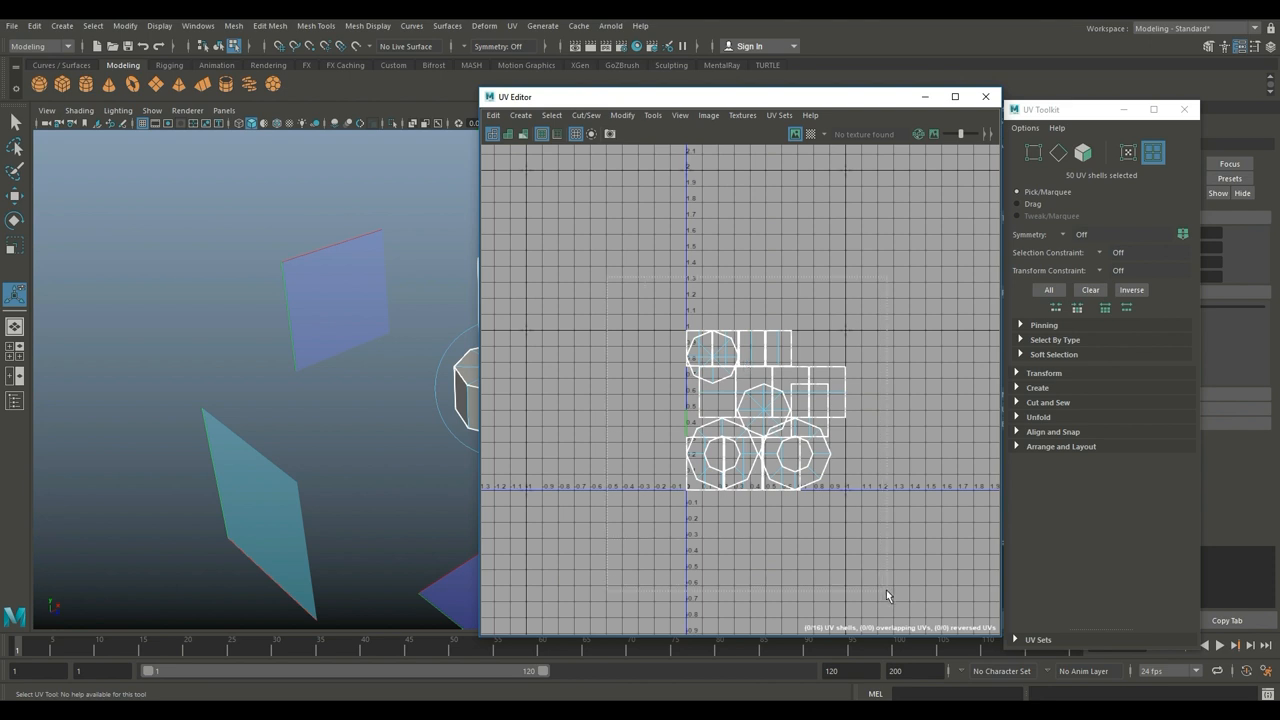
right_click(764, 410)
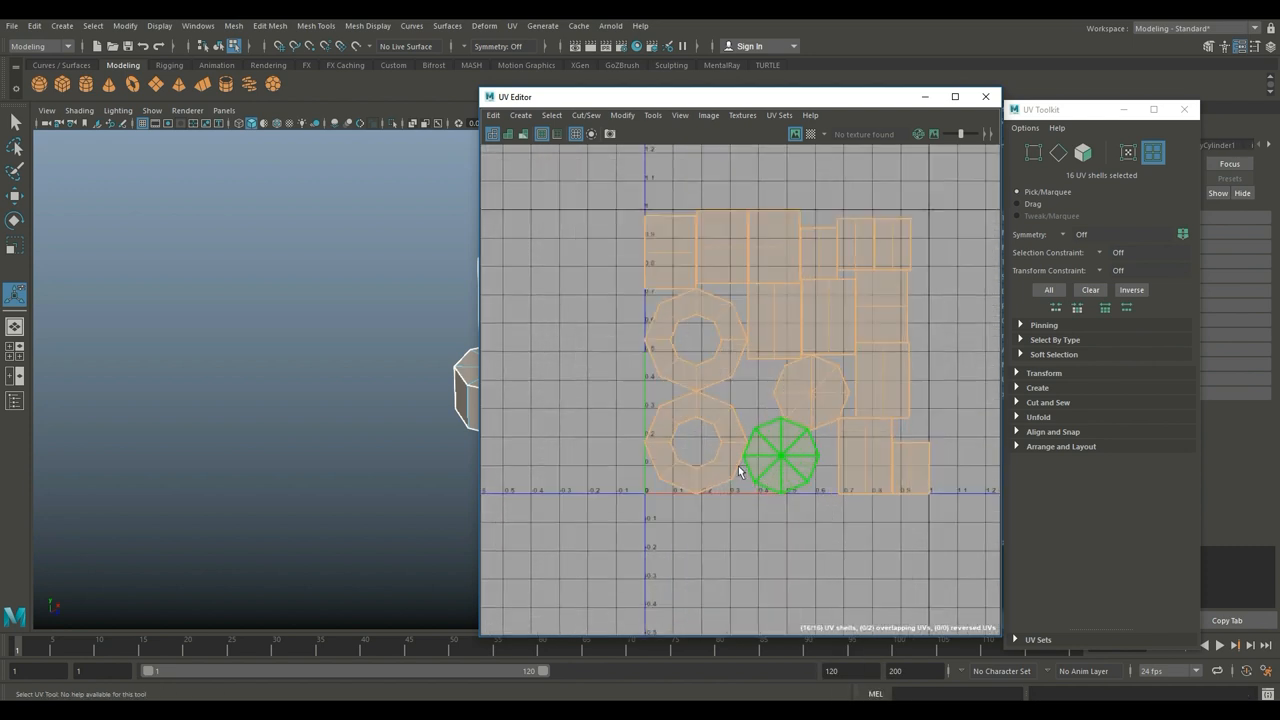
right_click(742, 280)
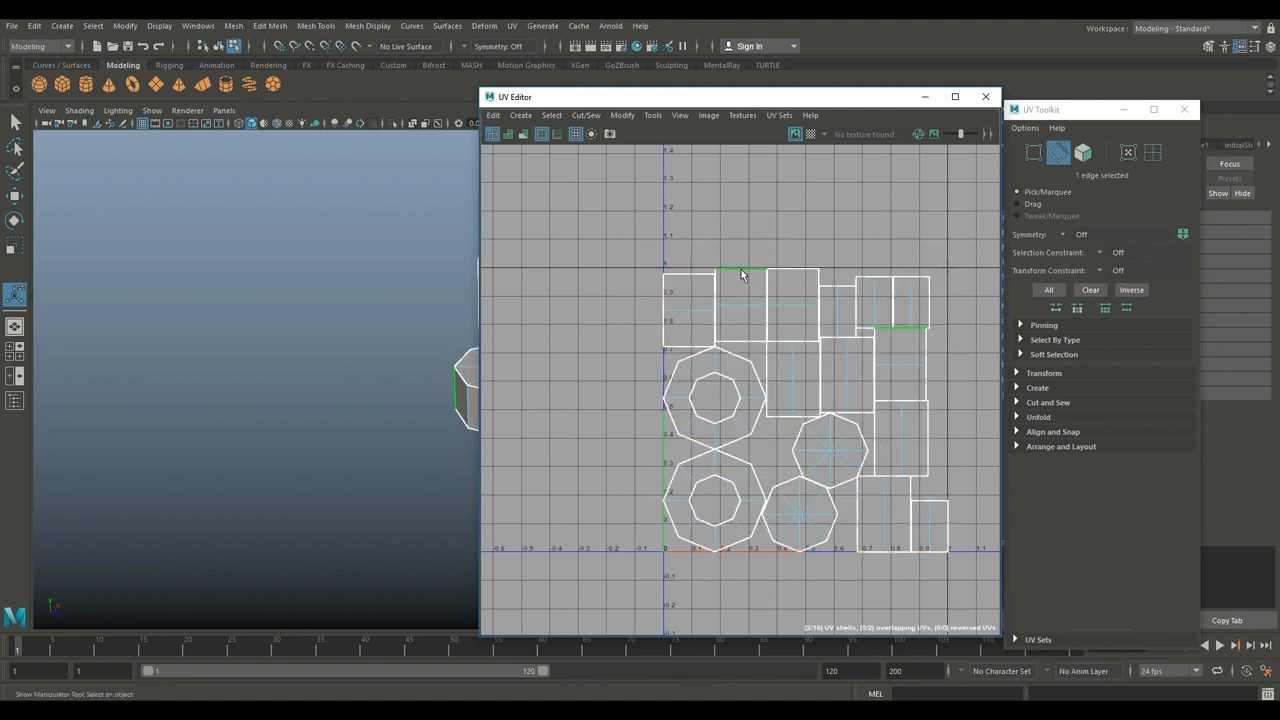
right_click(740, 270)
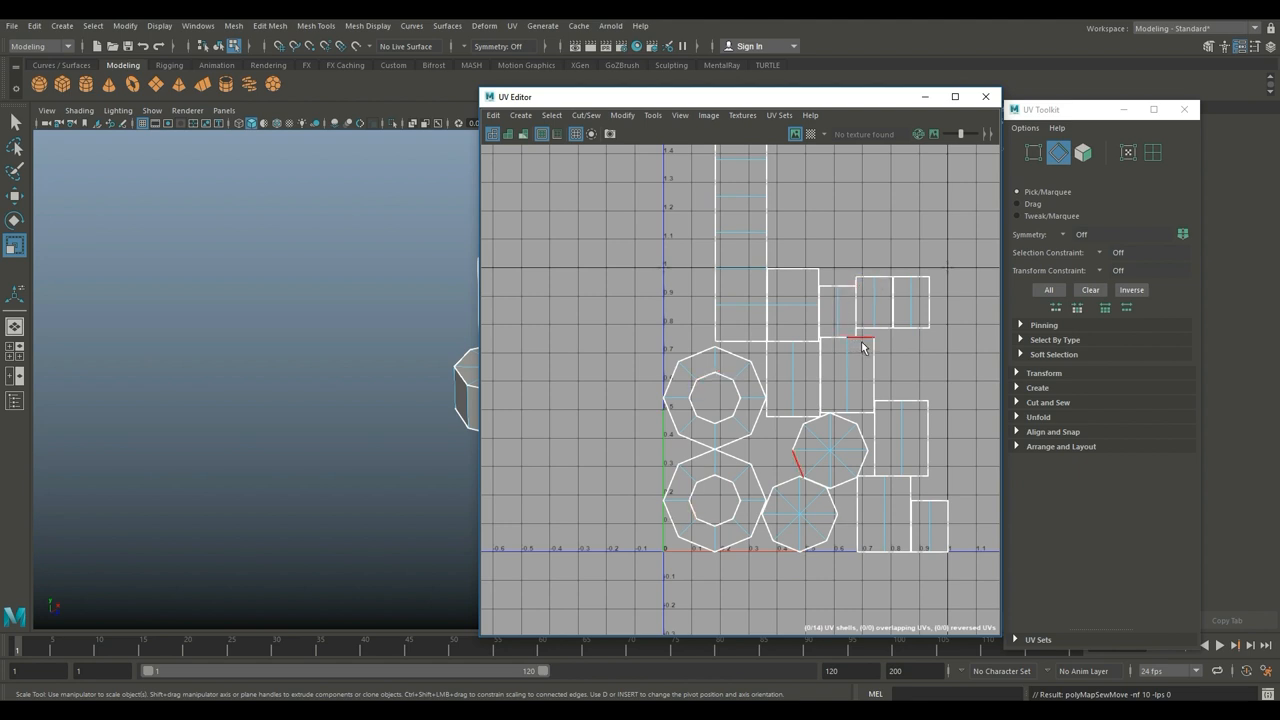
Lay out the shells inside the 0–1 UV square and close the UV Editor.
left_click(862, 336)
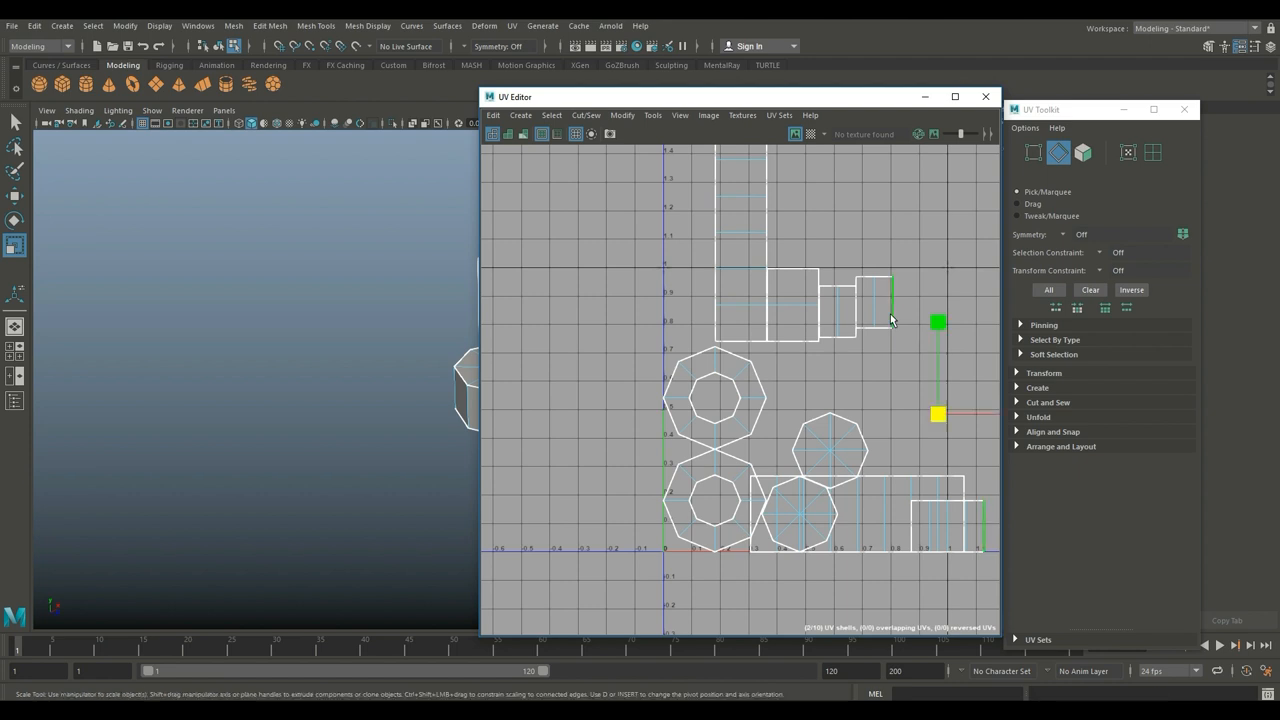
left_click(864, 300)
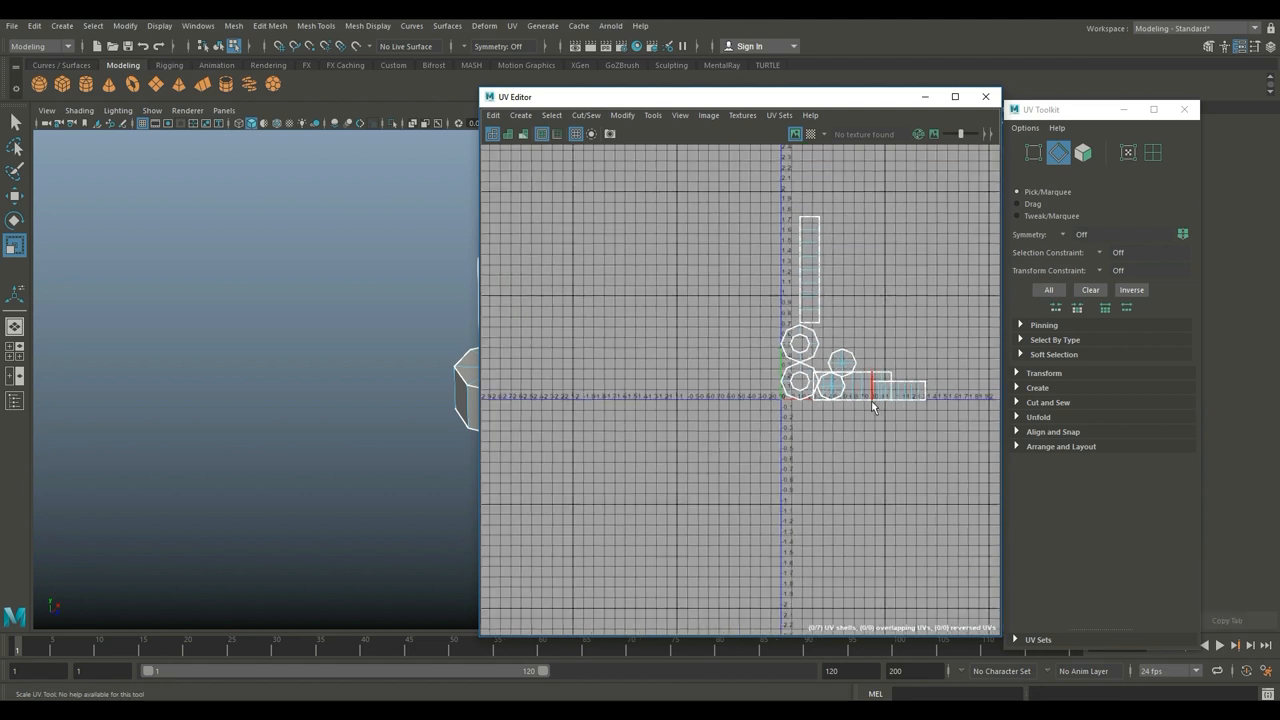
right_click(872, 408)
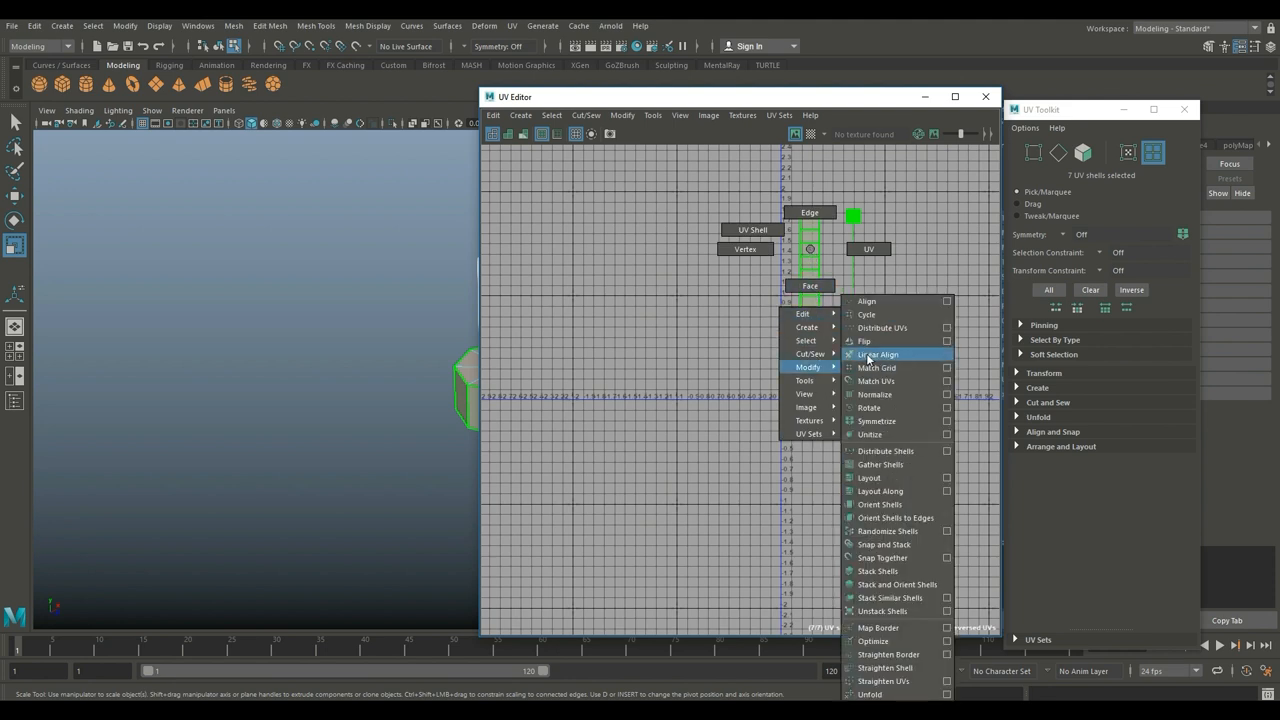
left_click(868, 476)
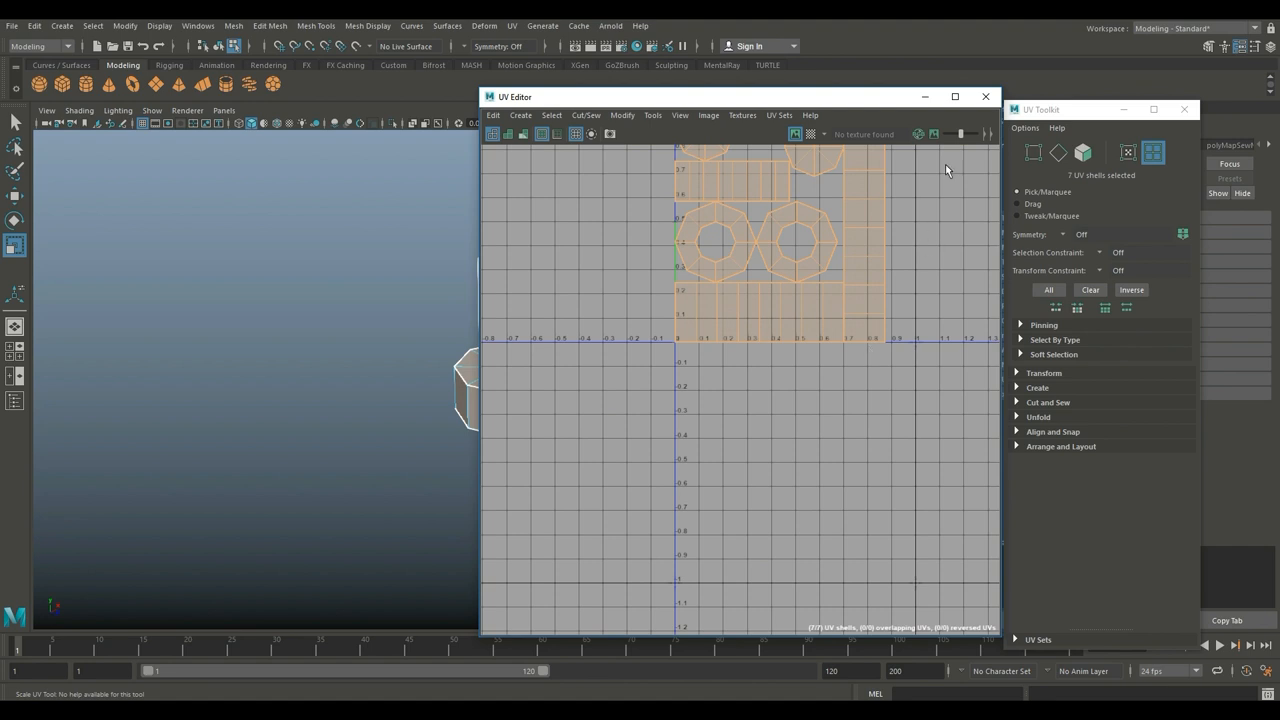
left_click(986, 96)
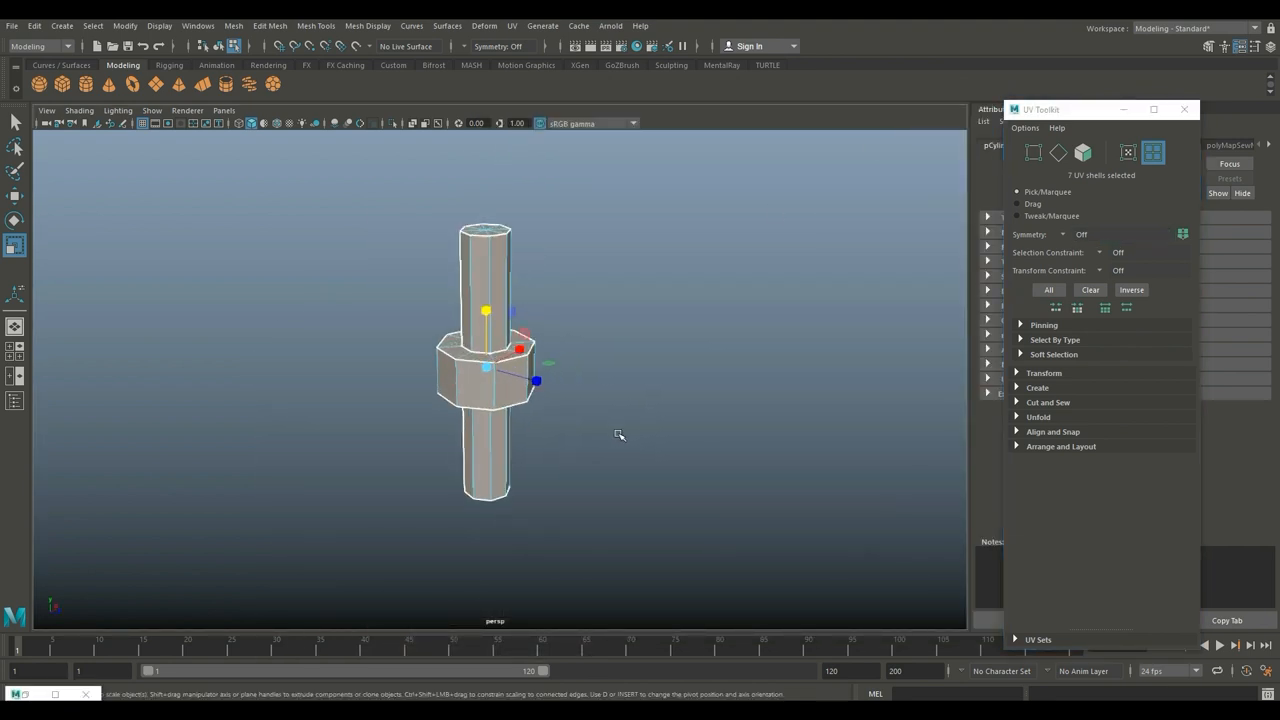
Assign a red Lambert to the duplicate's pipe and a blue Lambert to its nut.
left_click(458, 290)
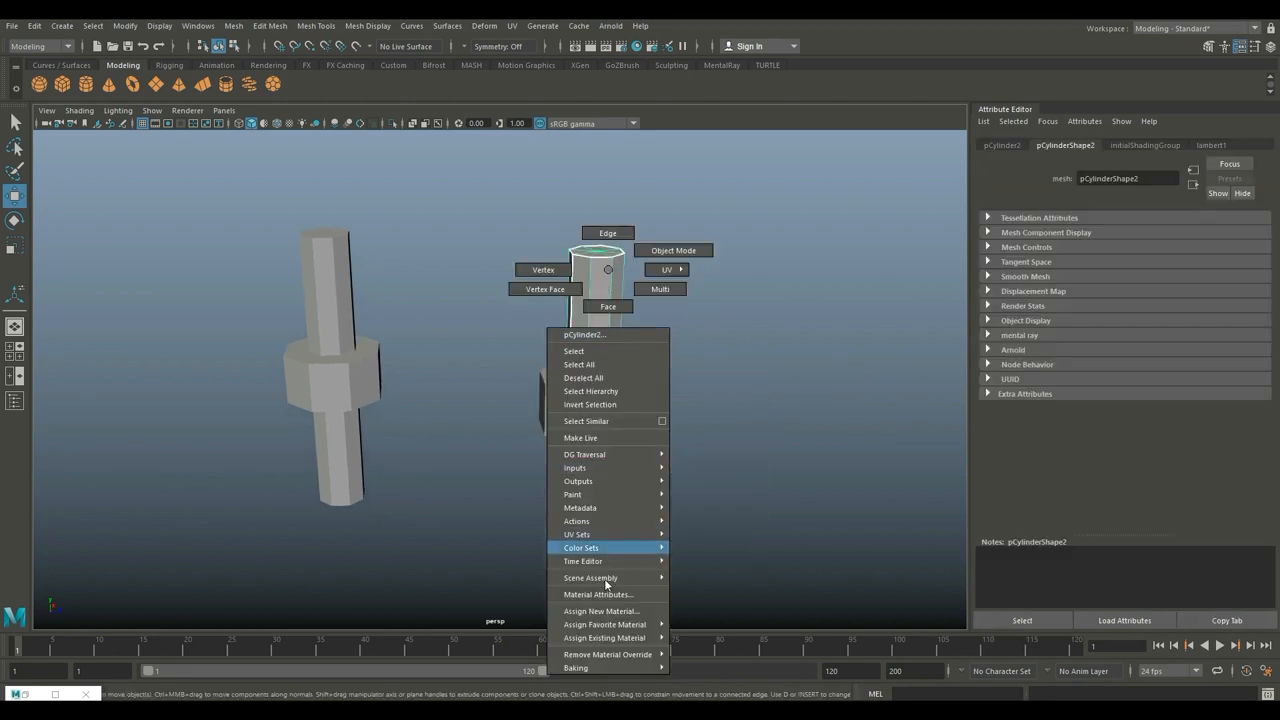
left_click(600, 610)
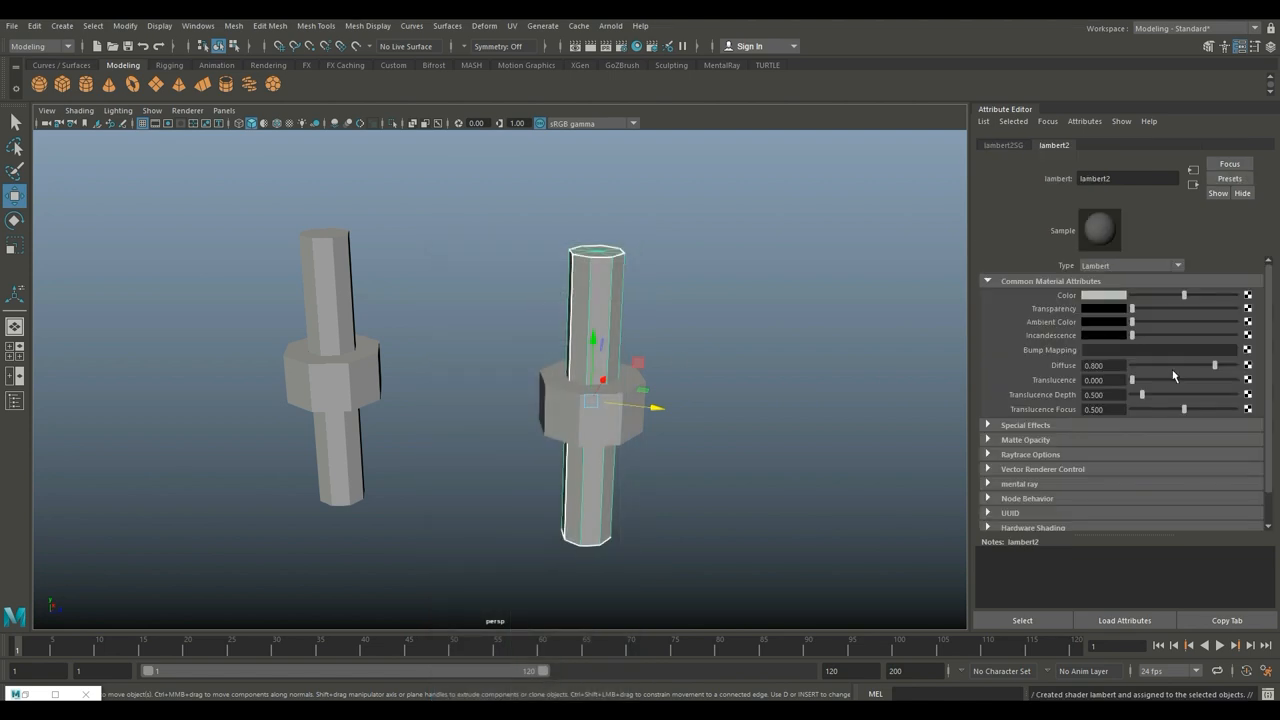
left_click(1104, 296)
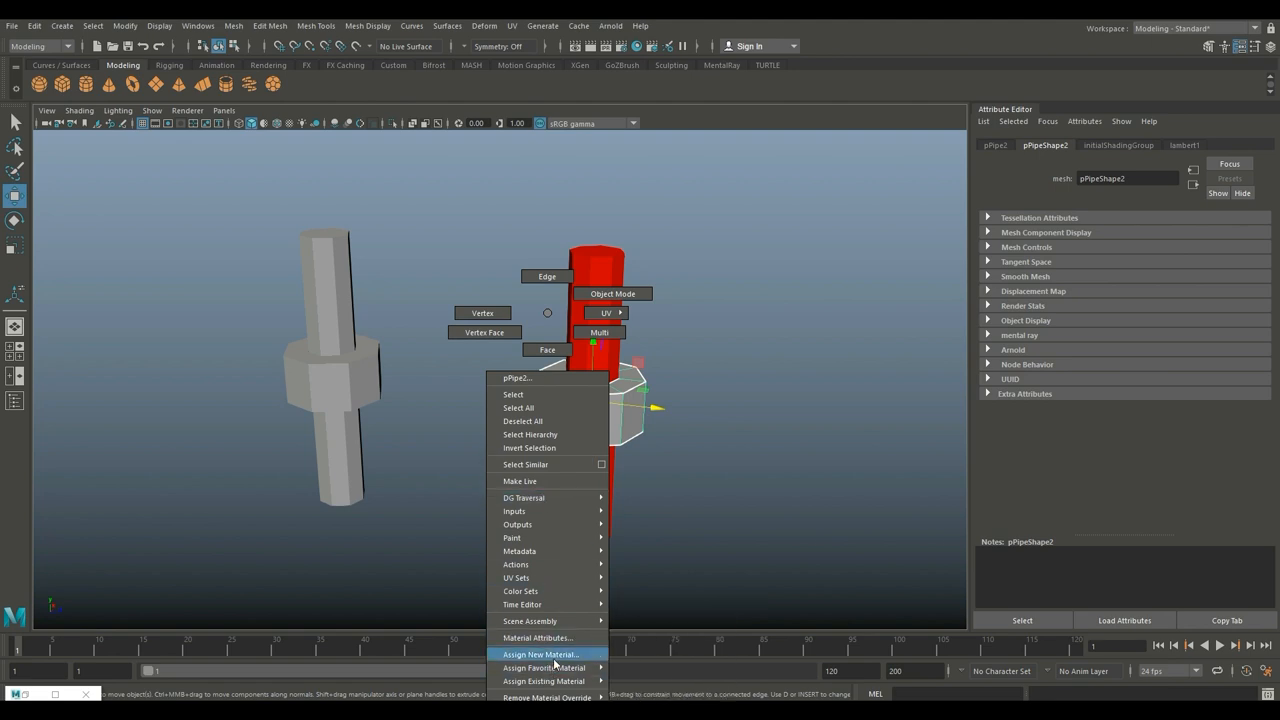
left_click(540, 654)
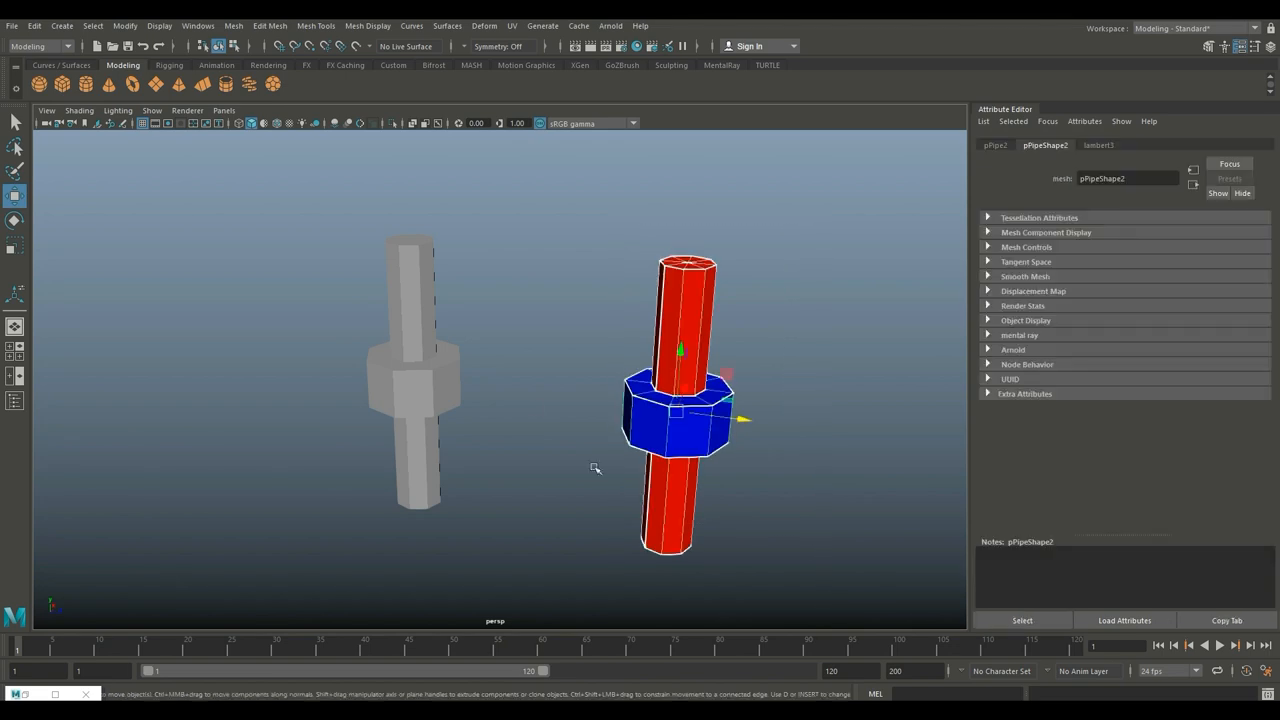
Group the models and rename the groups LP_No_Color and HP_No_Color in the Outliner.
left_click(412, 390)
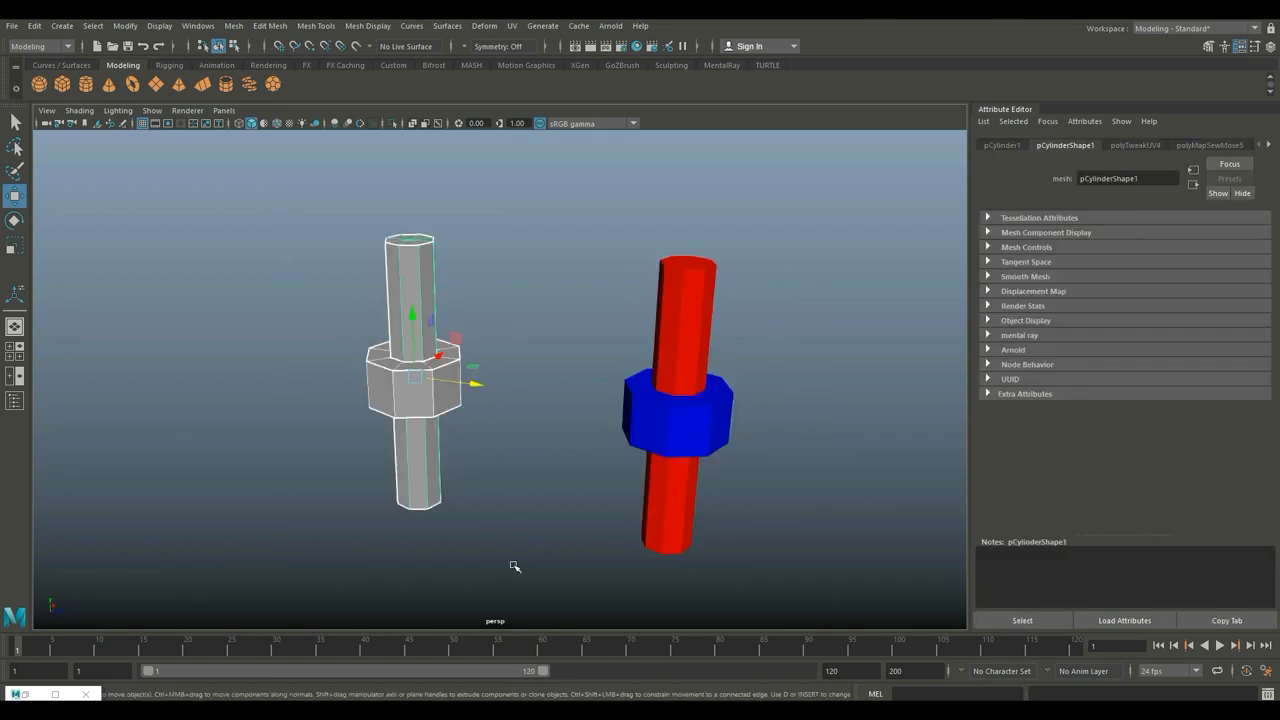
mouse_move(520, 492)
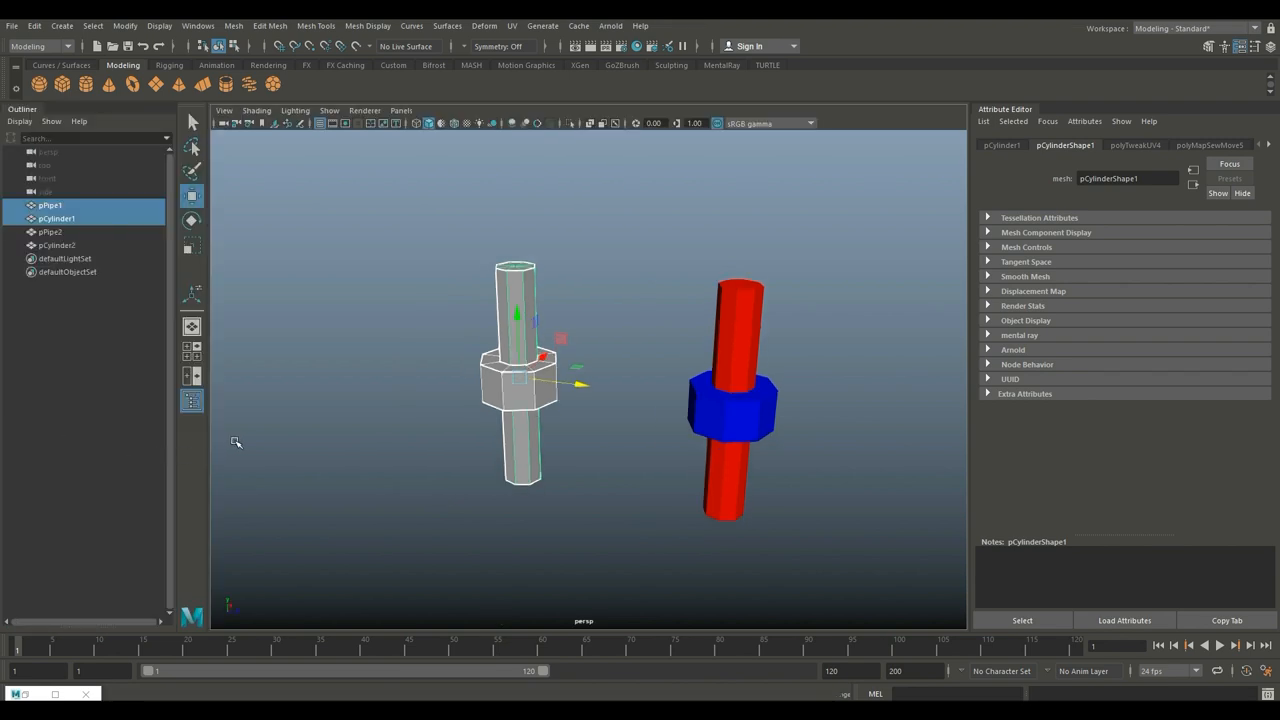
mouse_move(612, 588)
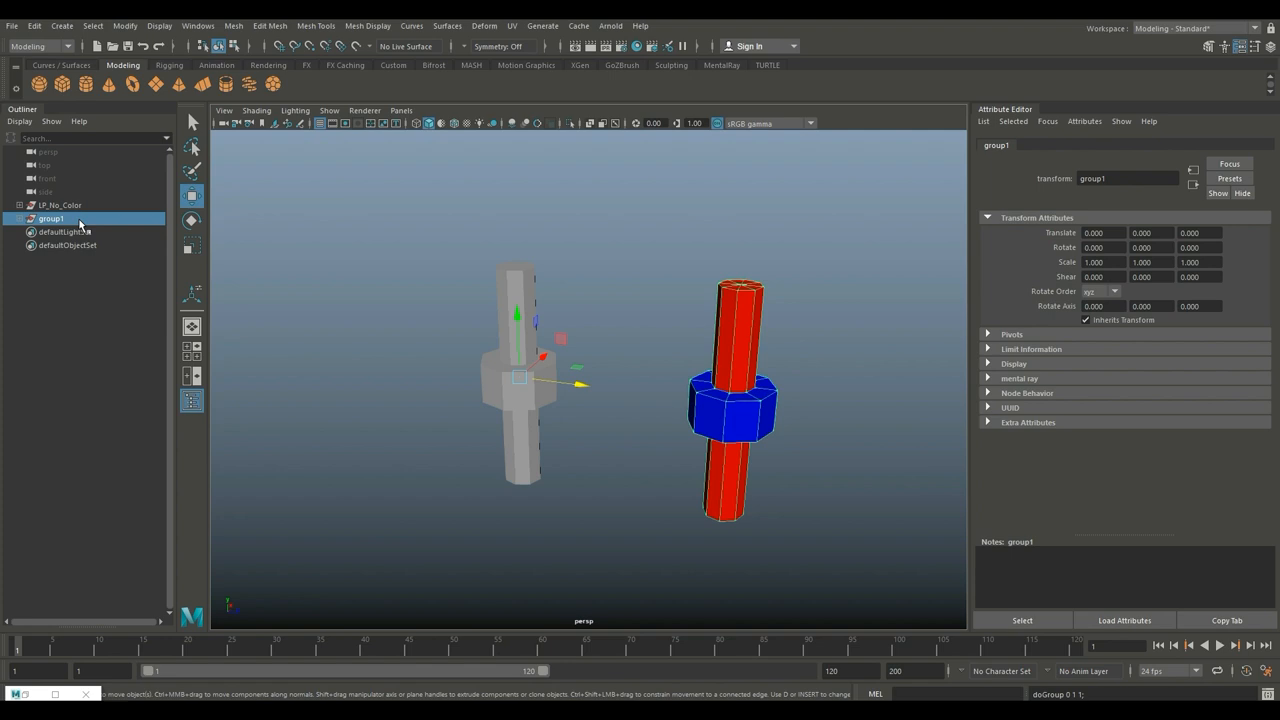
double_click(52, 218)
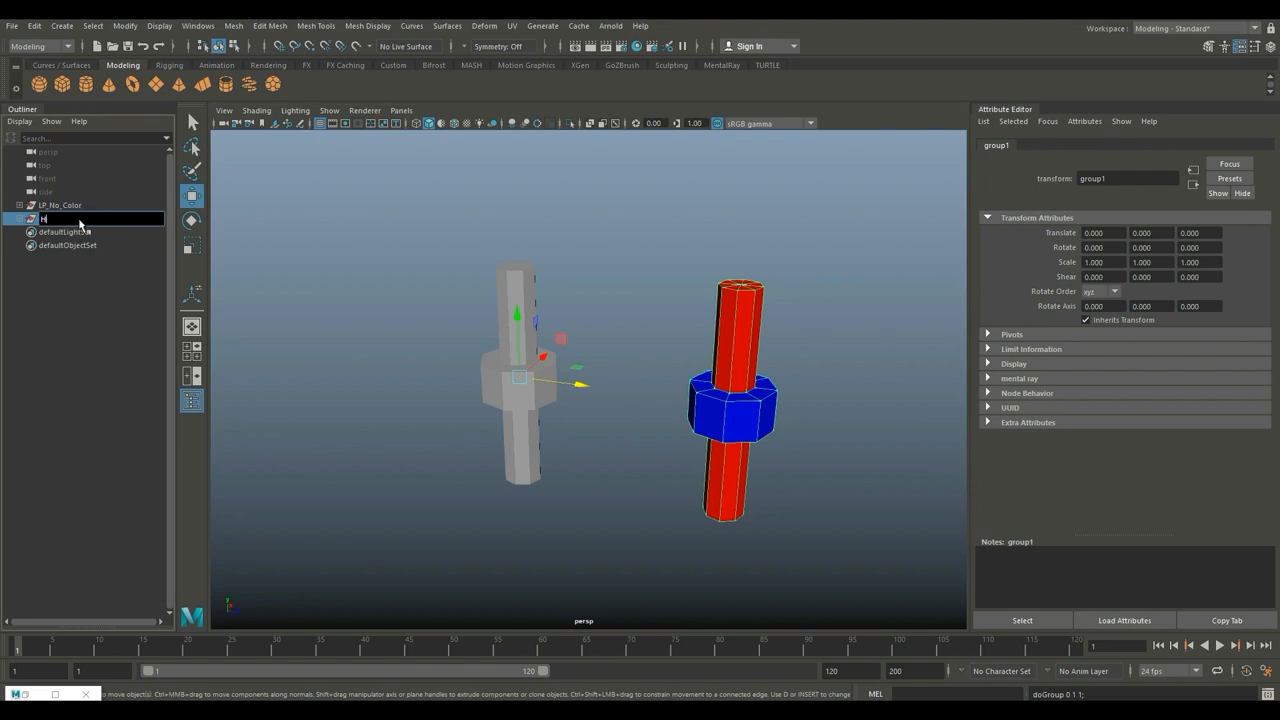
type("P_")
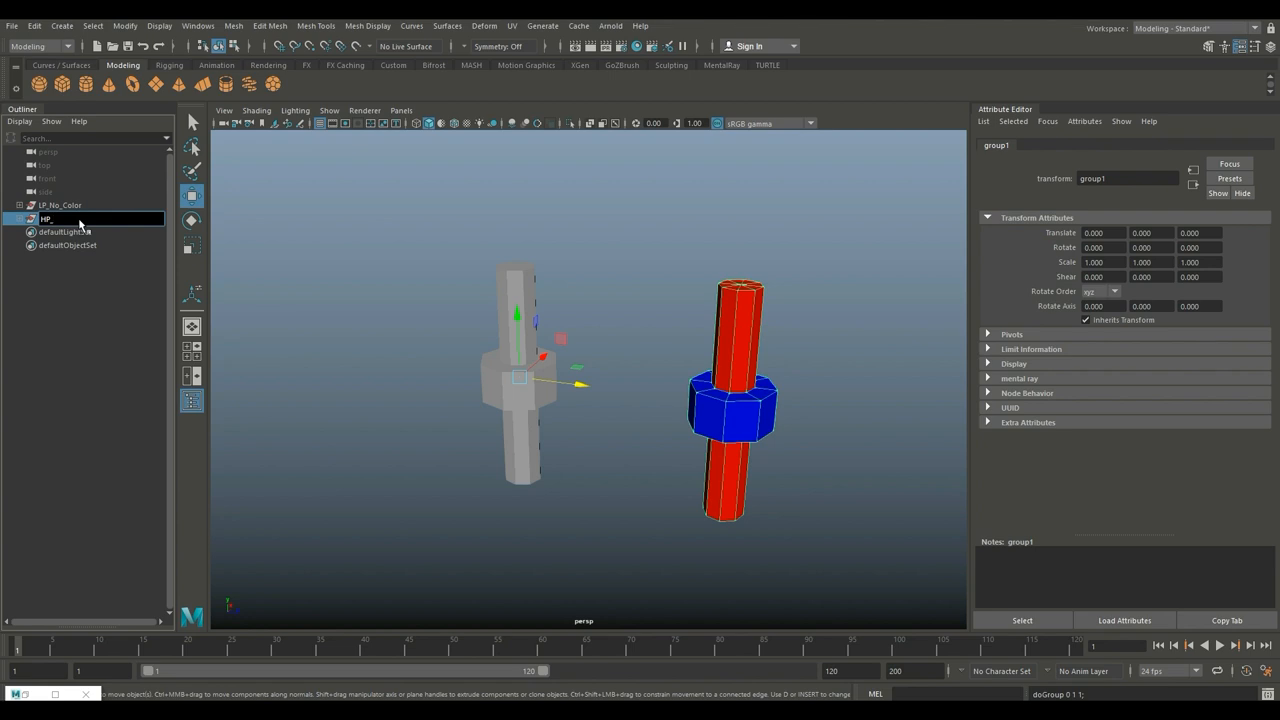
type("No_Colo")
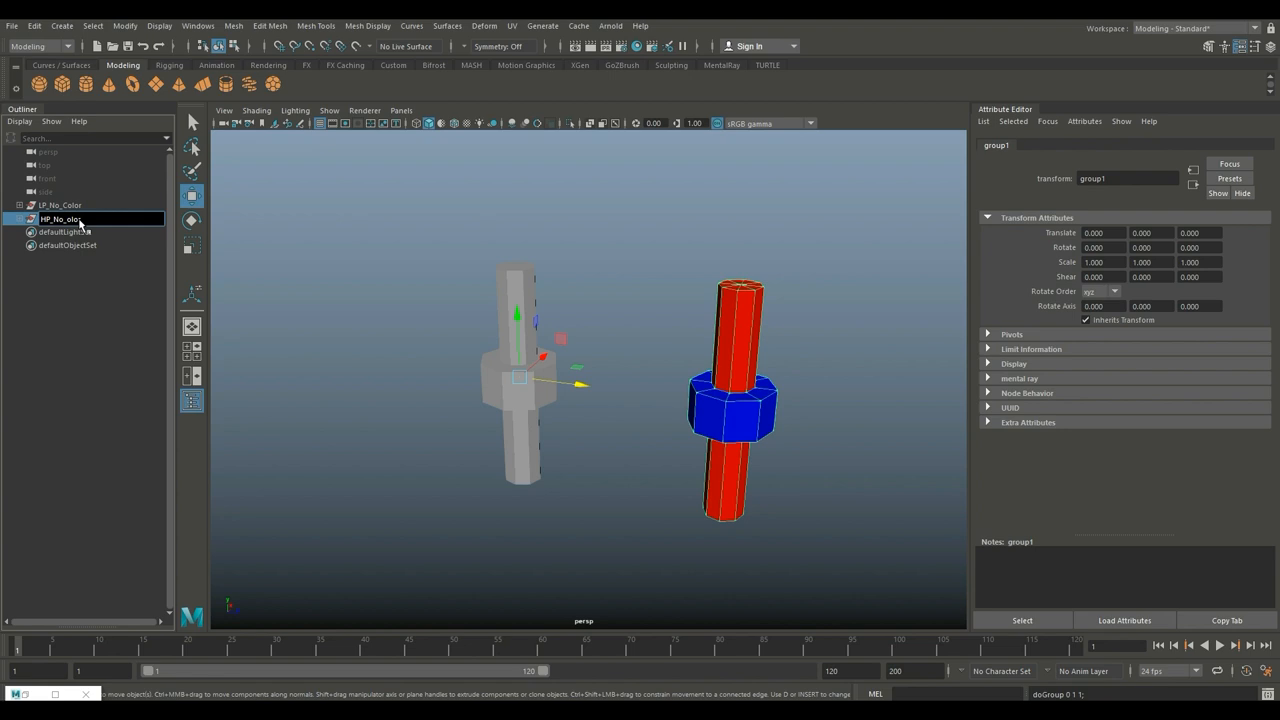
left_click(404, 412)
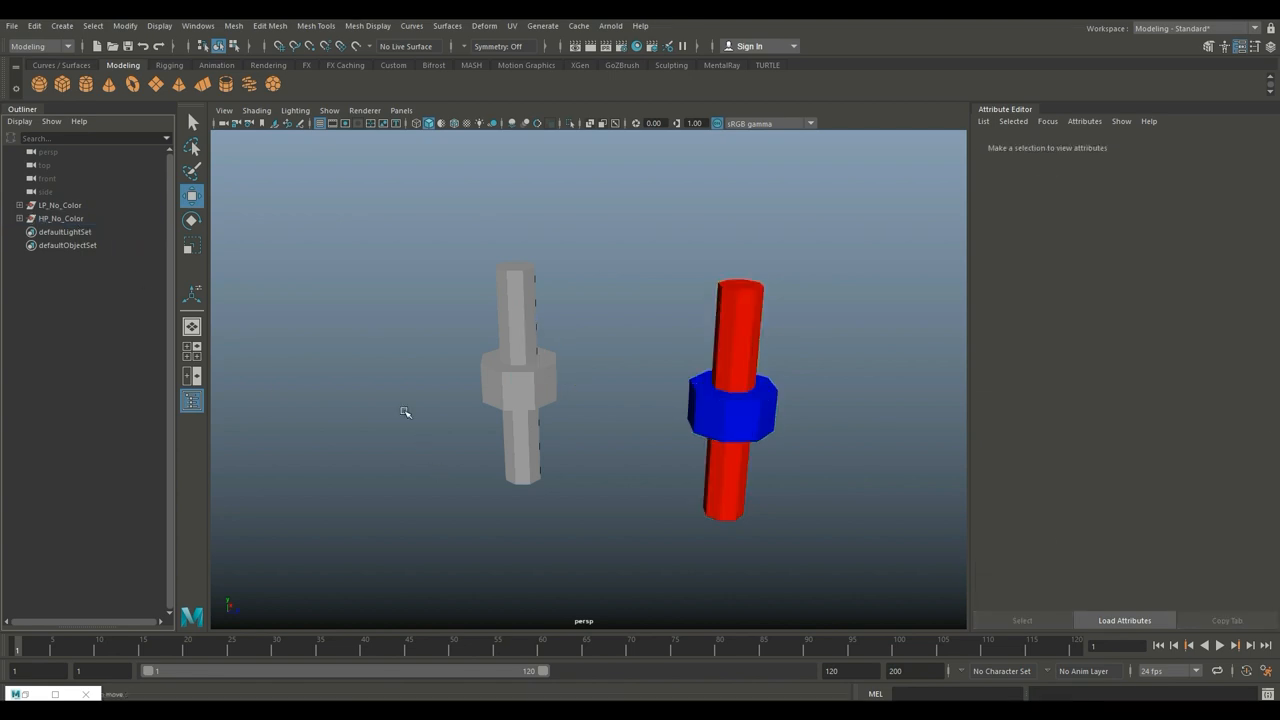
Select the LP_No_Color and HP_No_Color groups to check them.
left_click(60, 204)
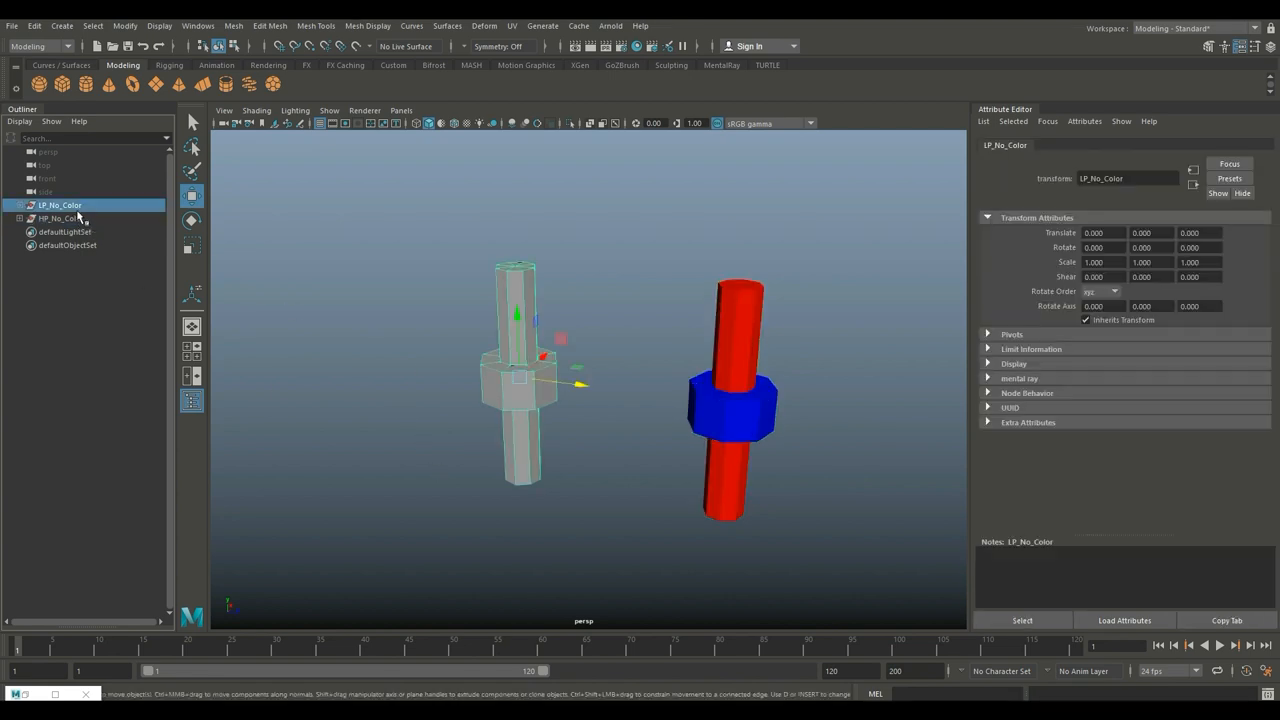
left_click(60, 218)
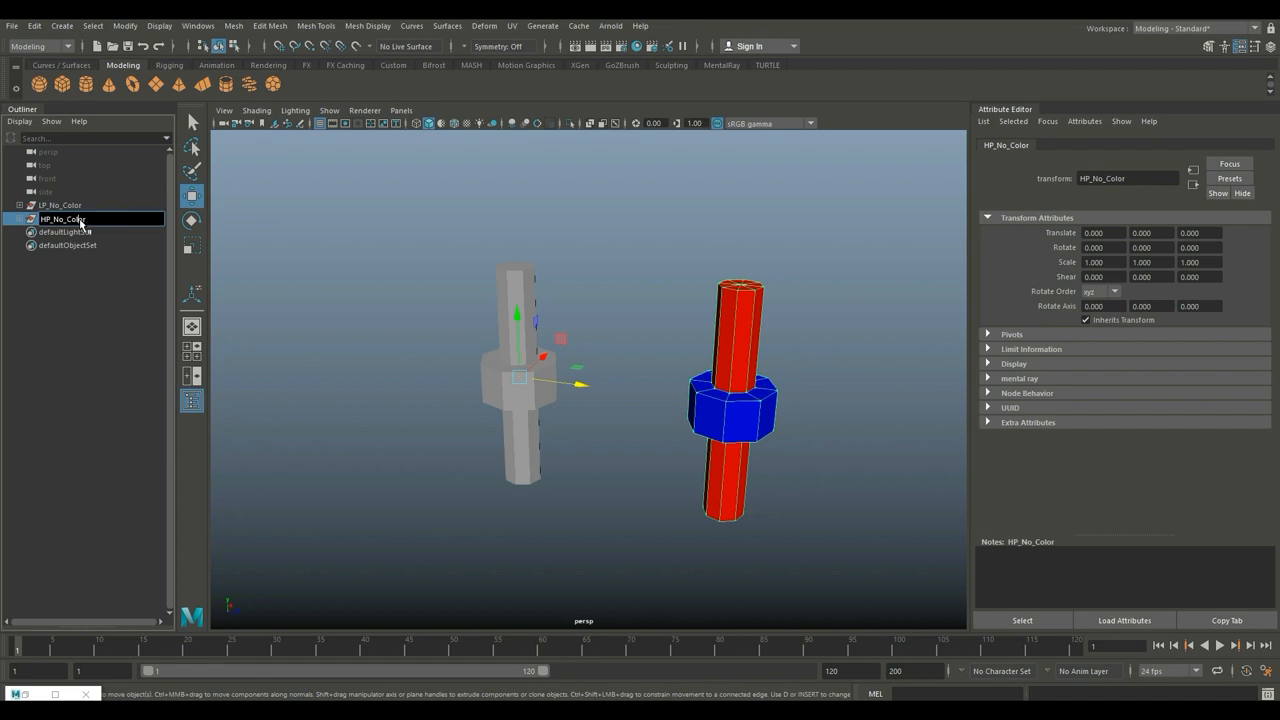
mouse_move(88, 244)
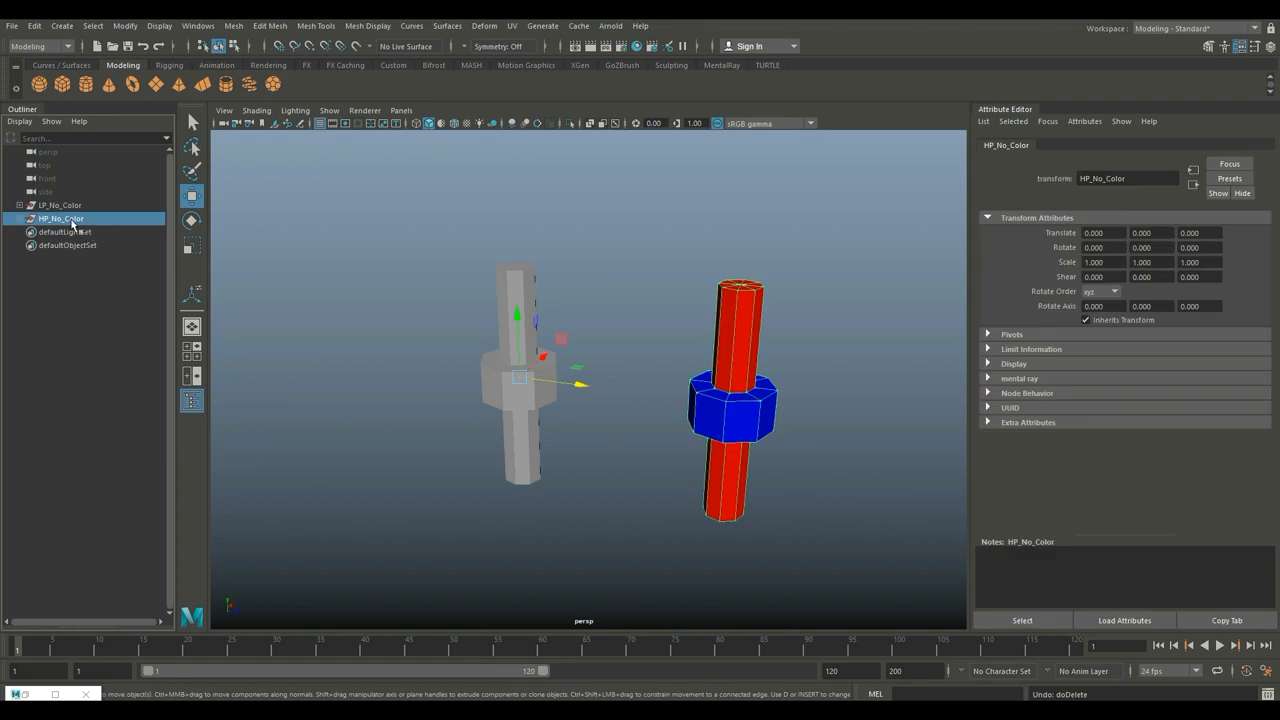
Rename HP_No_Color to HP_Color and review the grey cylinder's transforms.
double_click(60, 218)
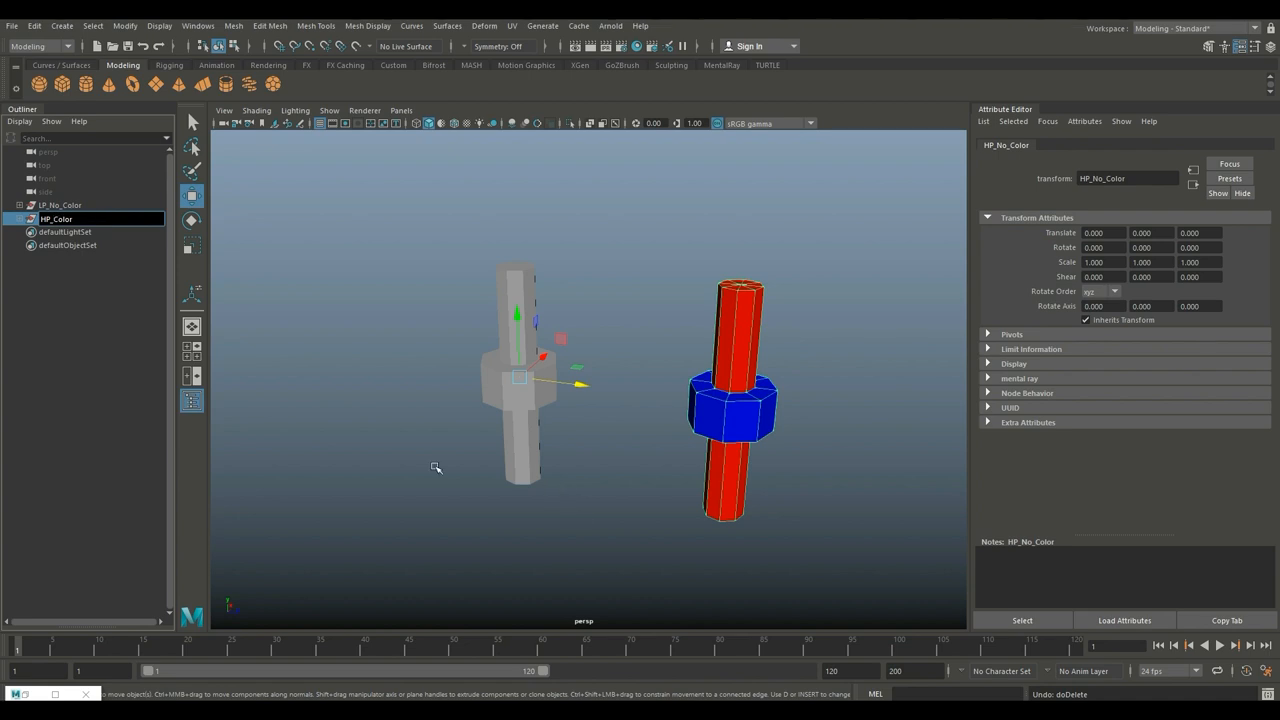
left_click(440, 468)
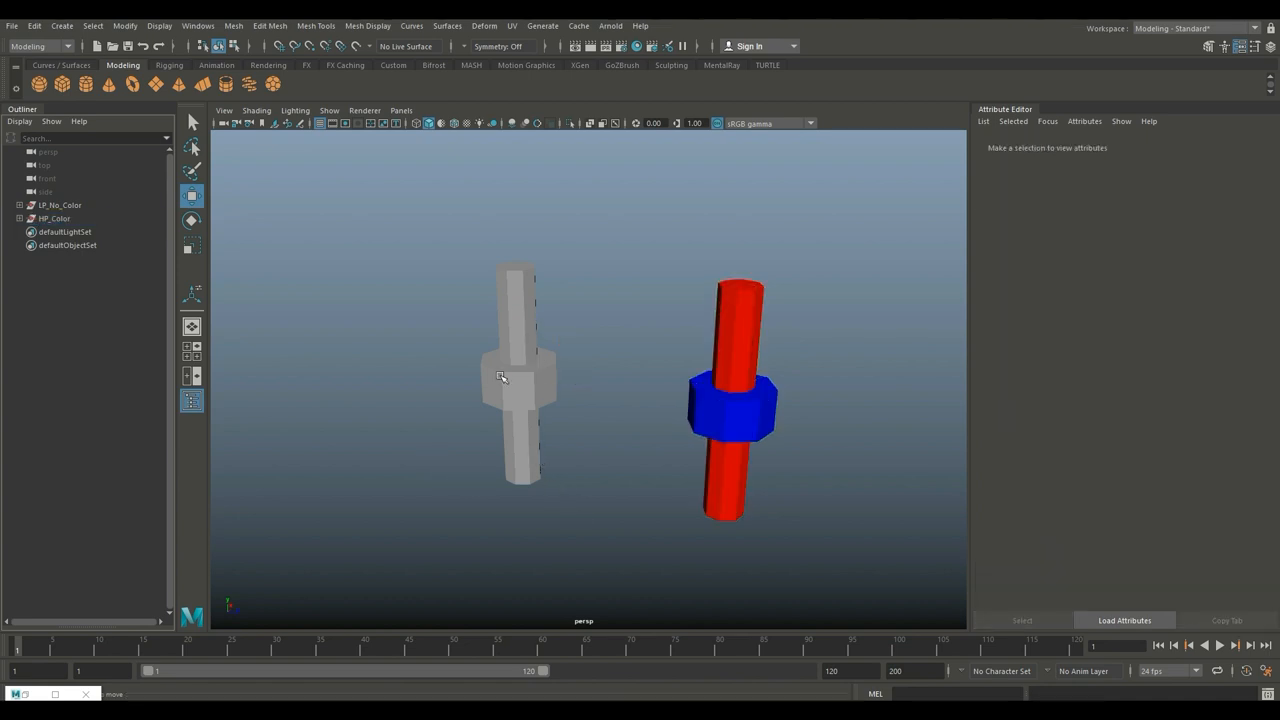
left_click(516, 378)
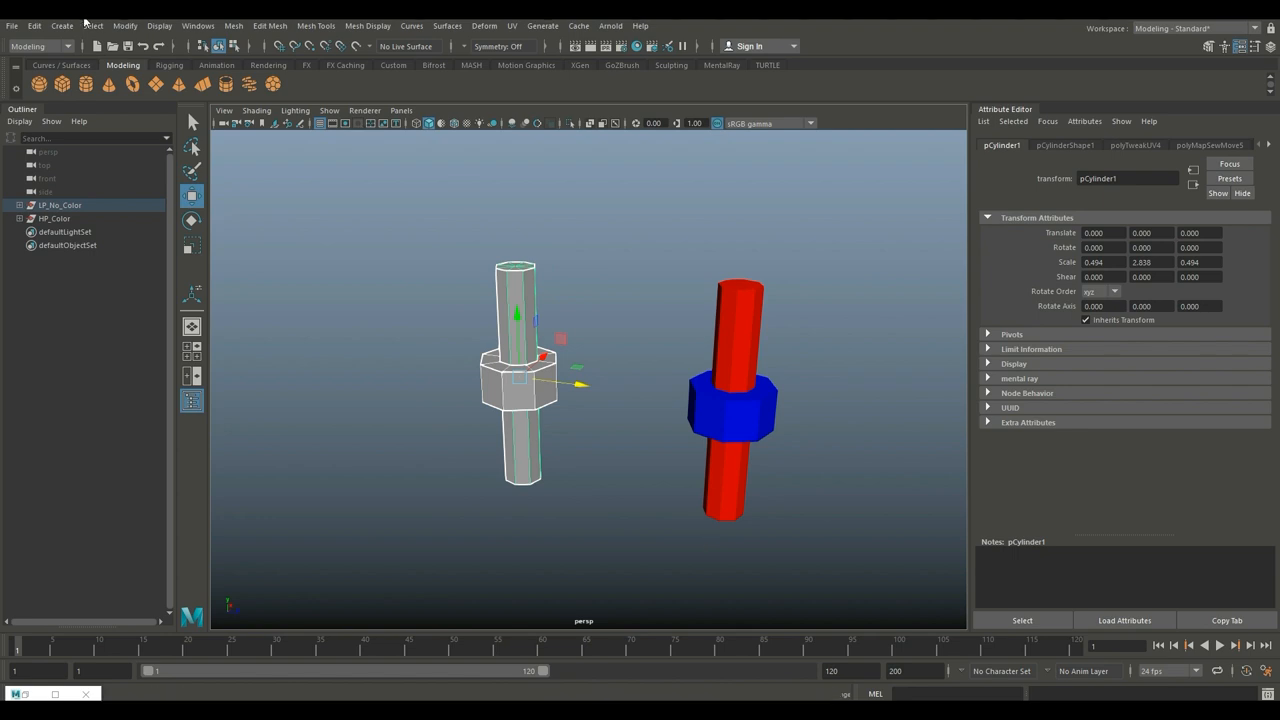
left_click(34, 24)
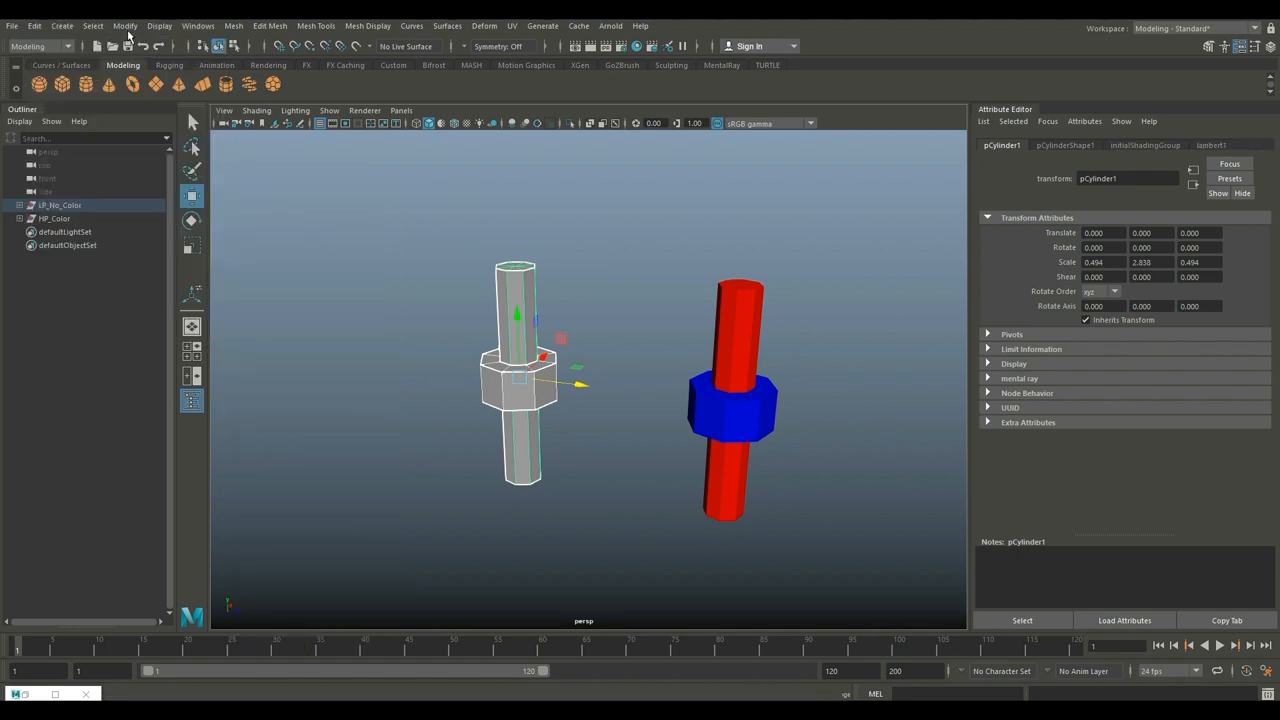
left_click(124, 24)
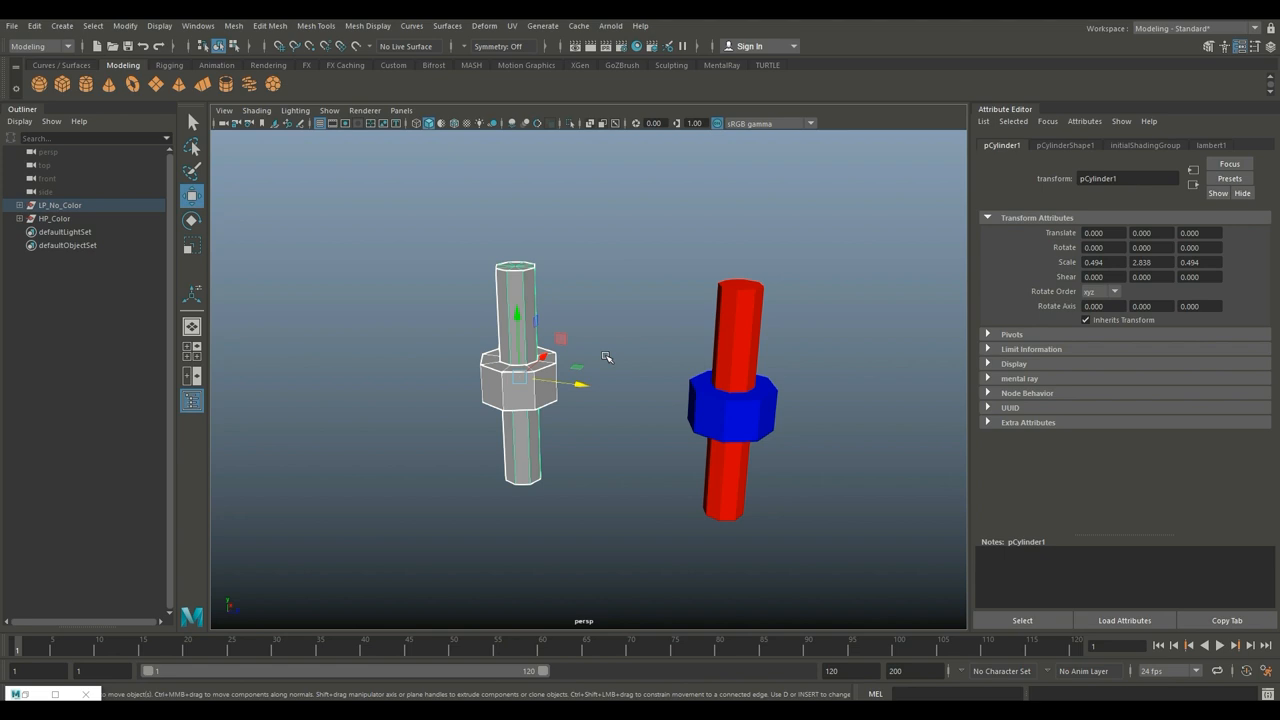
Select the red pipe pPipe2 and view it from the top camera.
left_click(736, 390)
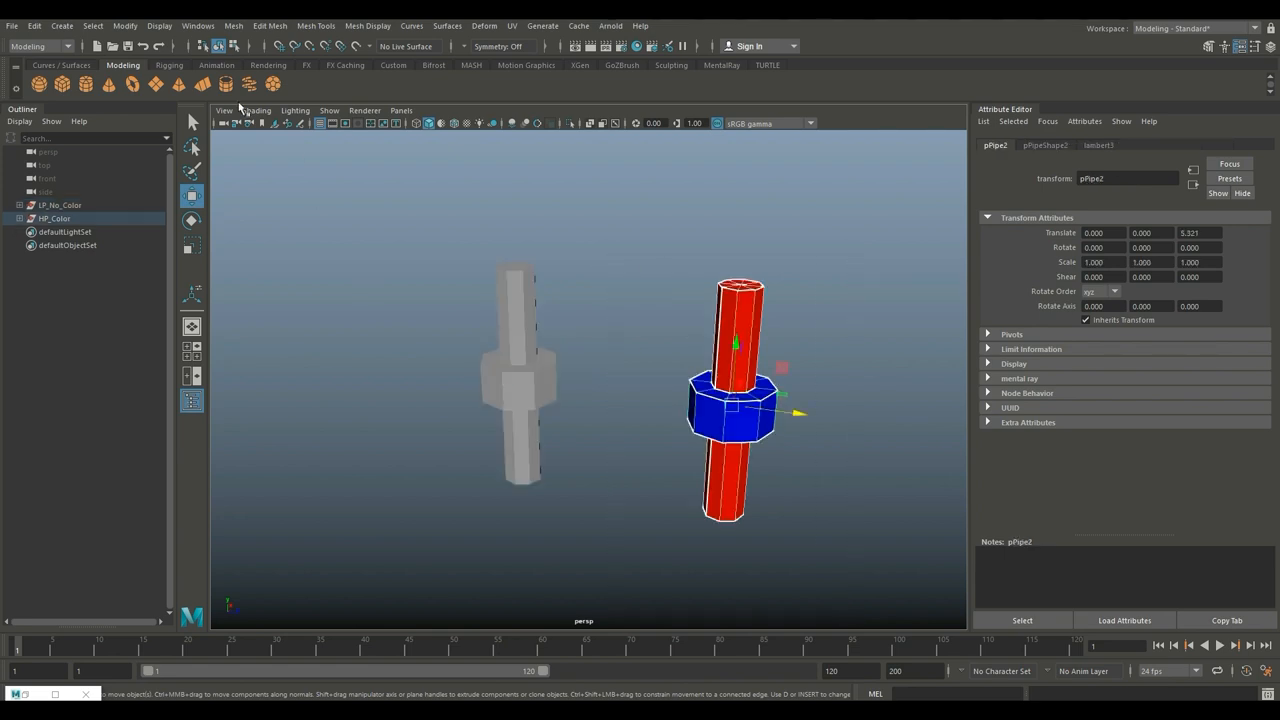
left_click(34, 24)
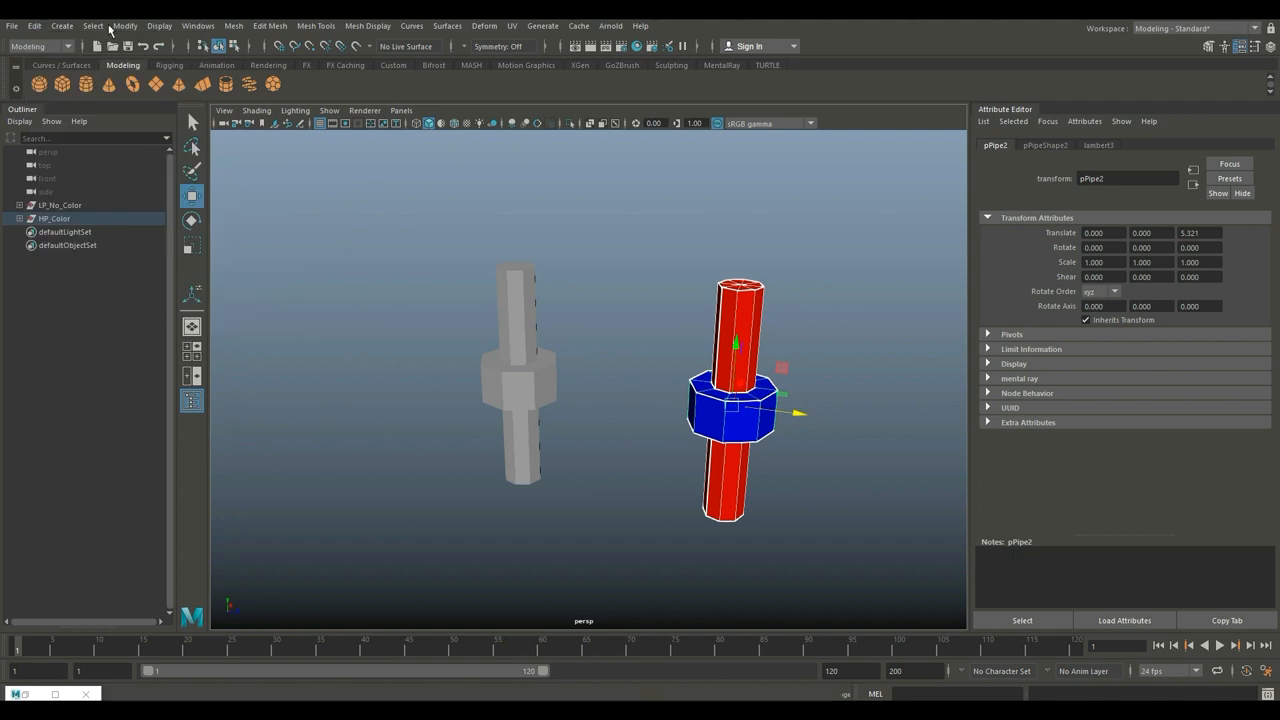
left_click(124, 24)
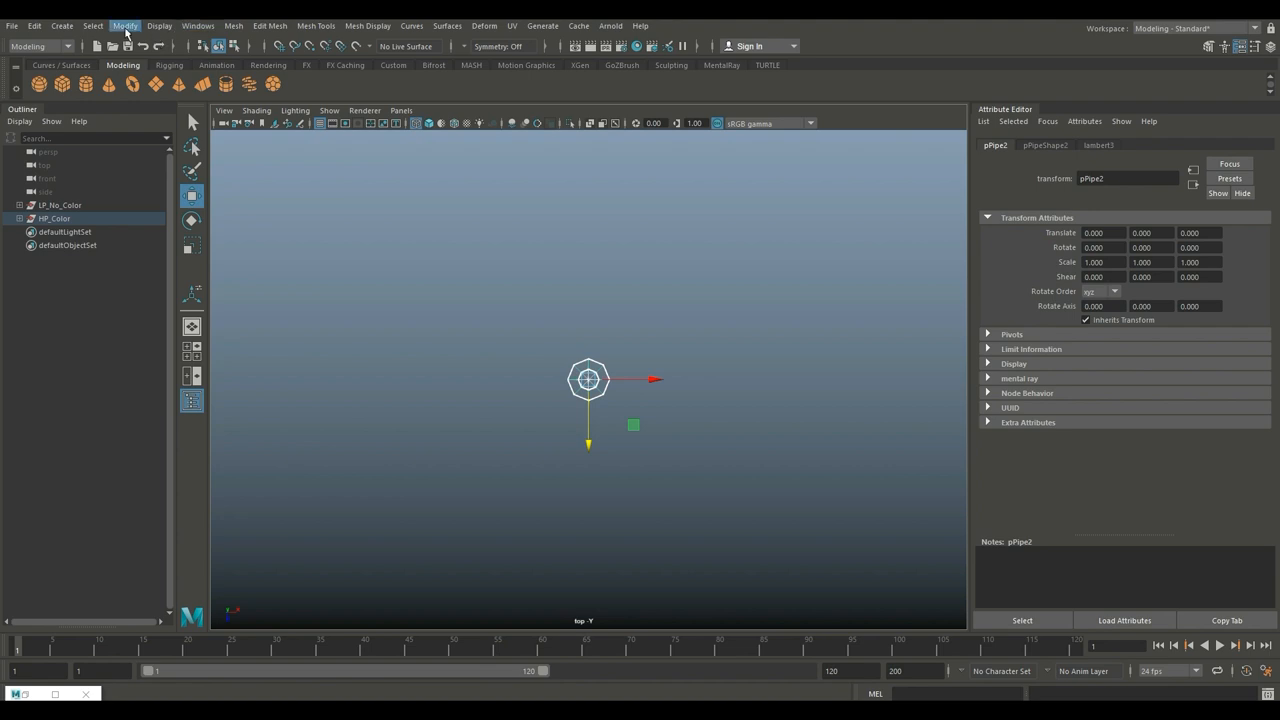
left_click(124, 24)
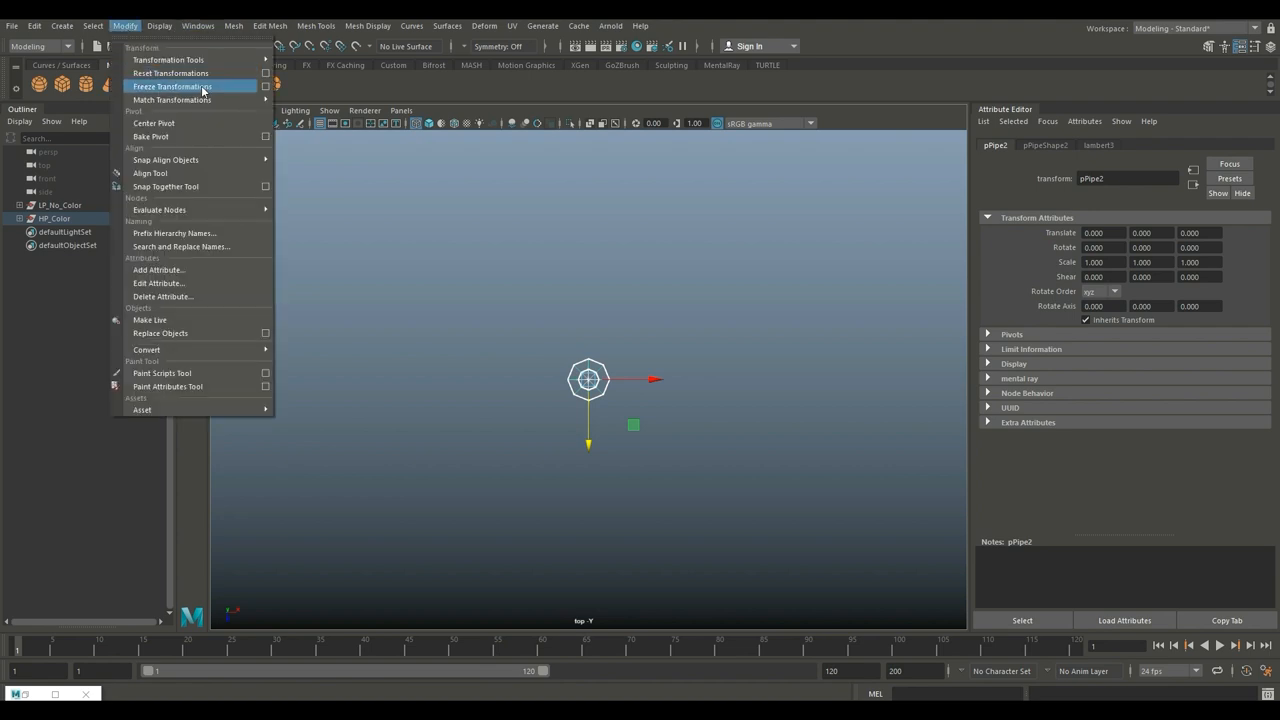
left_click(172, 86)
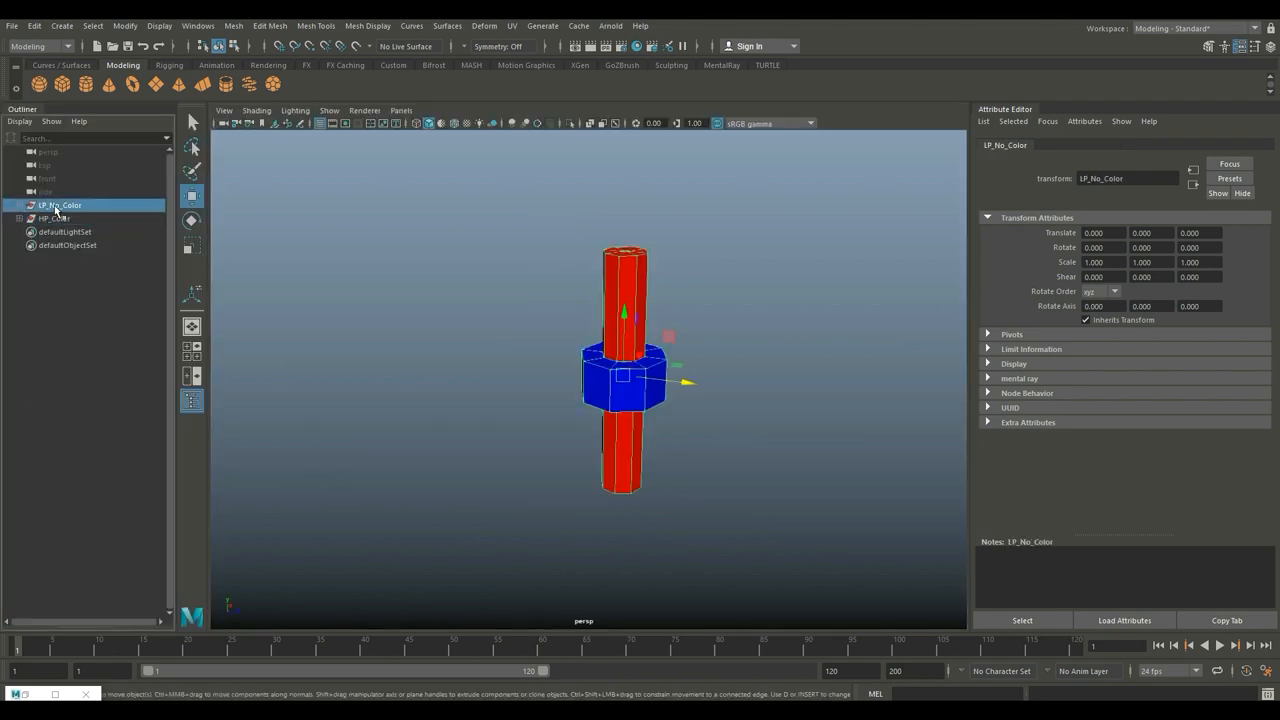
left_click(56, 218)
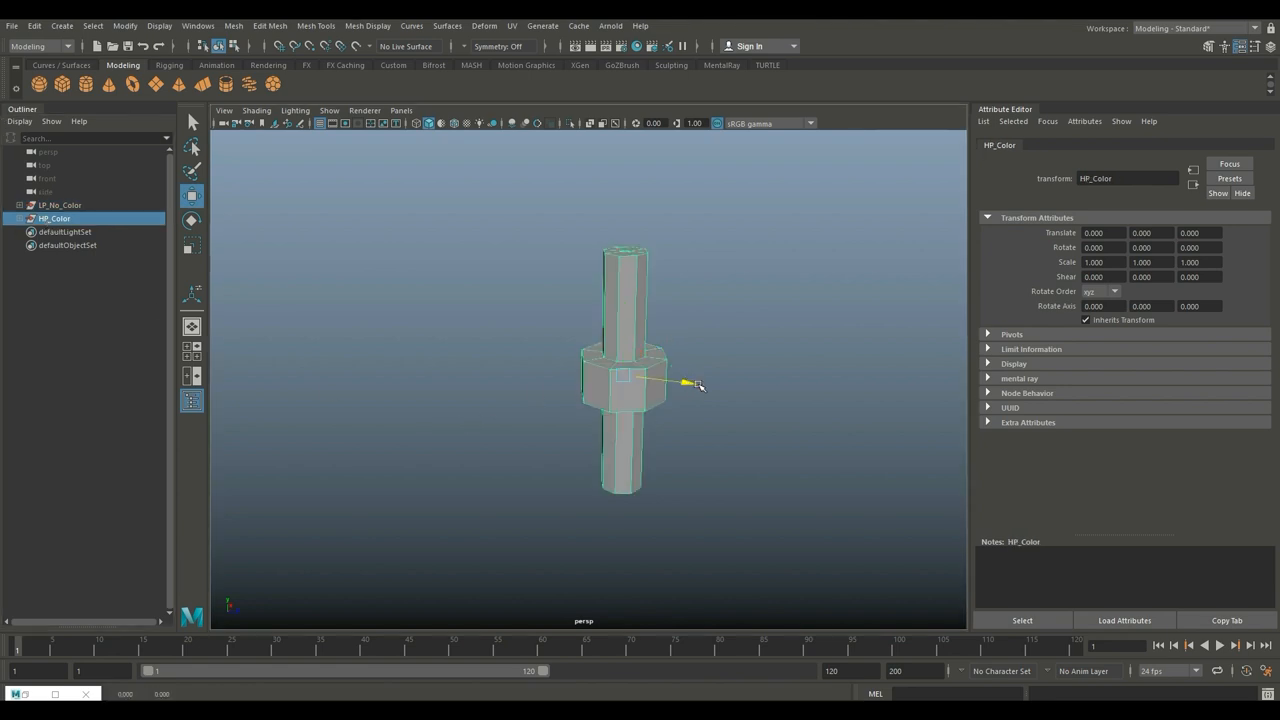
left_click_drag(684, 384, 796, 396)
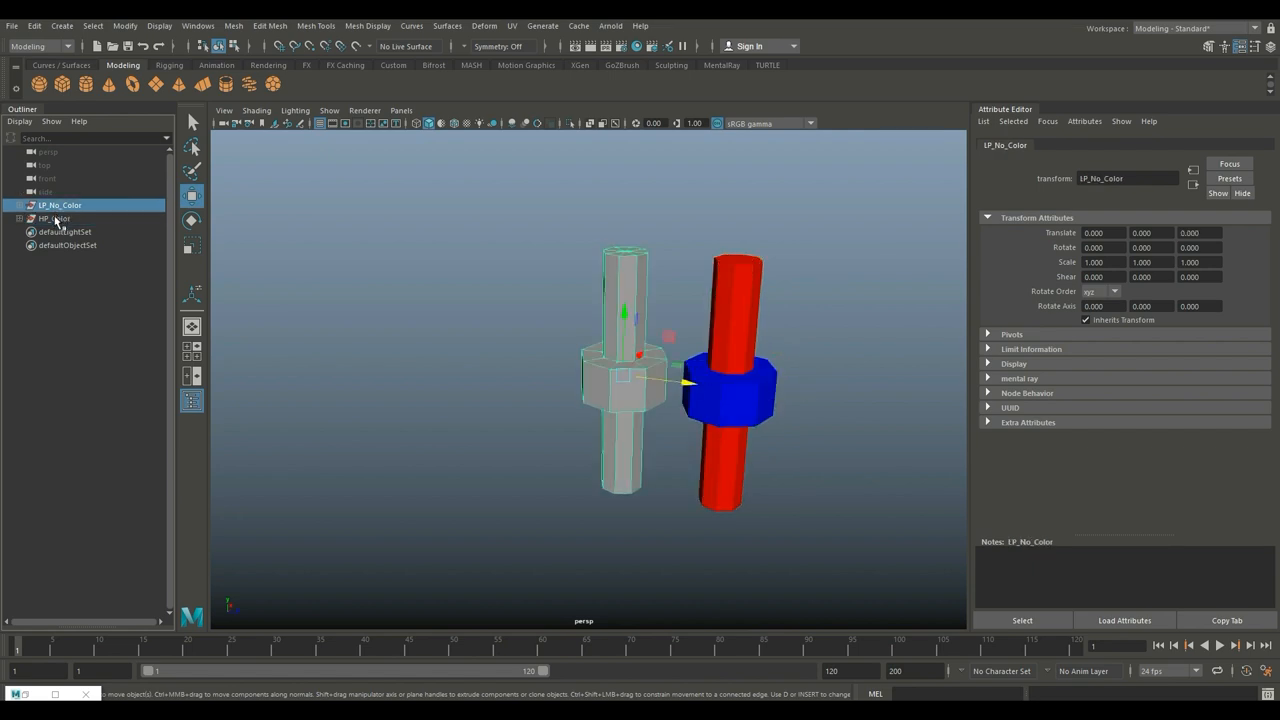
left_click(56, 218)
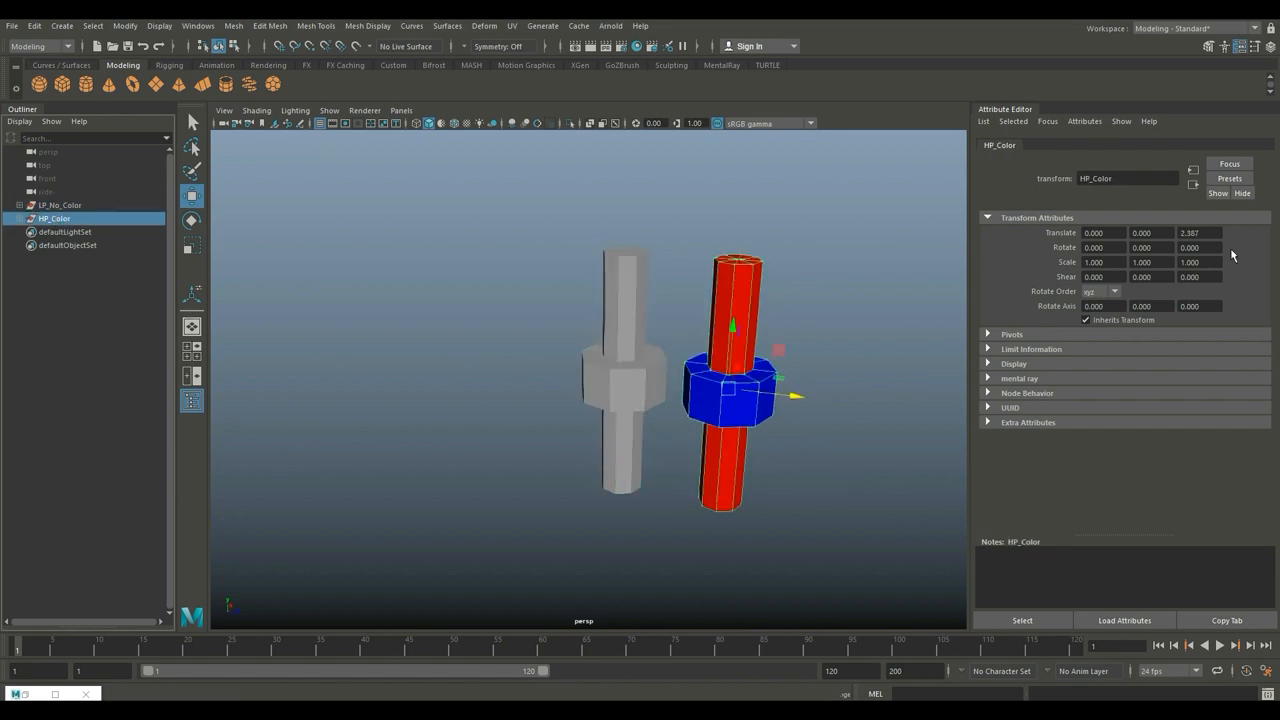
triple_click(1200, 232)
type("0.000")
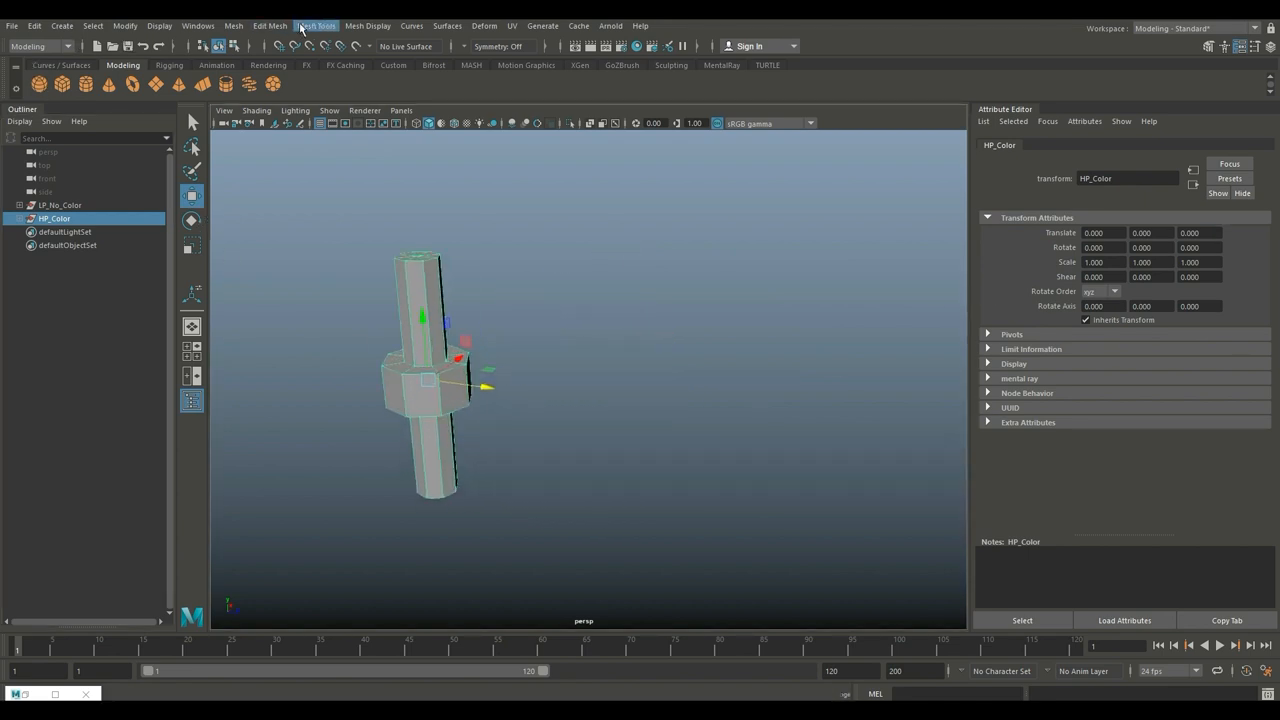
Switch to the Rendering menu set and bring up Lighting/Shading > Transfer Maps.
left_click(40, 46)
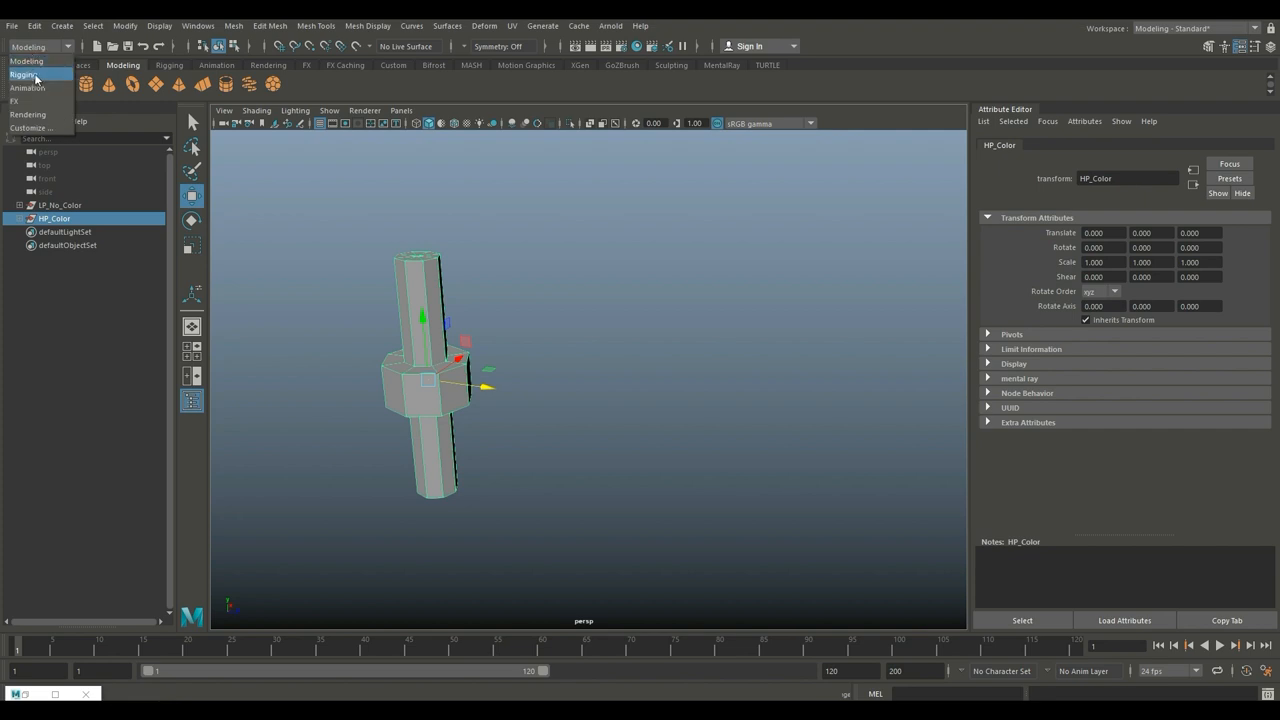
left_click(28, 114)
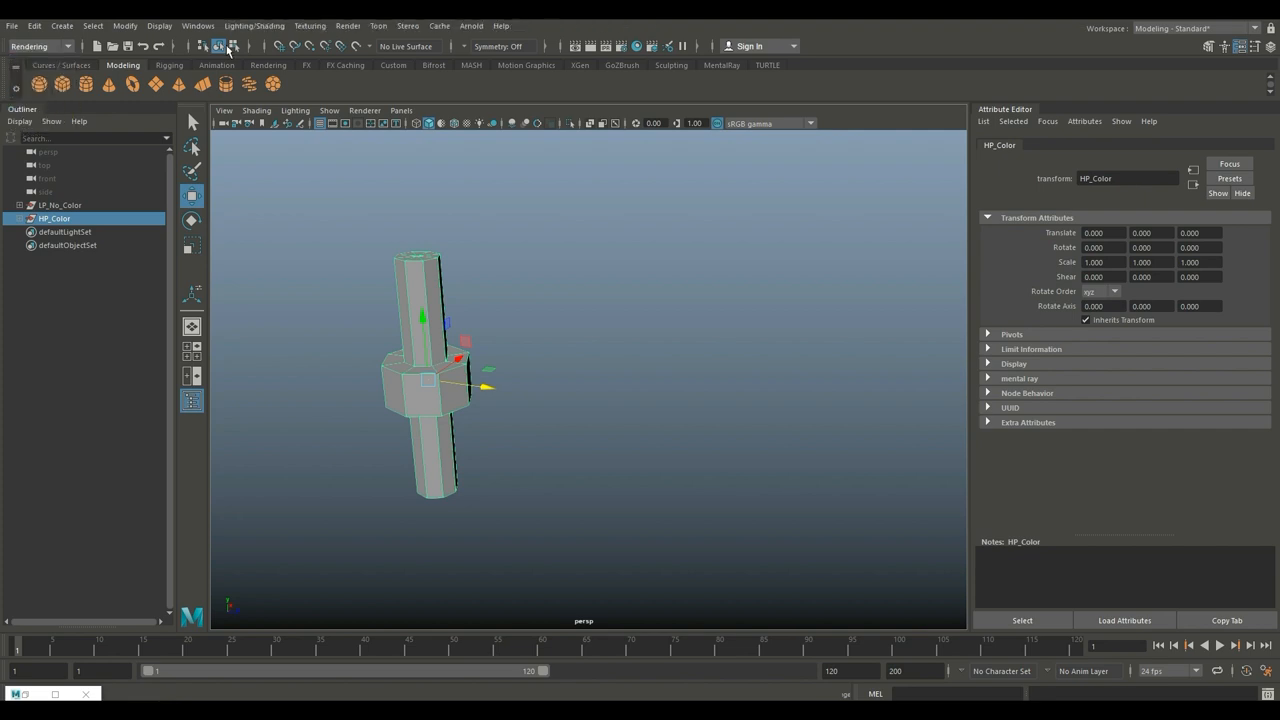
left_click(254, 24)
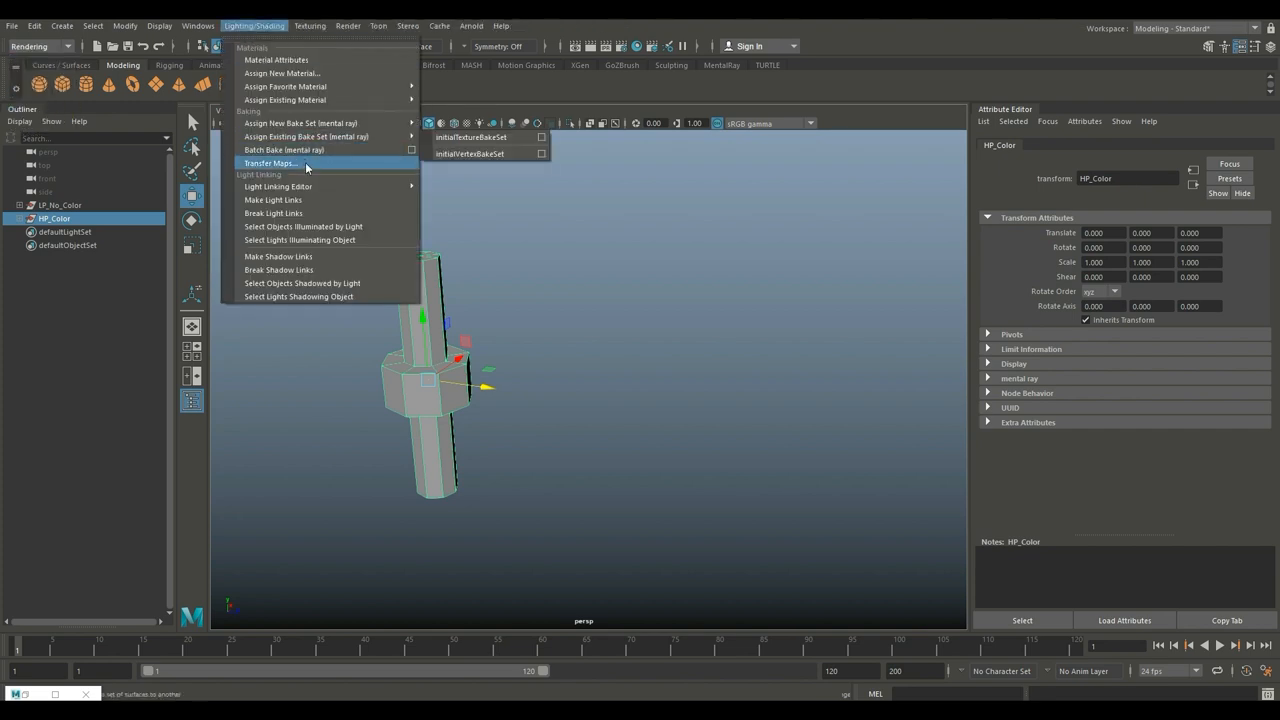
left_click(270, 162)
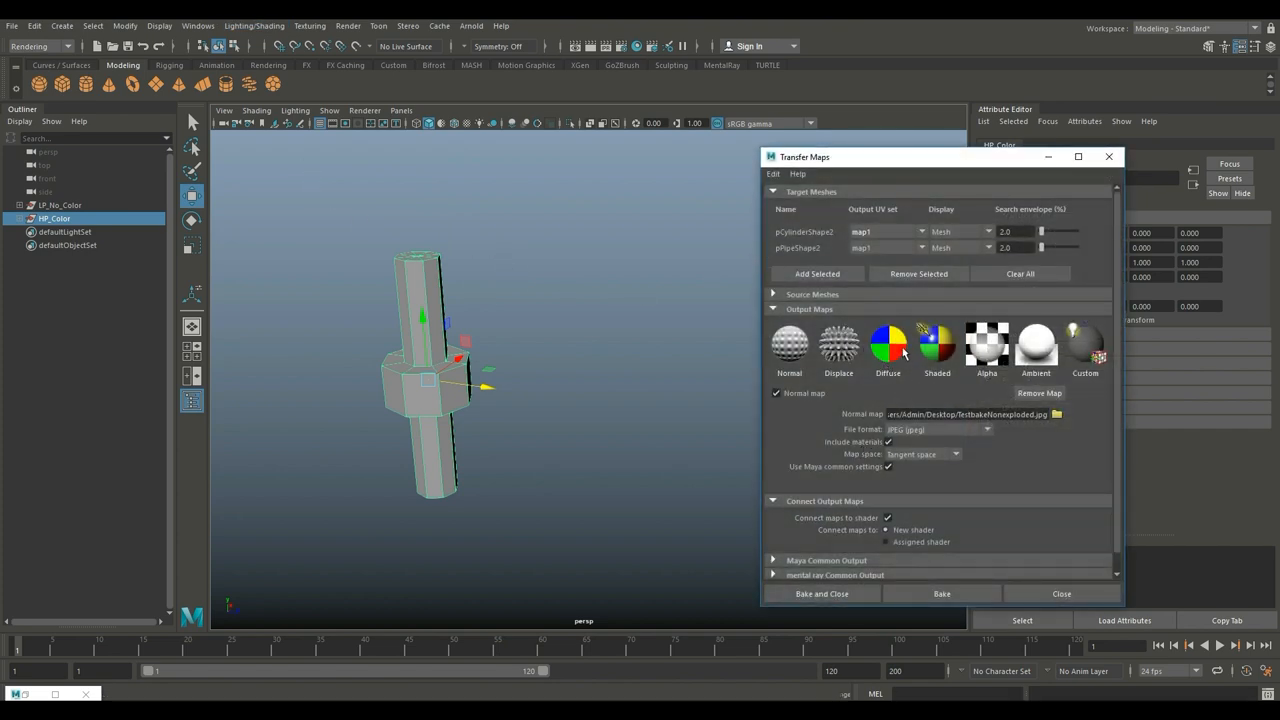
Add a Diffuse color map output and collapse the Output Maps section.
left_click(888, 344)
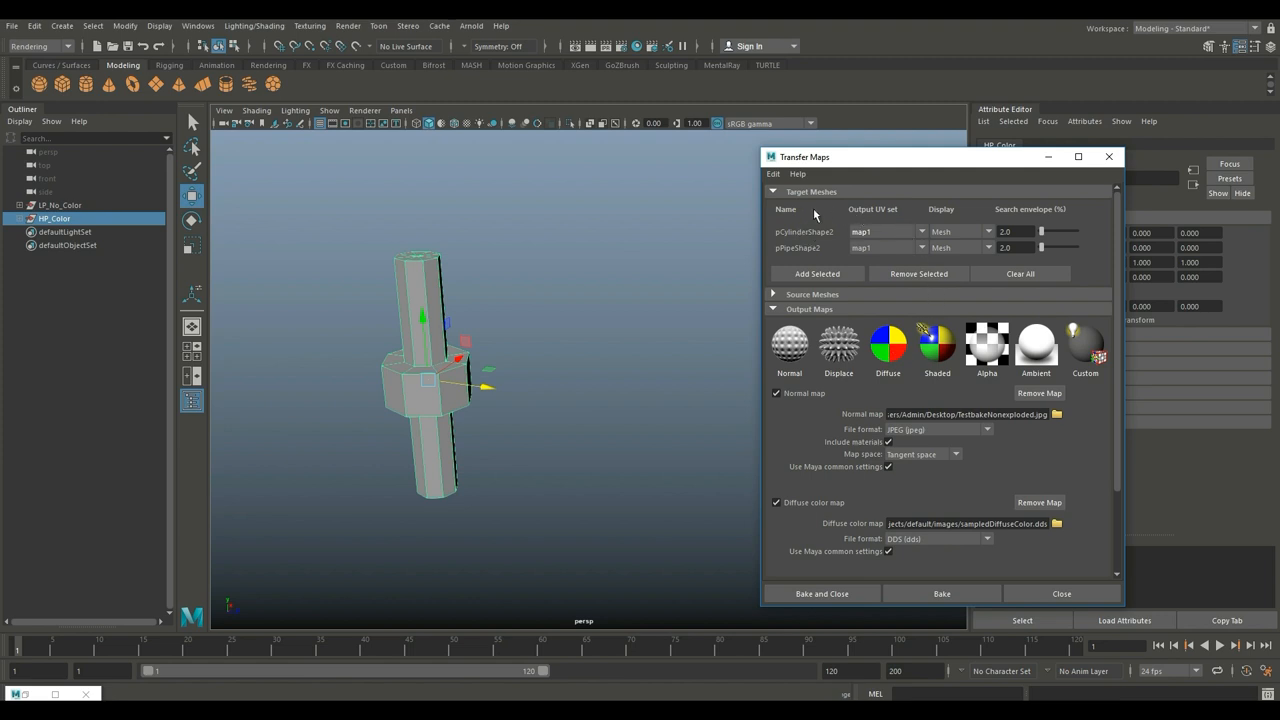
mouse_move(832, 200)
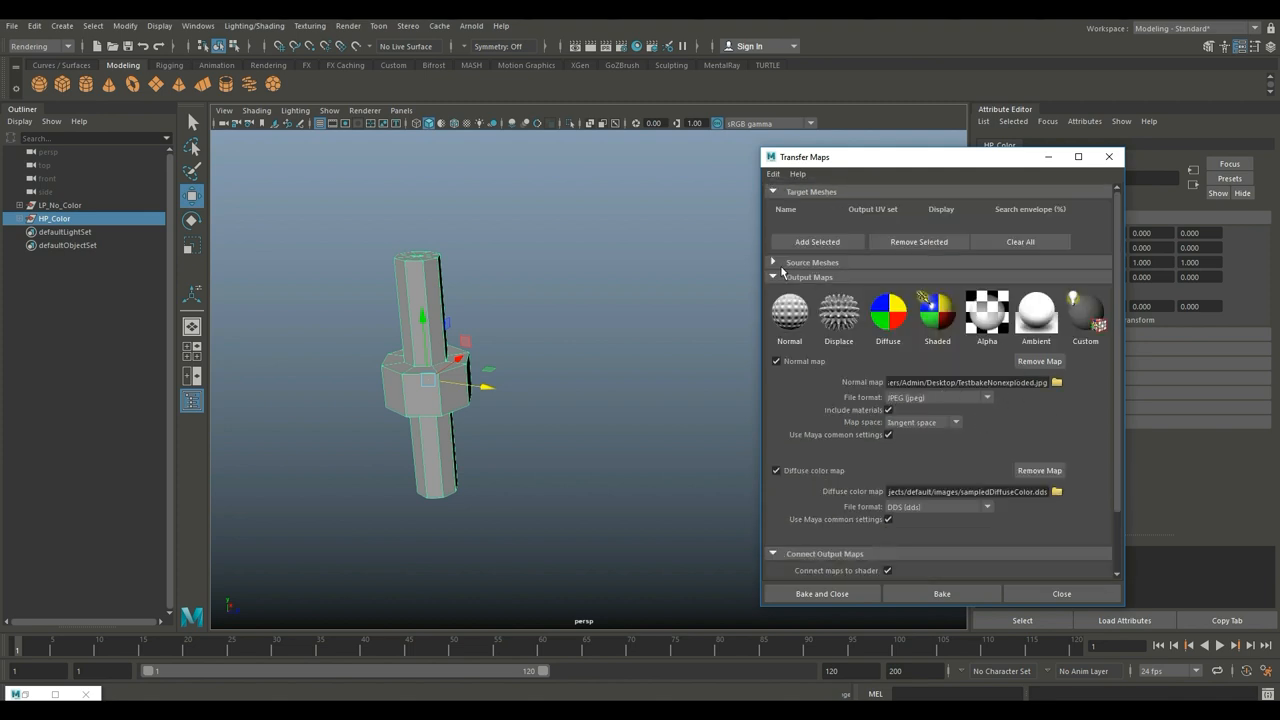
left_click(772, 262)
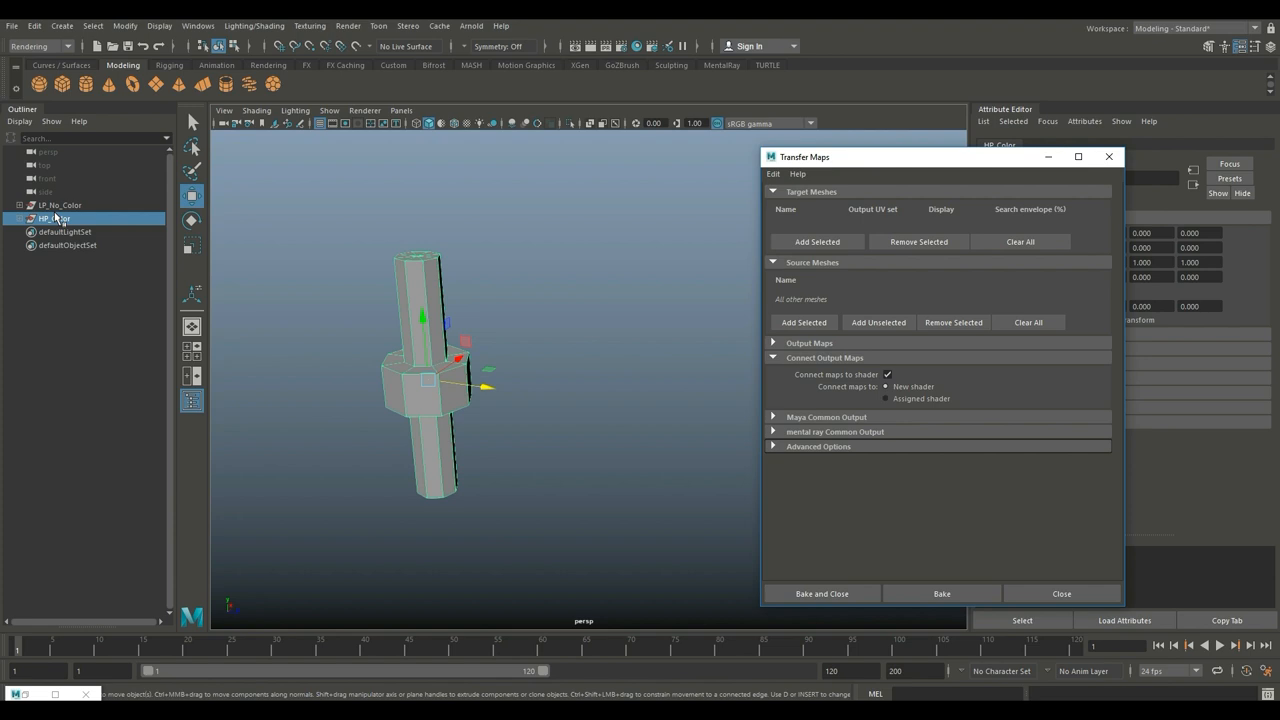
Set LP_No_Color meshes as targets, HP_Color meshes as sources, with Envelope display.
left_click(60, 204)
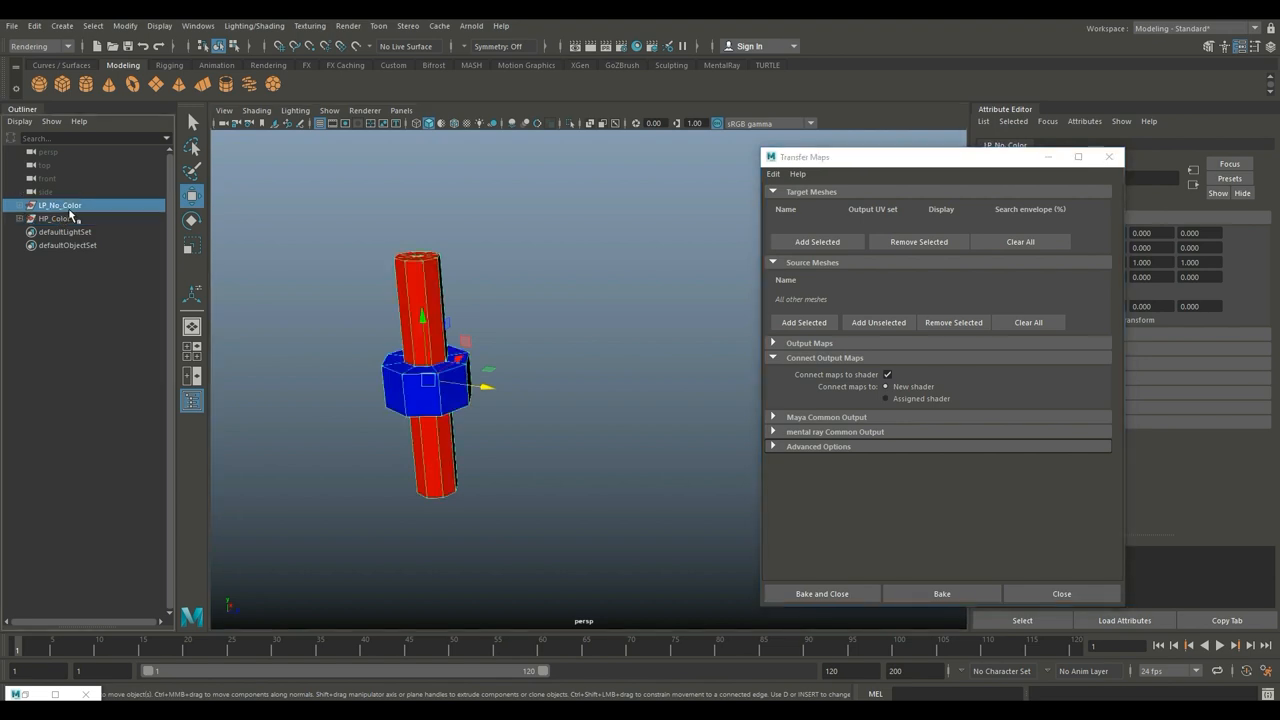
mouse_move(820, 210)
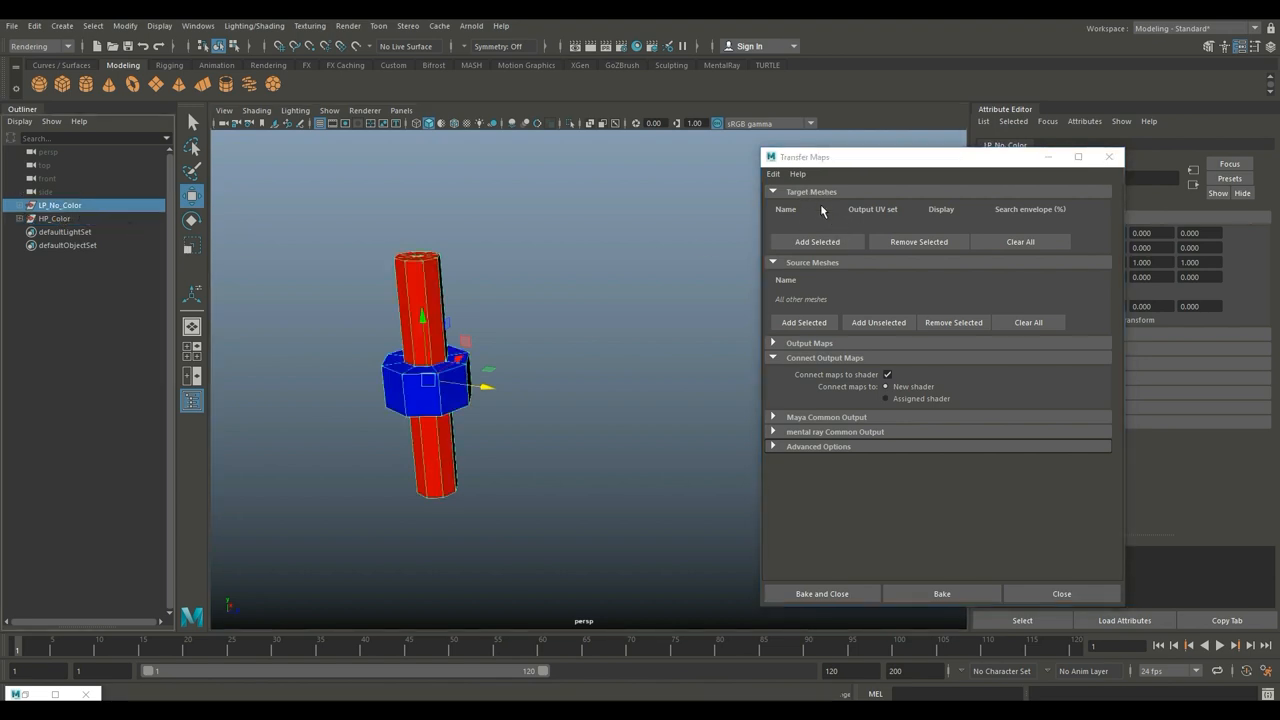
left_click(816, 240)
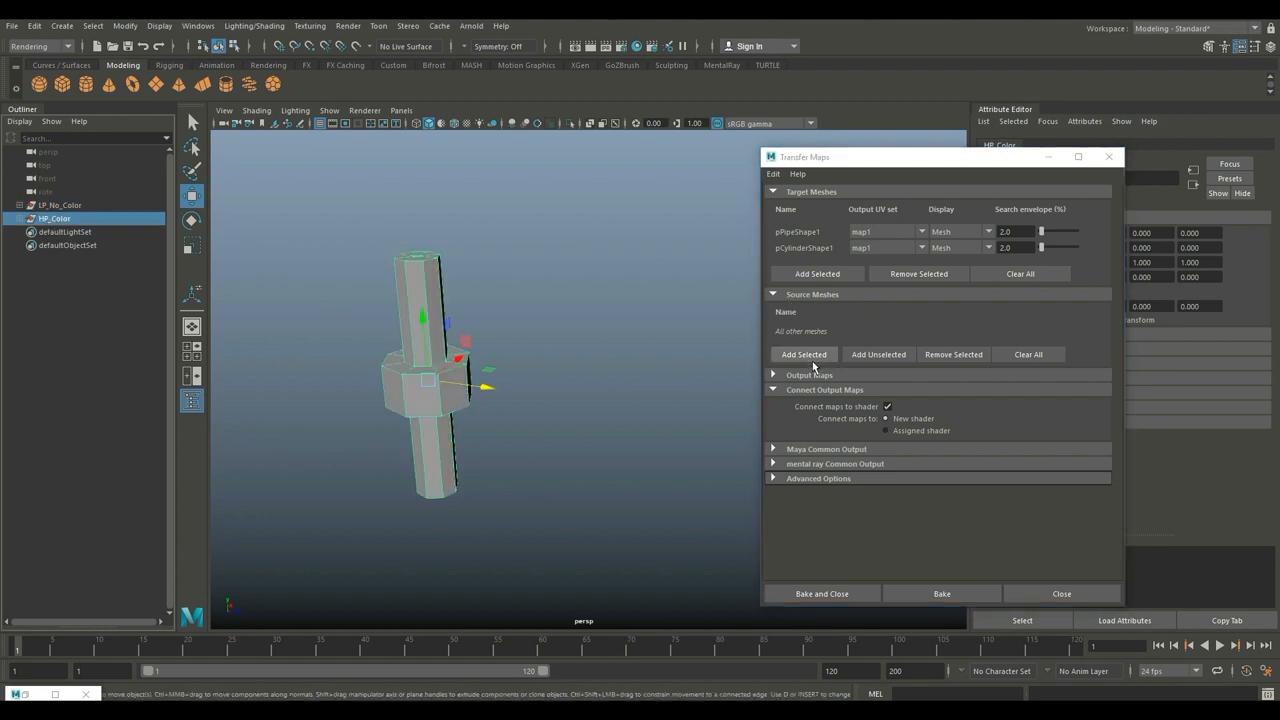
left_click(804, 354)
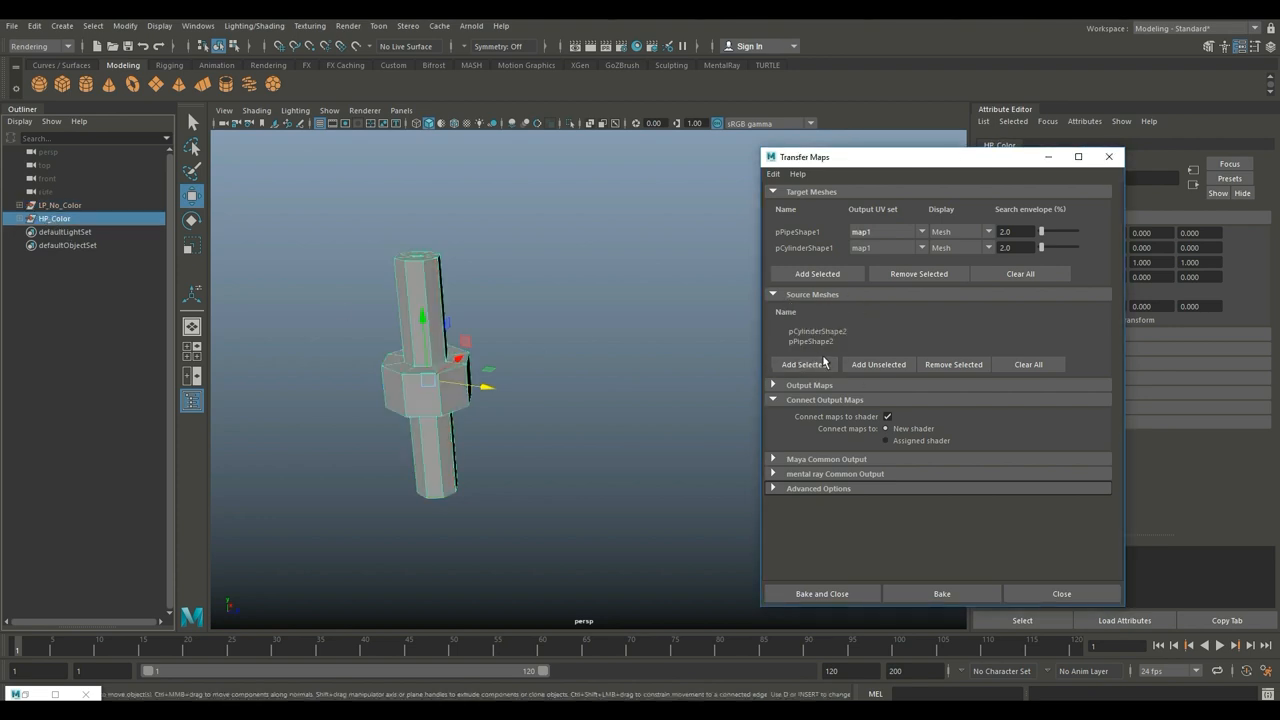
left_click(958, 232)
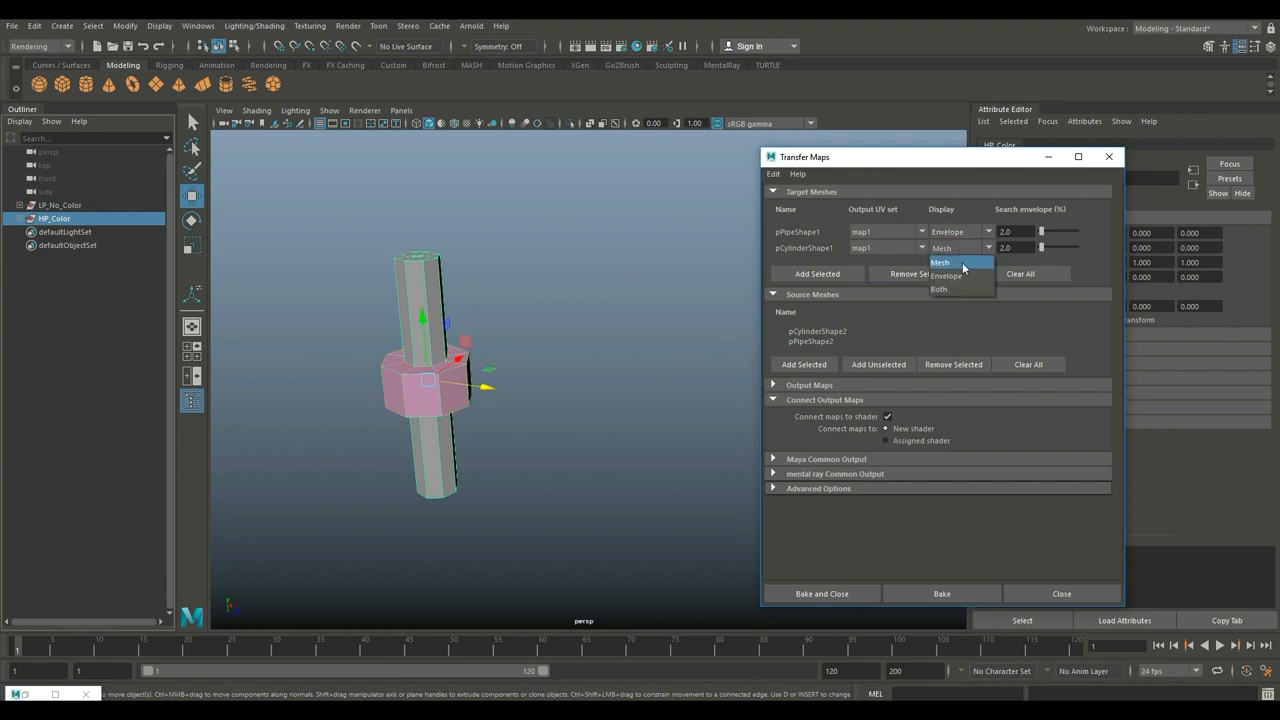
left_click(946, 276)
type("2.2")
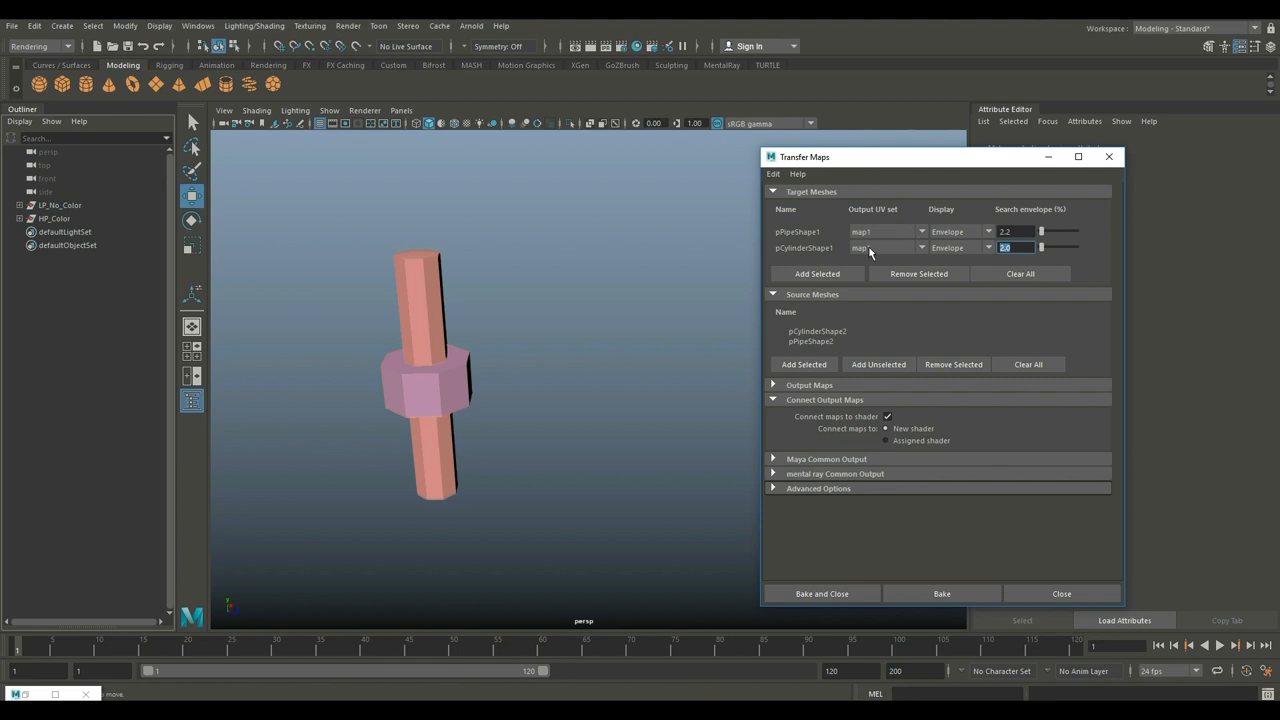
mouse_move(424, 408)
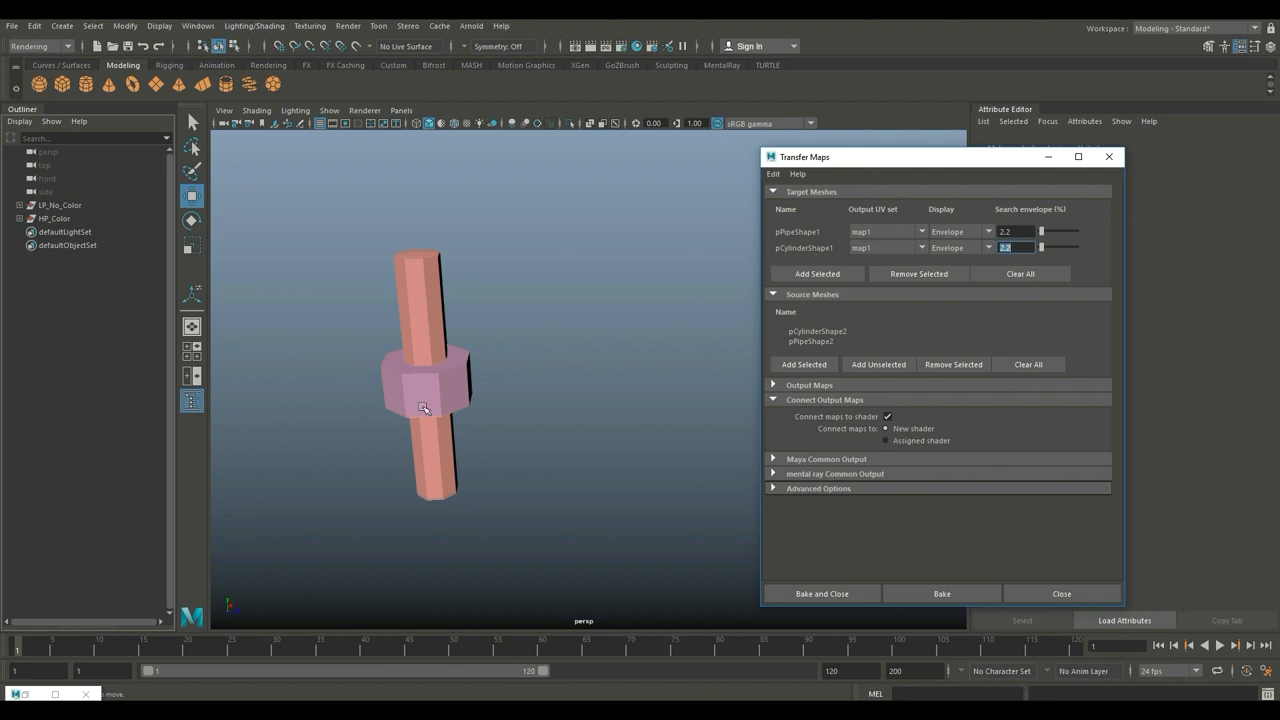
mouse_move(336, 504)
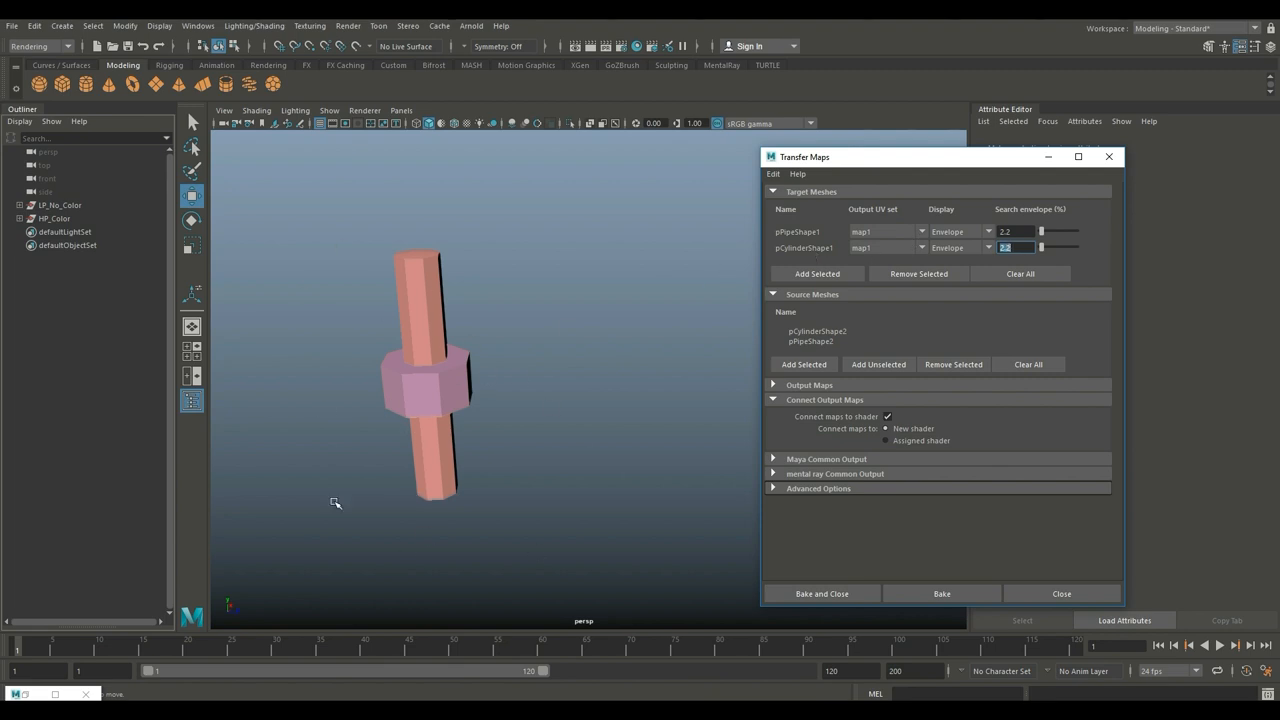
mouse_move(512, 380)
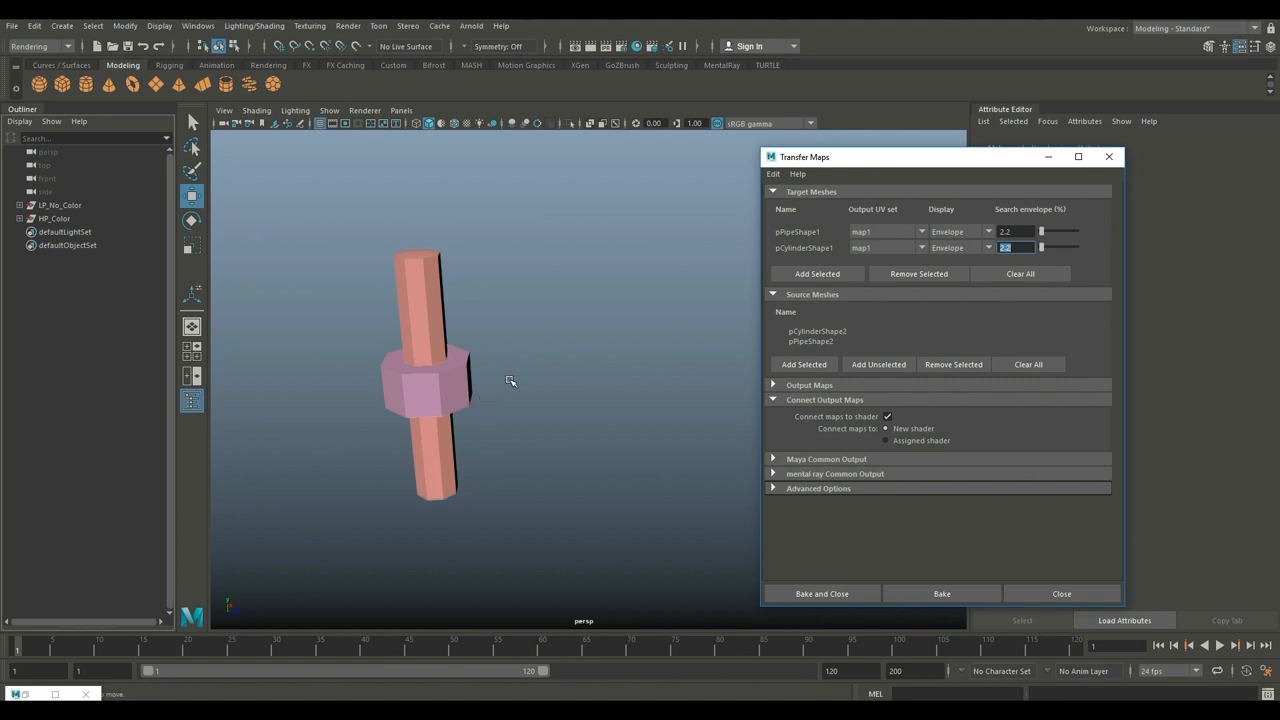
mouse_move(518, 388)
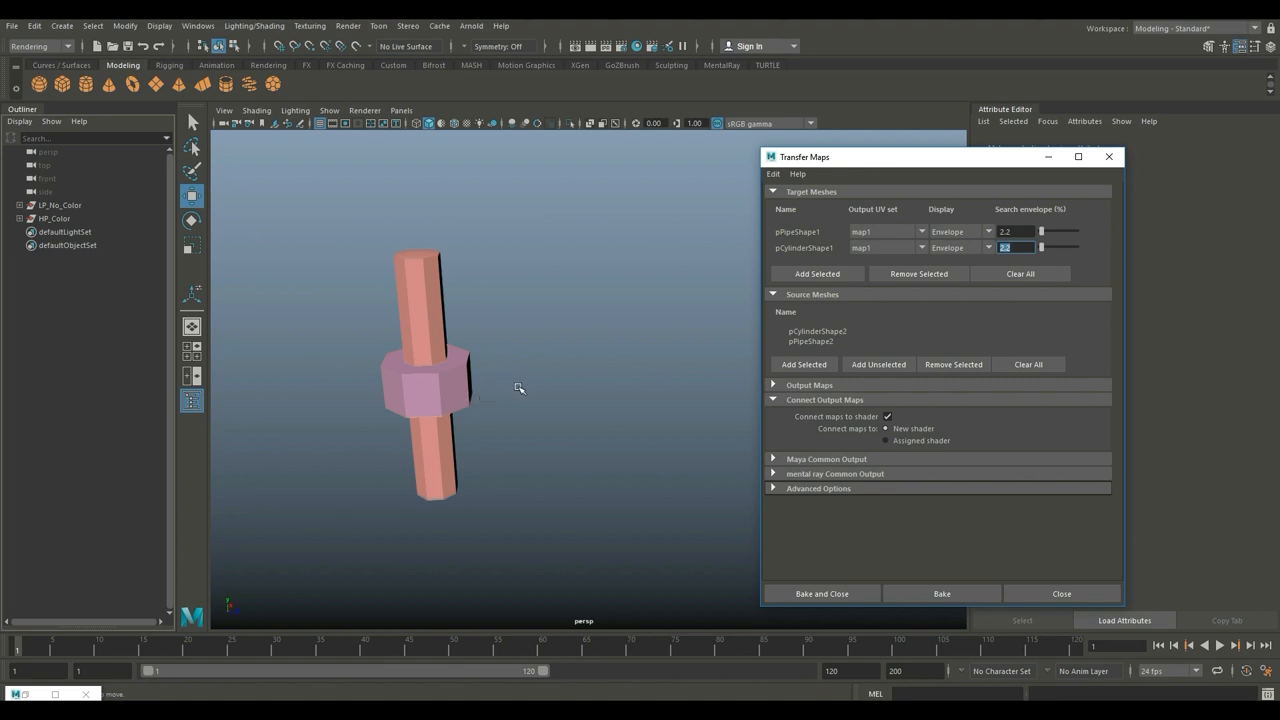
mouse_move(1018, 344)
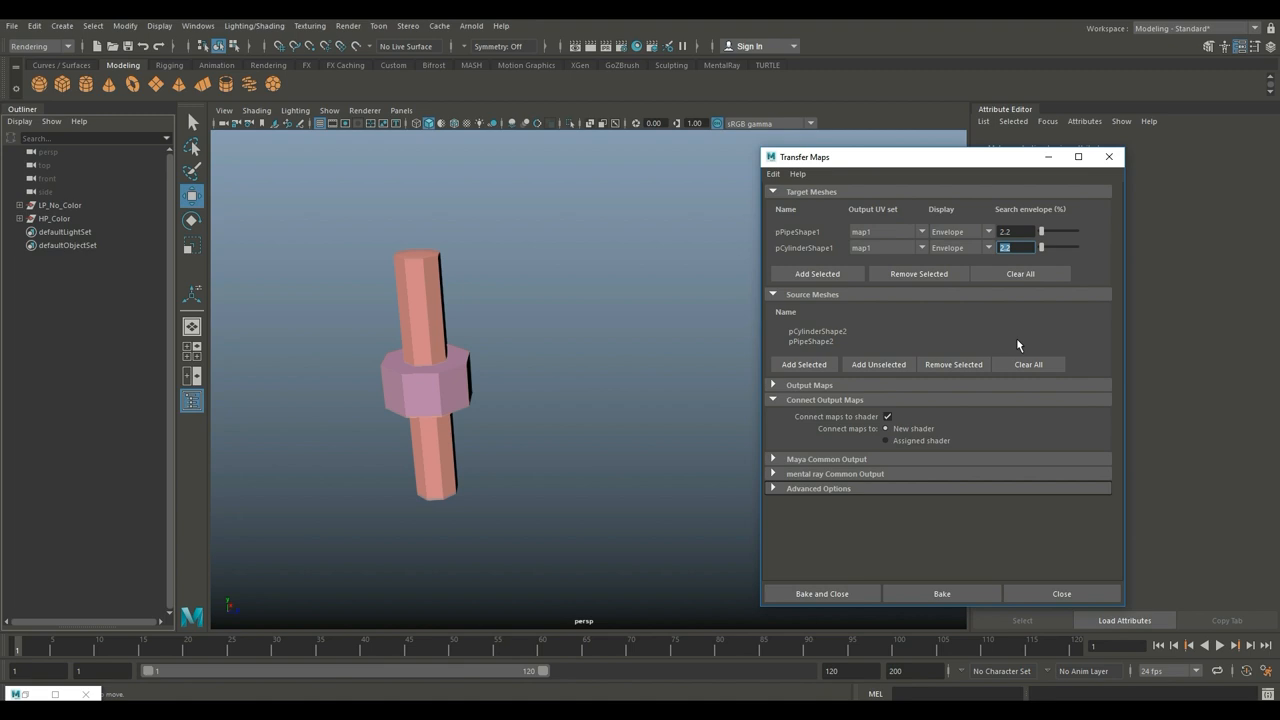
mouse_move(1028, 334)
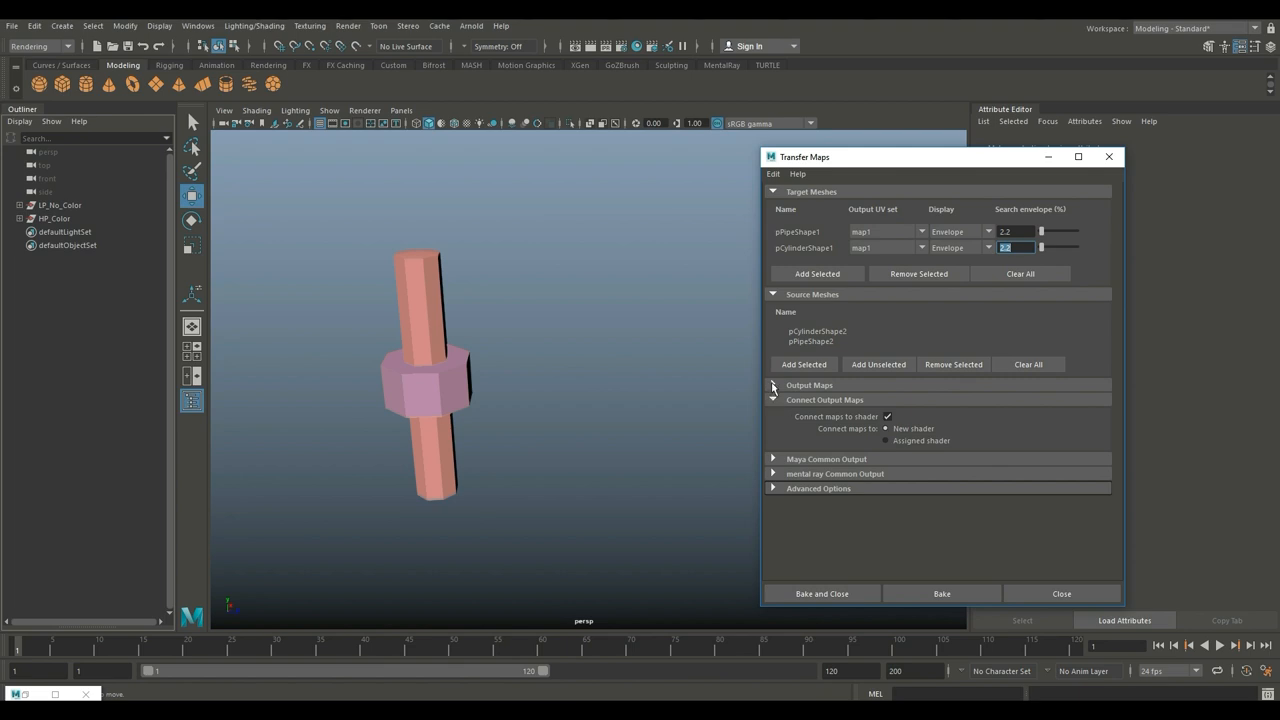
Turn off the Normal map output and browse for the diffuse map's save location.
left_click(772, 384)
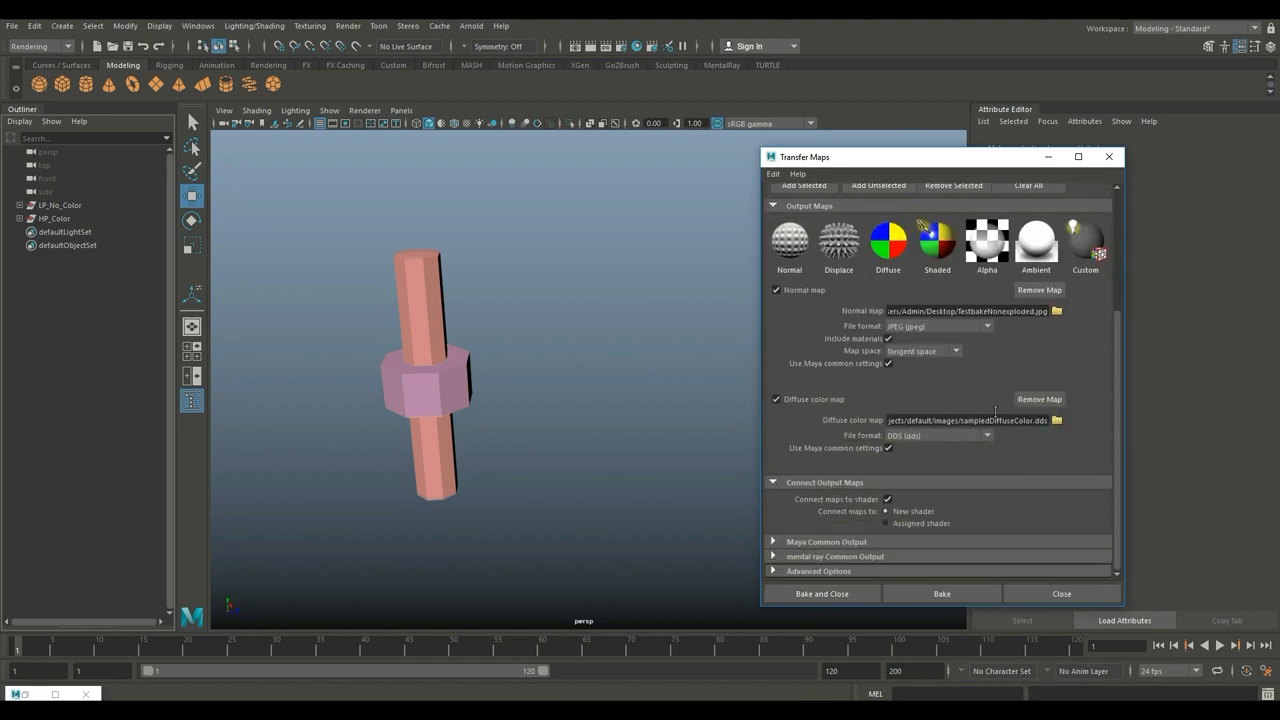
left_click(776, 290)
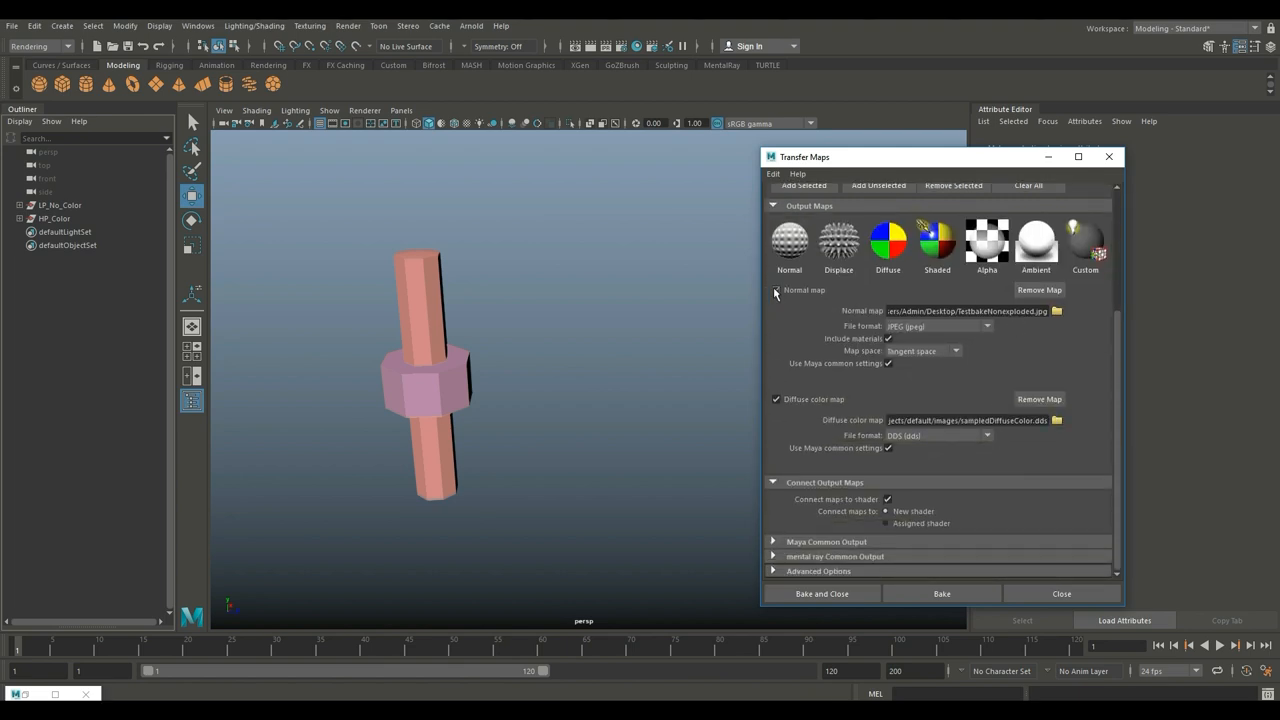
left_click(776, 292)
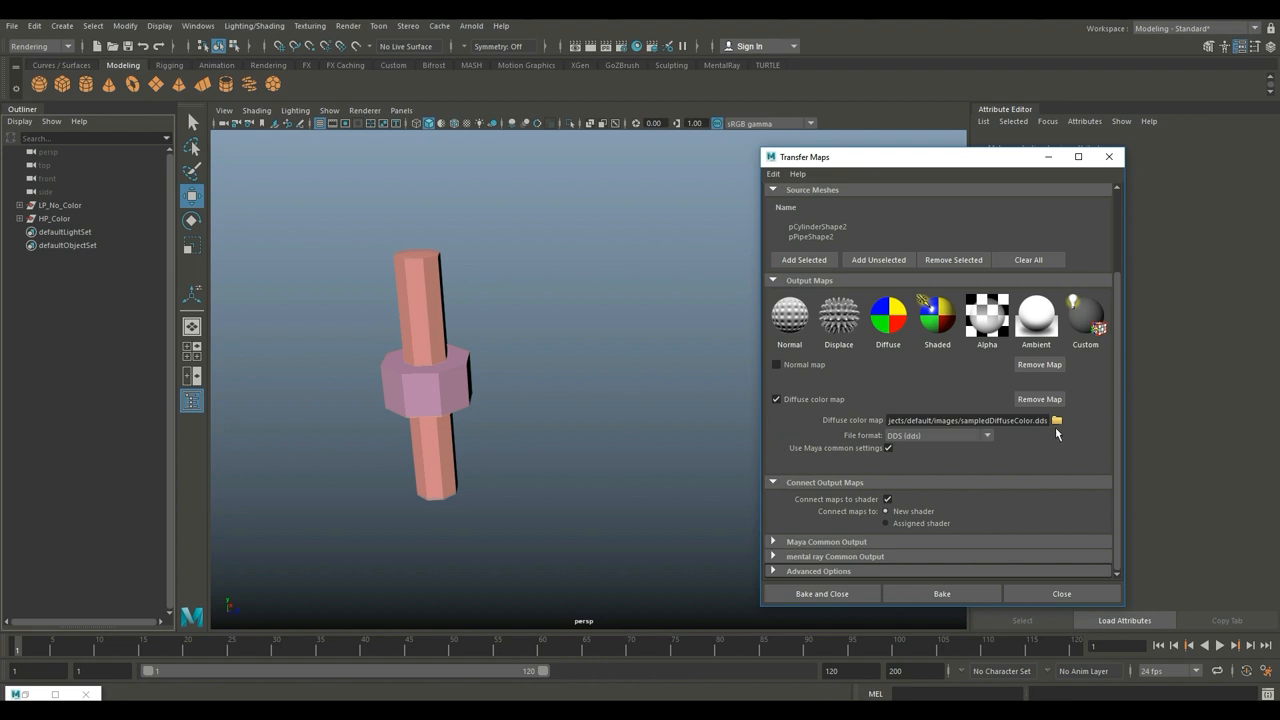
left_click(1056, 420)
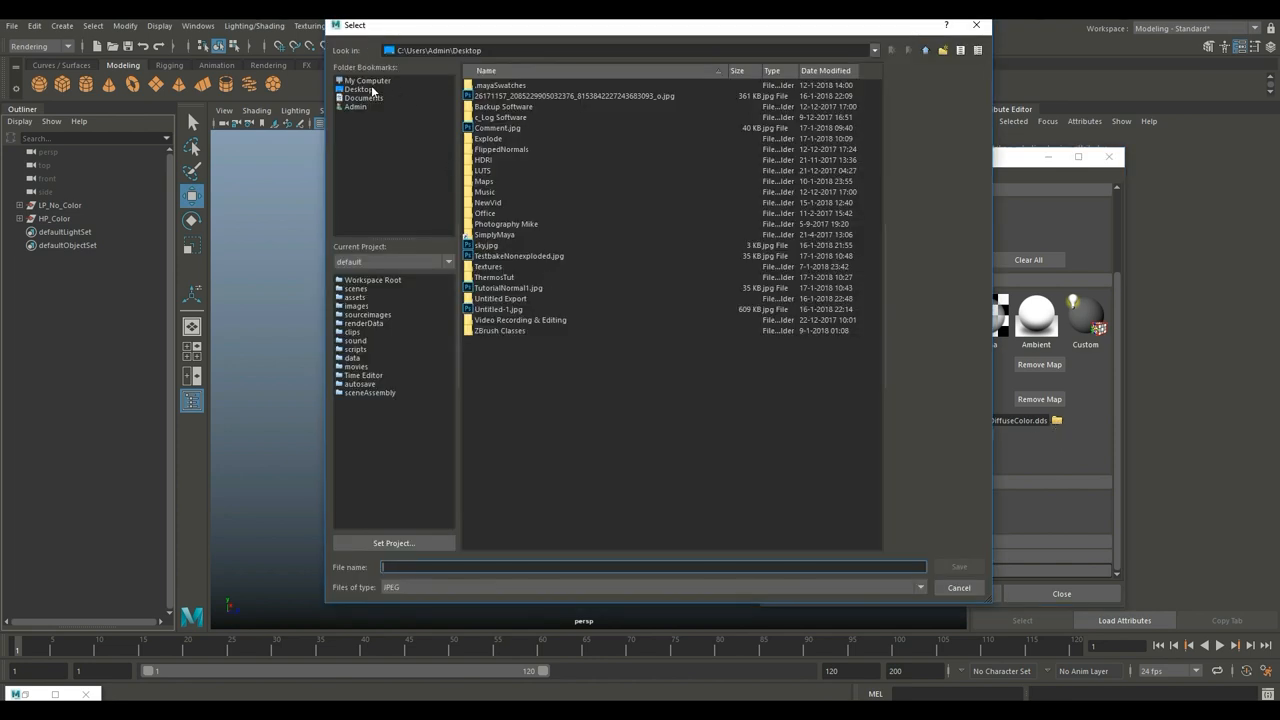
Save the diffuse map as ColorbakeNonexploded JPEG on the Desktop.
left_click(358, 88)
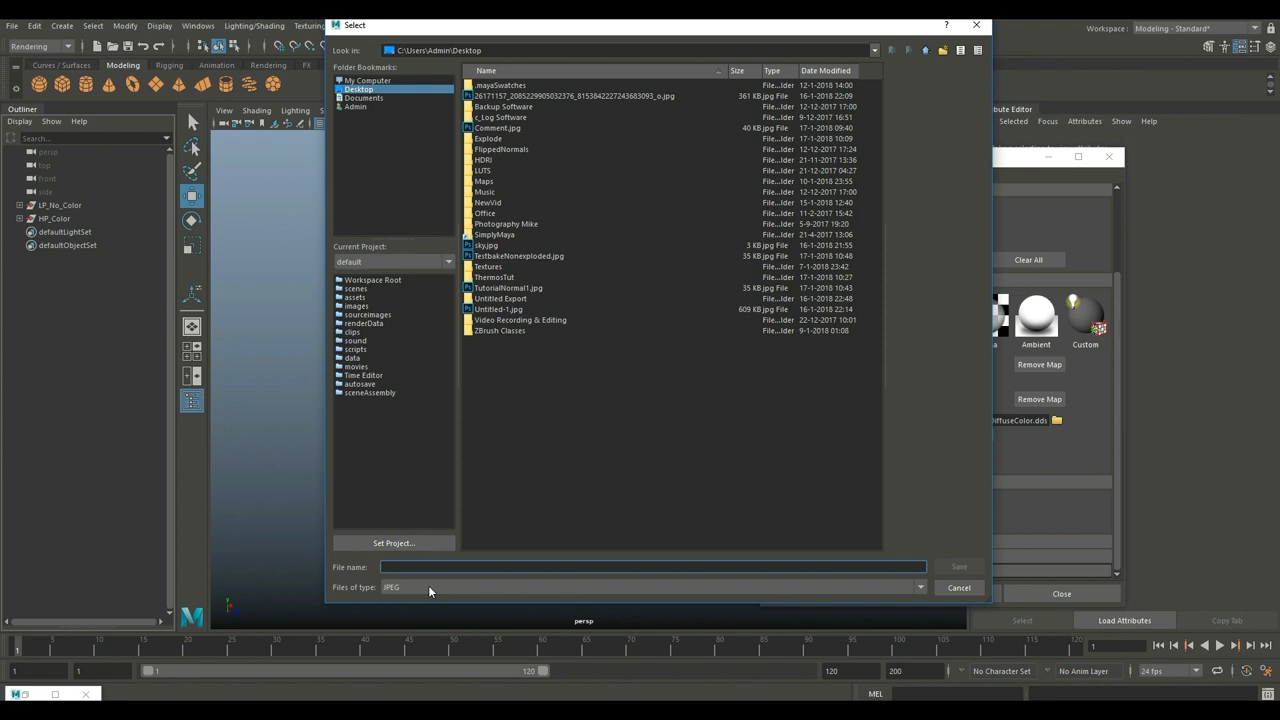
type("ColorbakeNonexp")
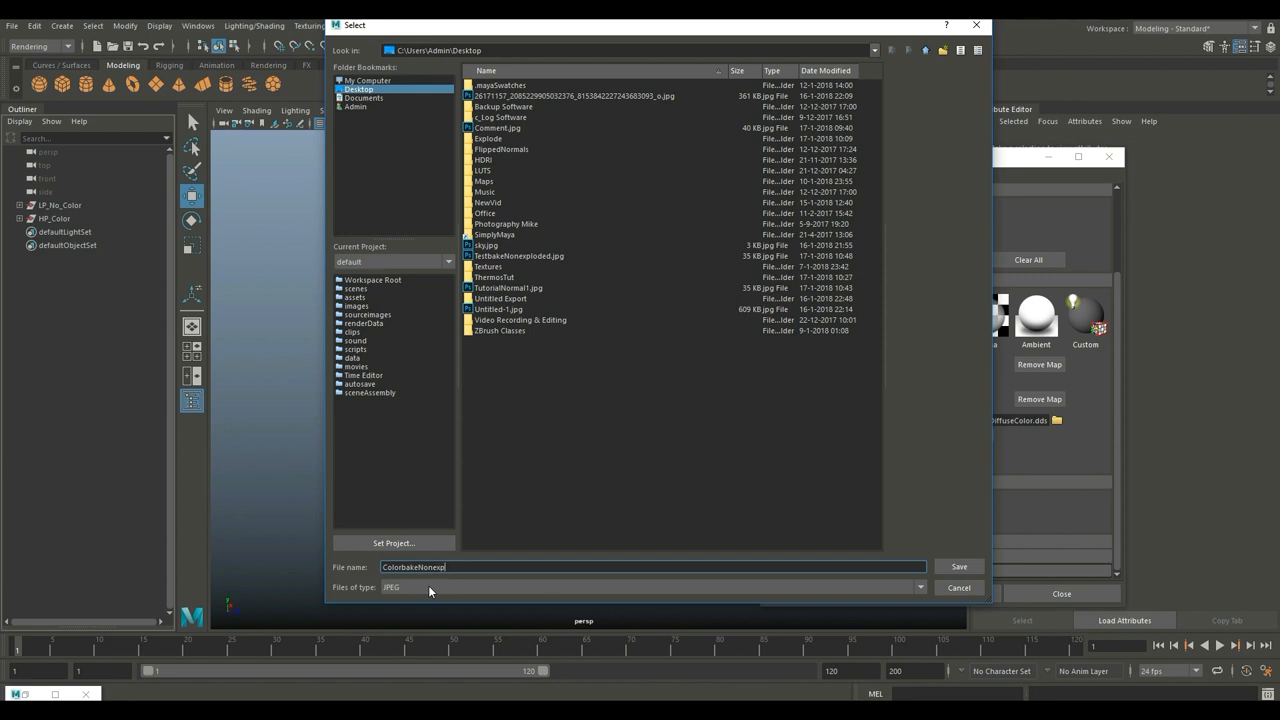
type("loded")
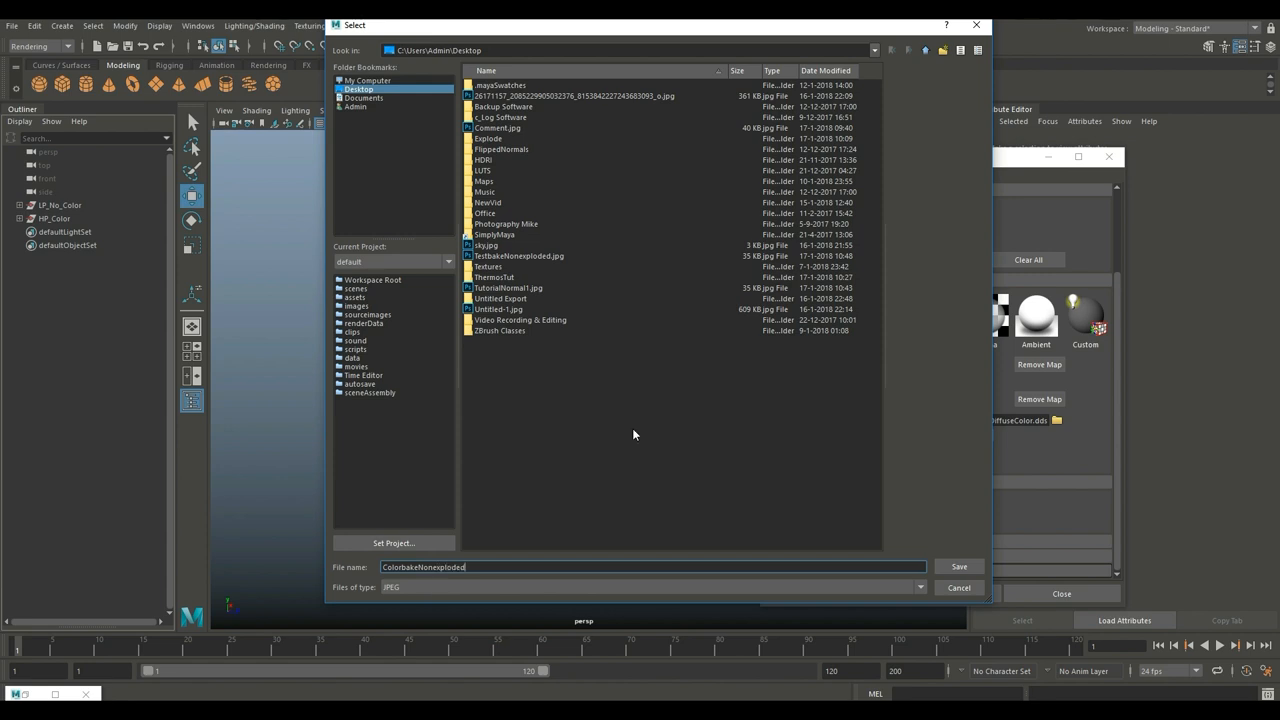
left_click(956, 568)
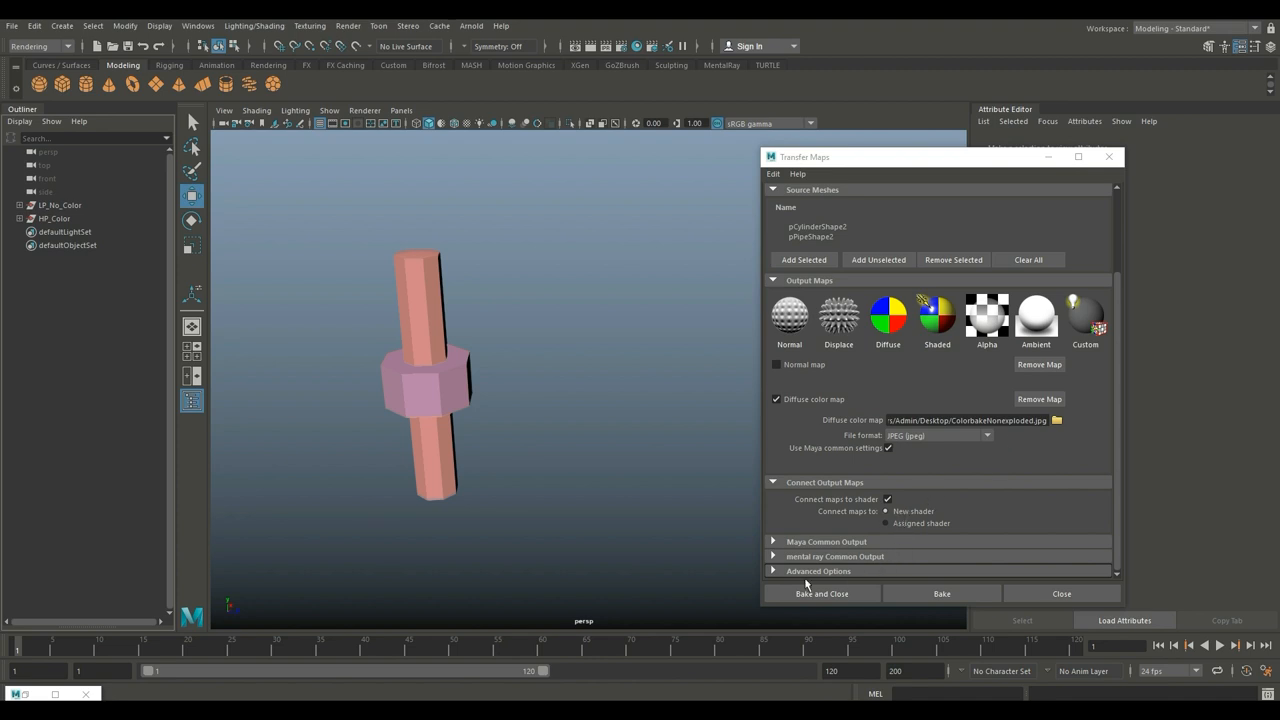
mouse_move(1016, 510)
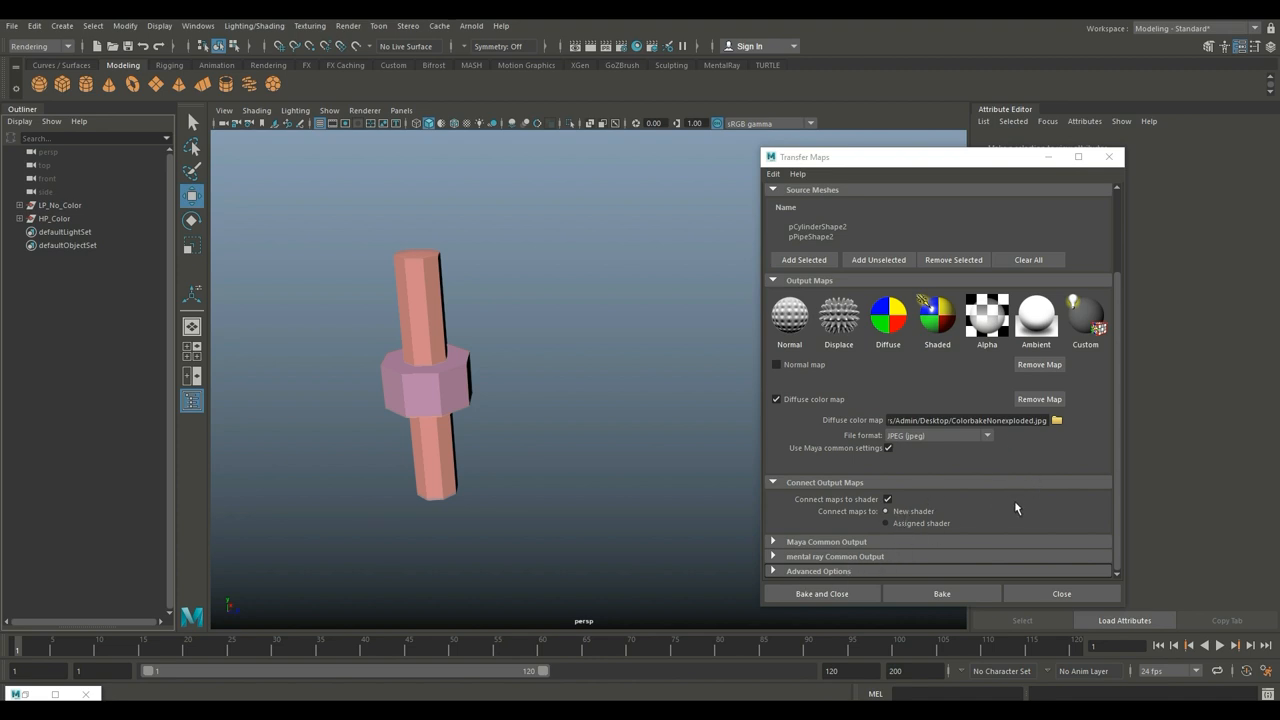
mouse_move(998, 458)
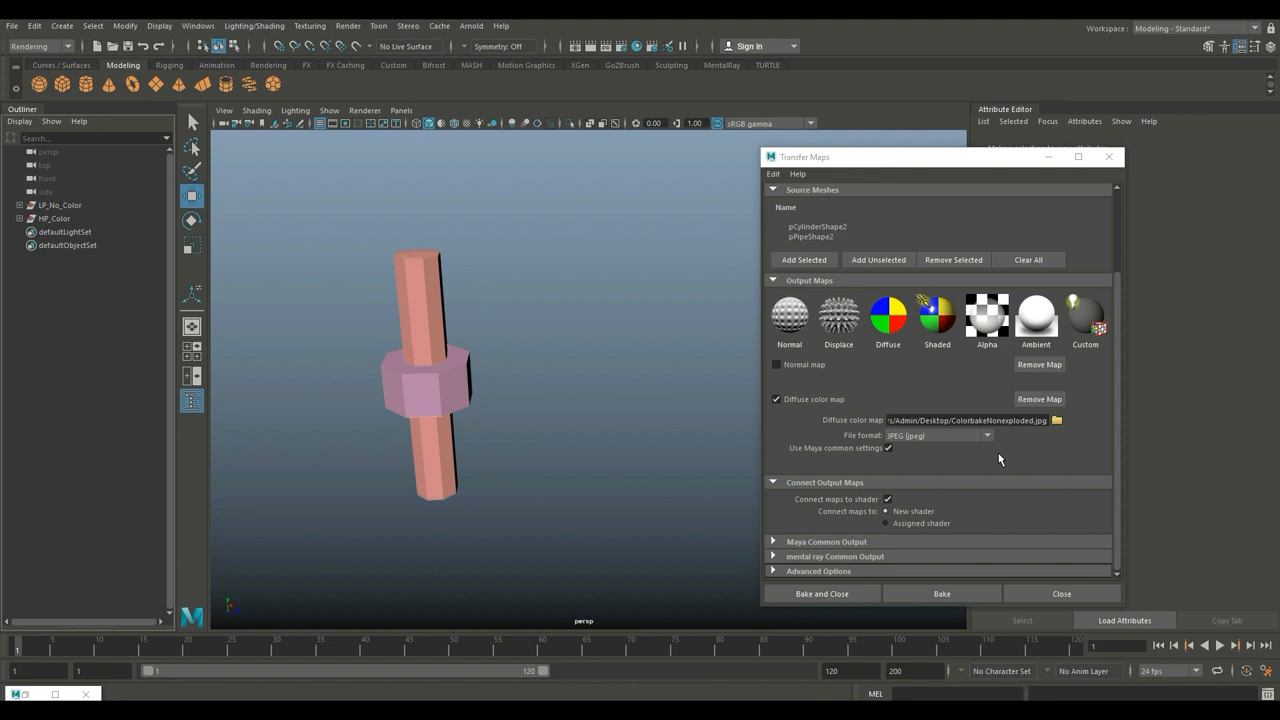
mouse_move(940, 594)
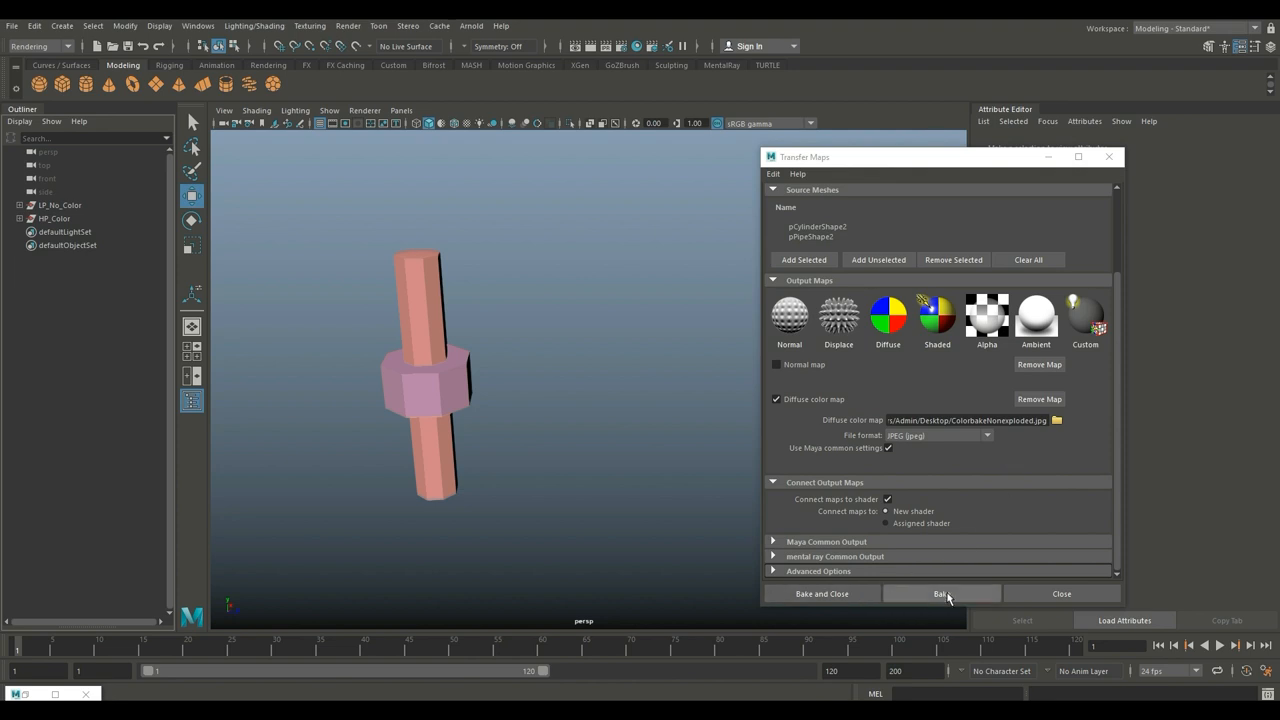
Bake the diffuse colour map, then select the low-poly pipe and nut group.
left_click(940, 592)
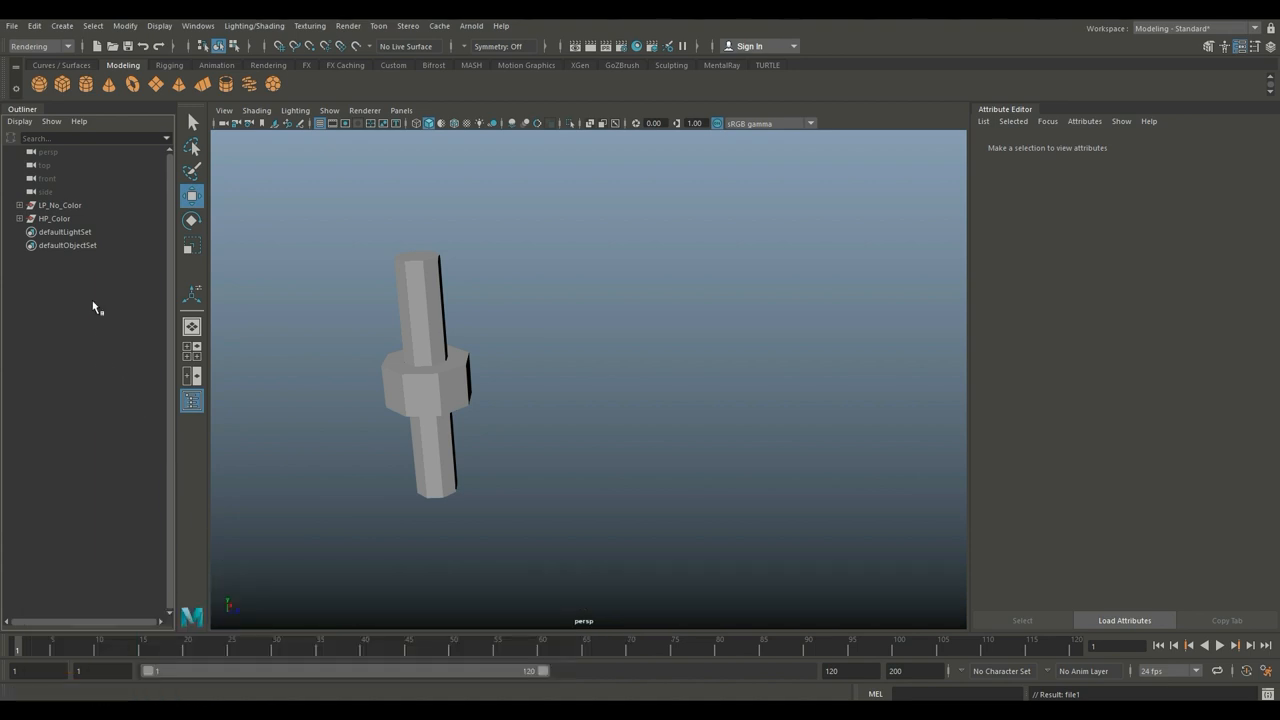
left_click(60, 204)
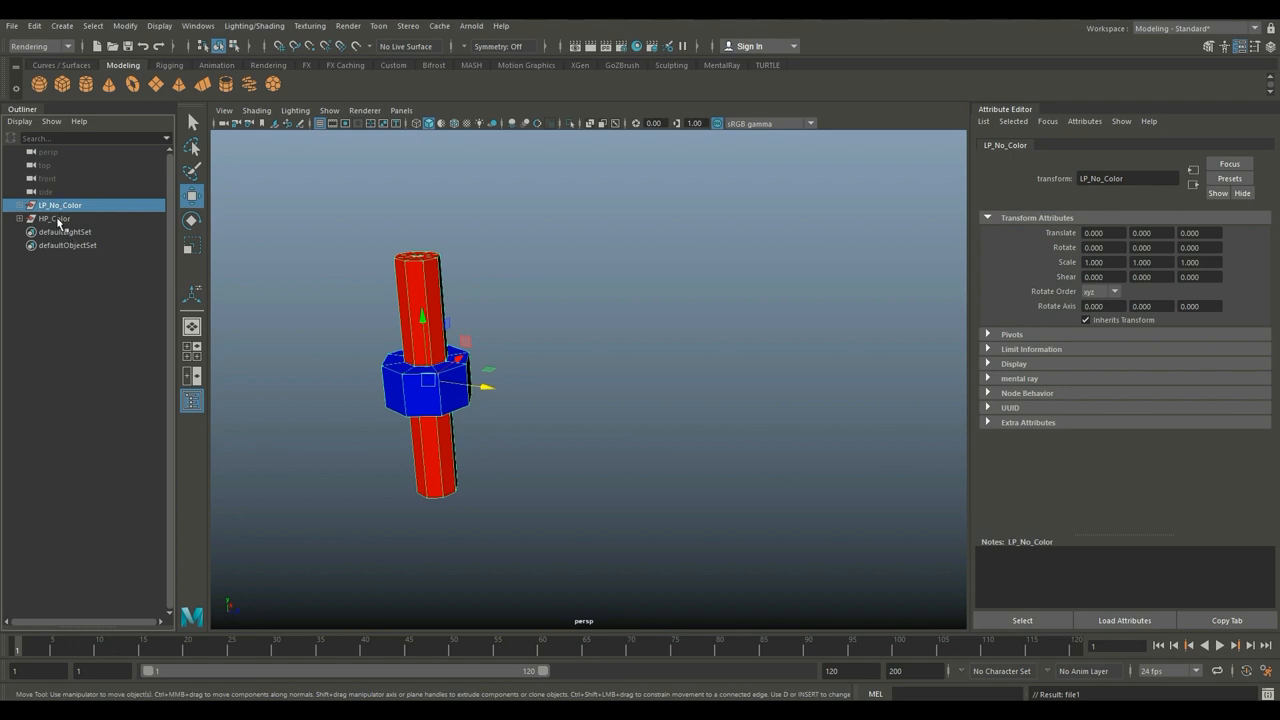
Hide the coloured high-poly model and select the low-poly pipe and nut.
left_click(54, 218)
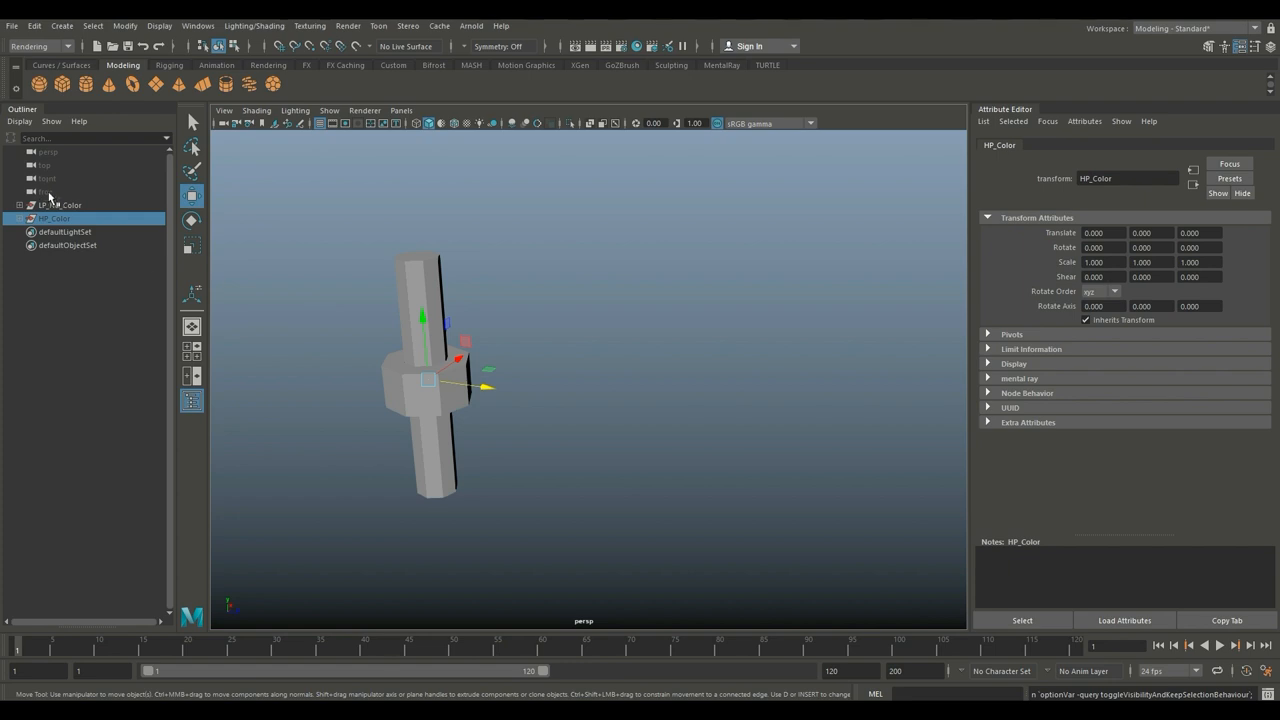
left_click(60, 204)
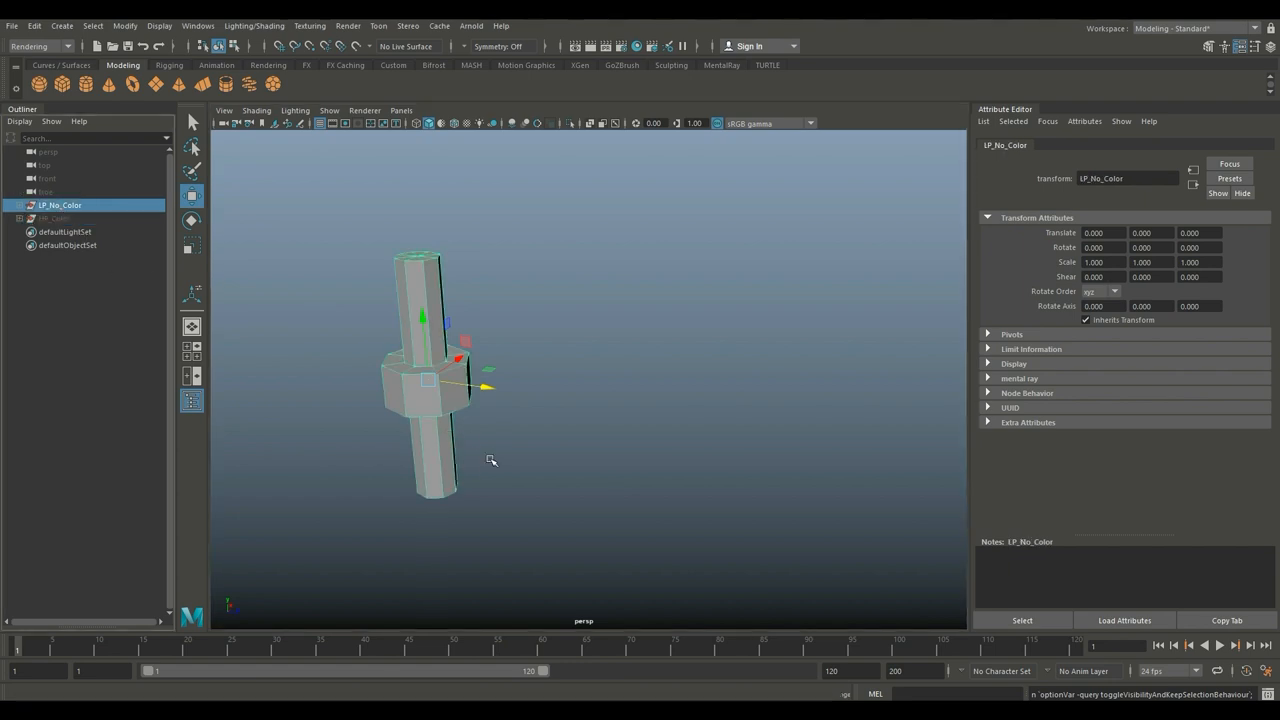
mouse_move(442, 412)
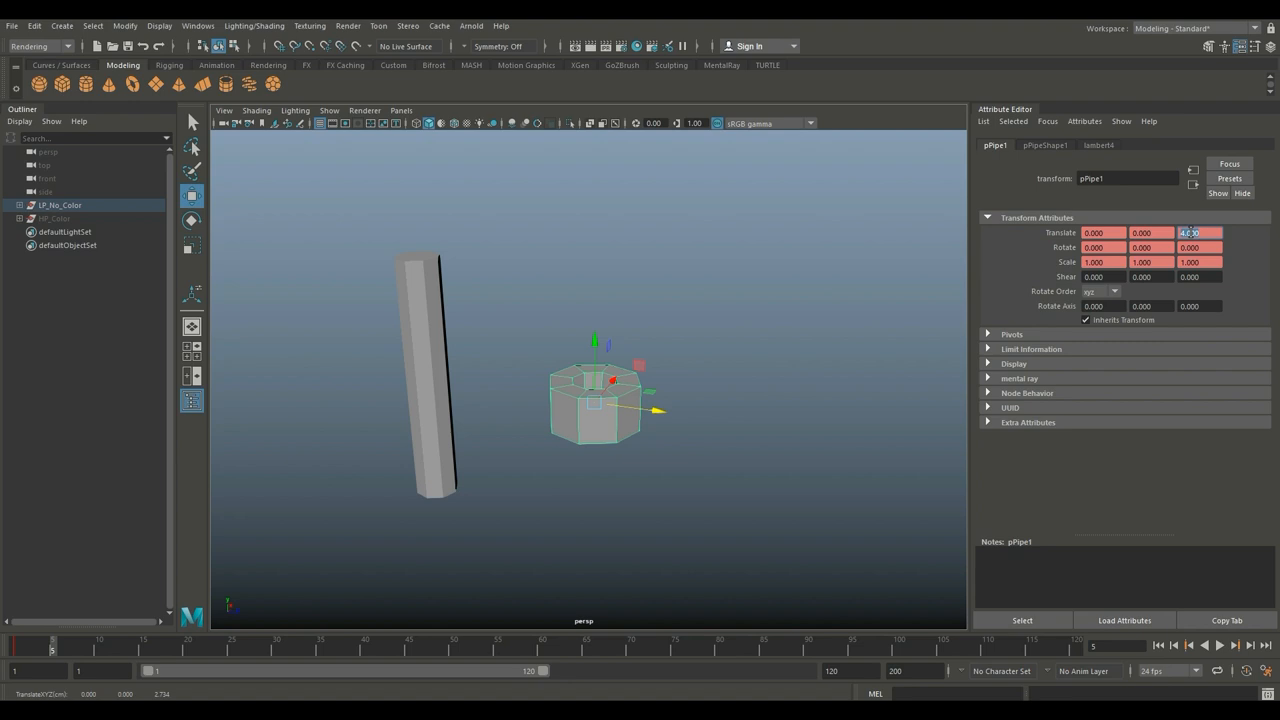
Key the nut's Translate at its moved position, scrub to another frame and key again.
right_click(1200, 232)
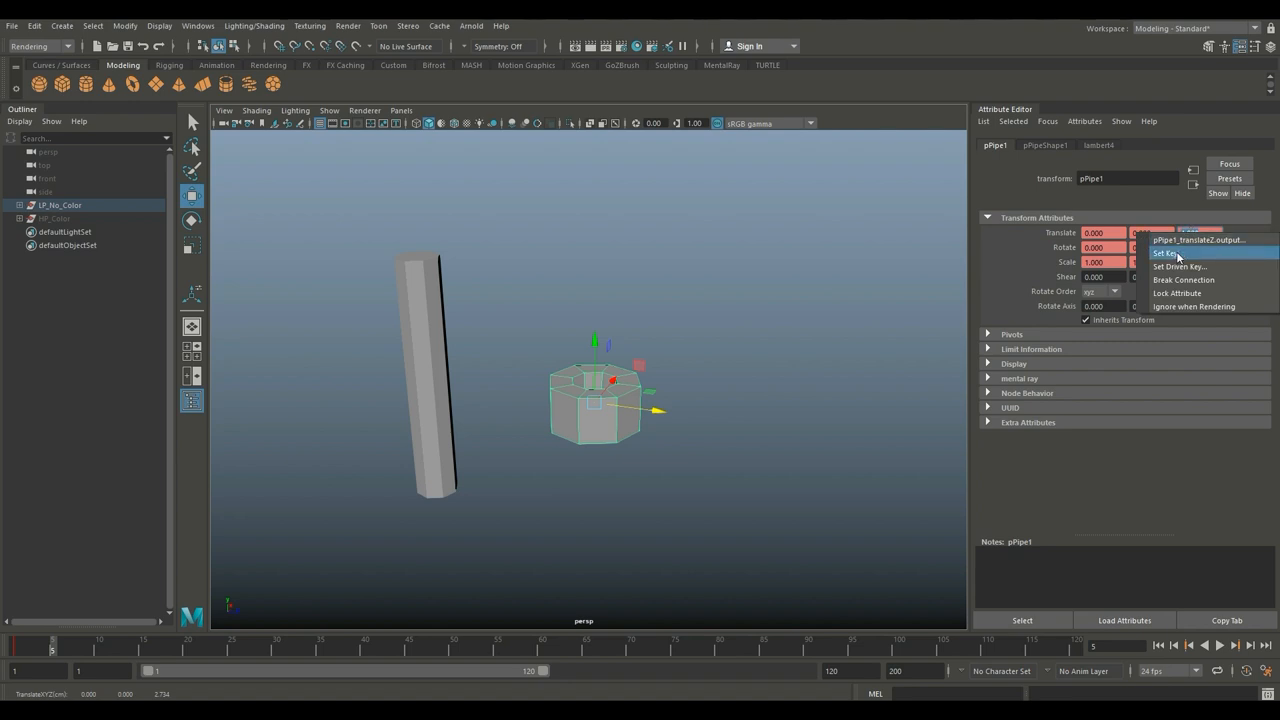
left_click(1166, 252)
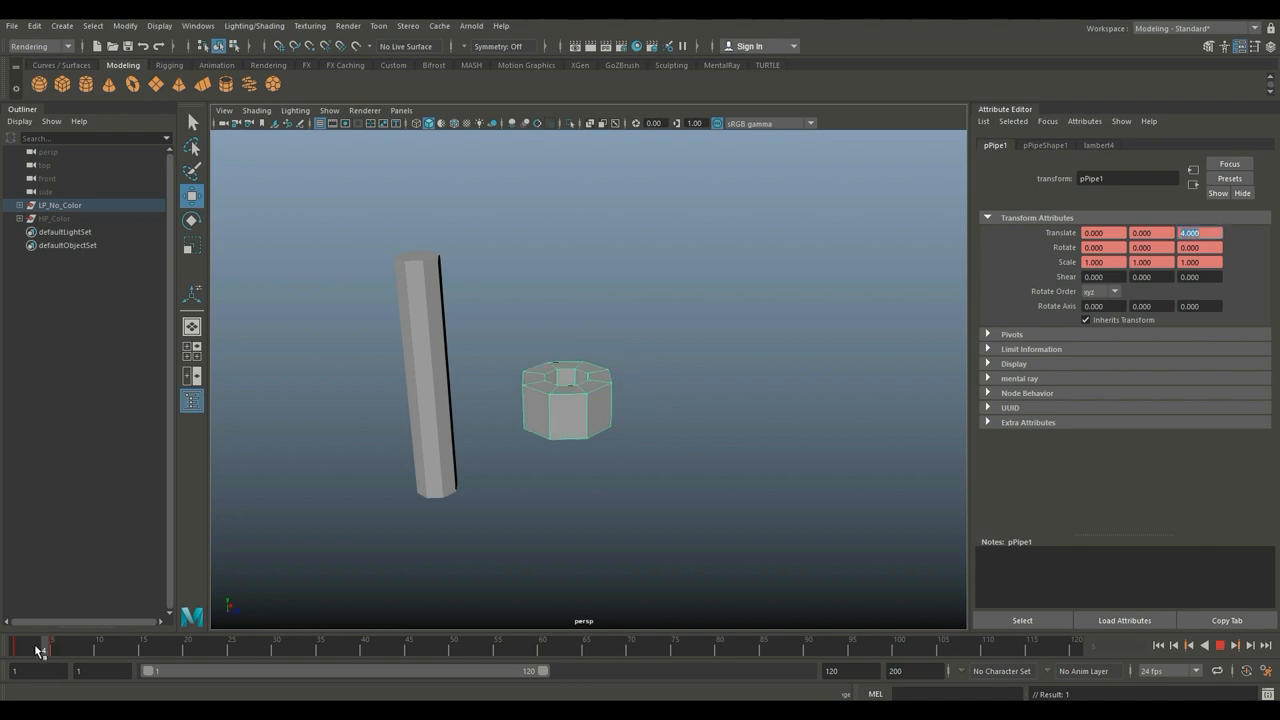
left_click_drag(568, 398, 450, 380)
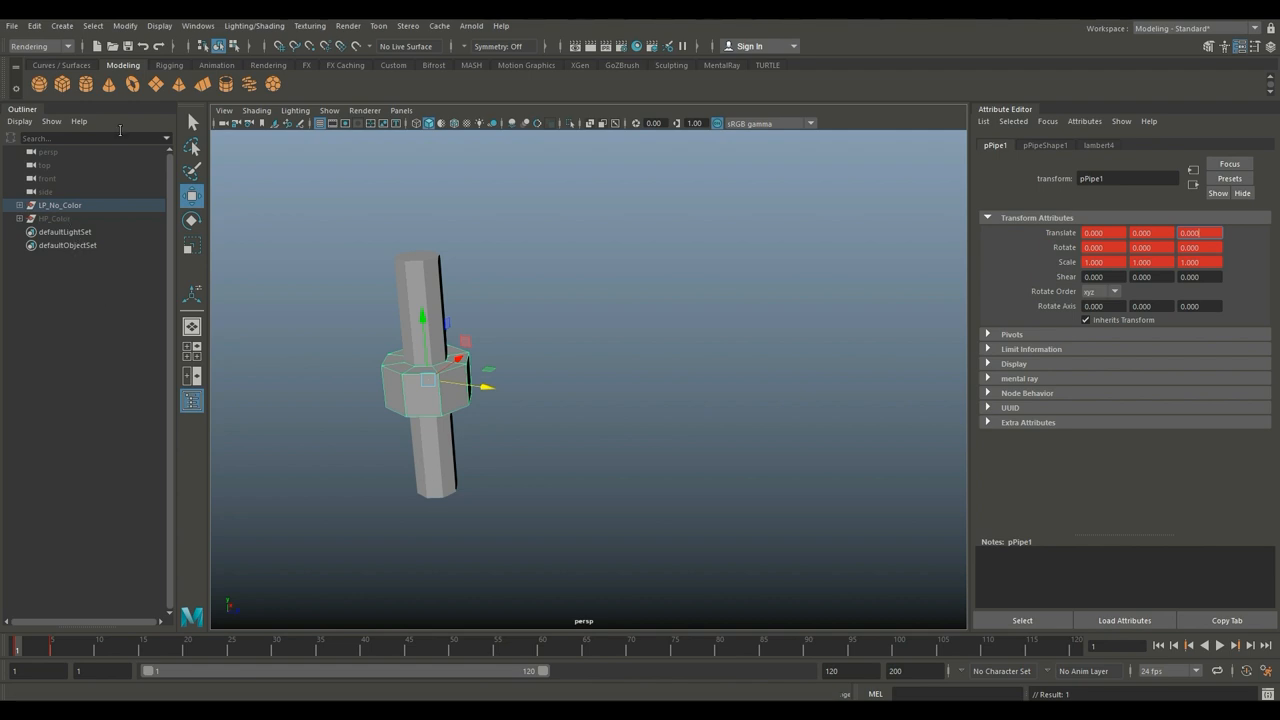
left_click(160, 24)
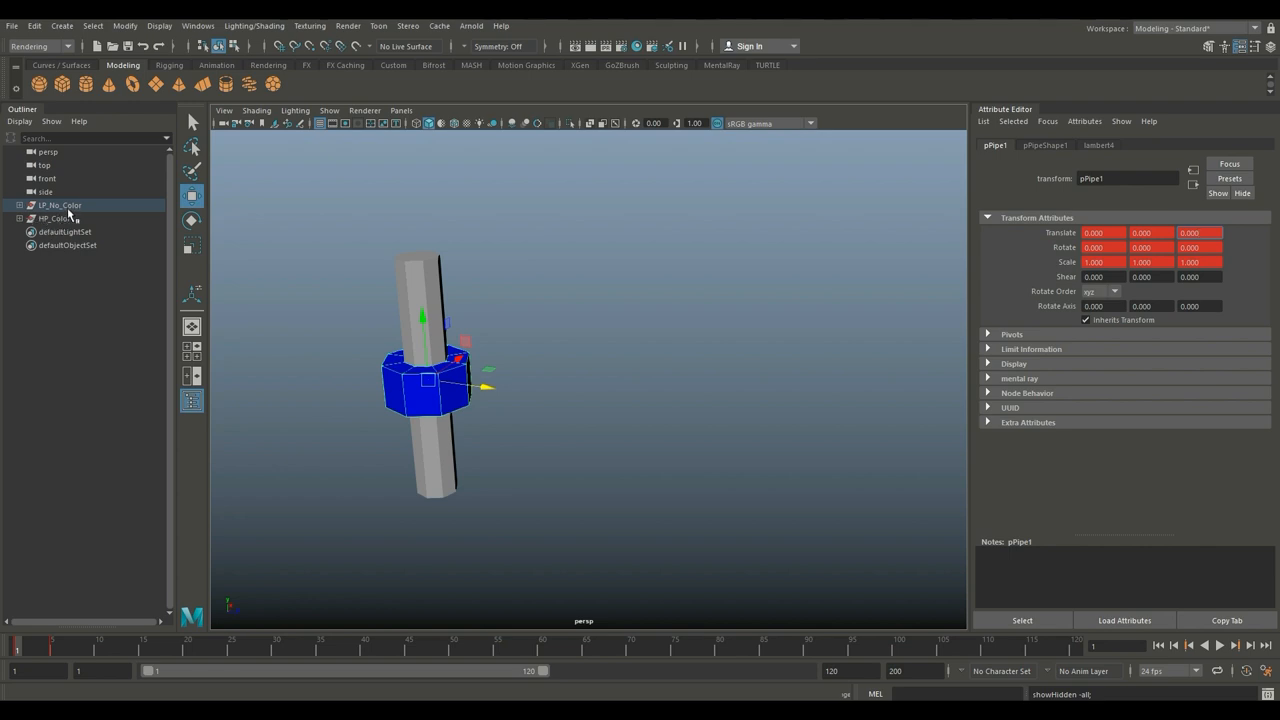
Hide the low-poly model, select the high-poly blue nut and key its Translate.
left_click(60, 204)
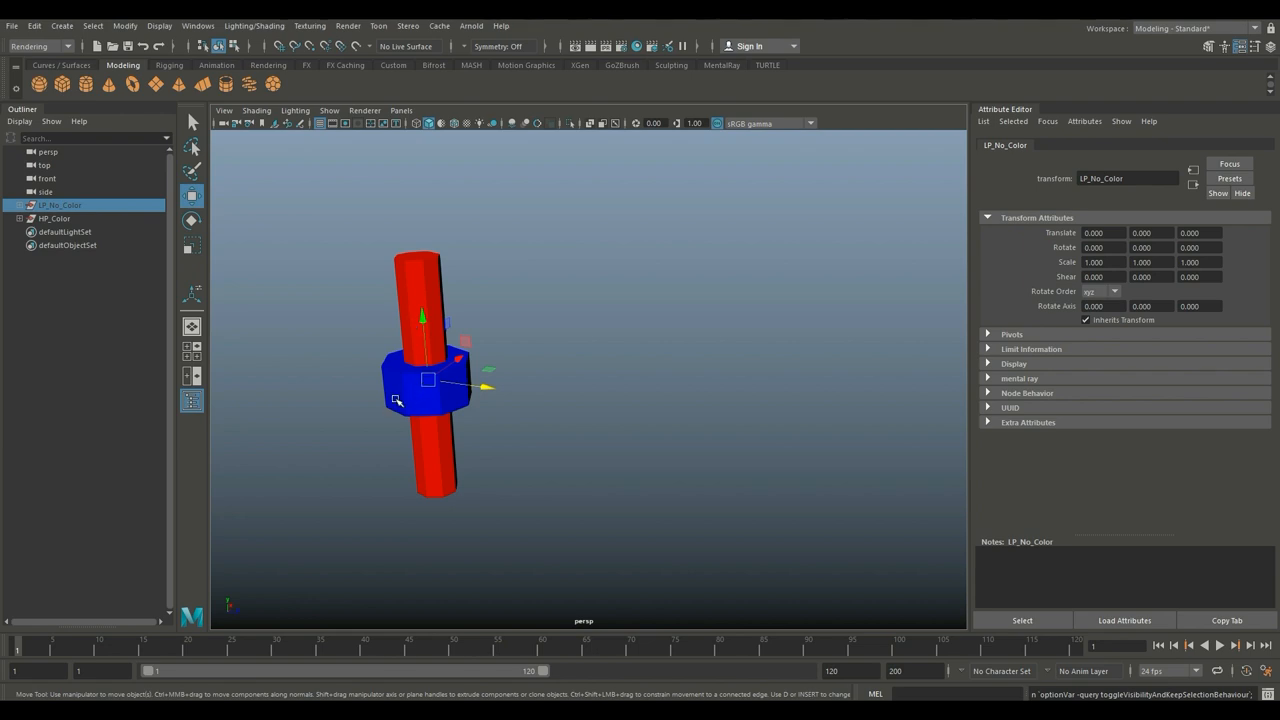
left_click(54, 218)
type("4.000")
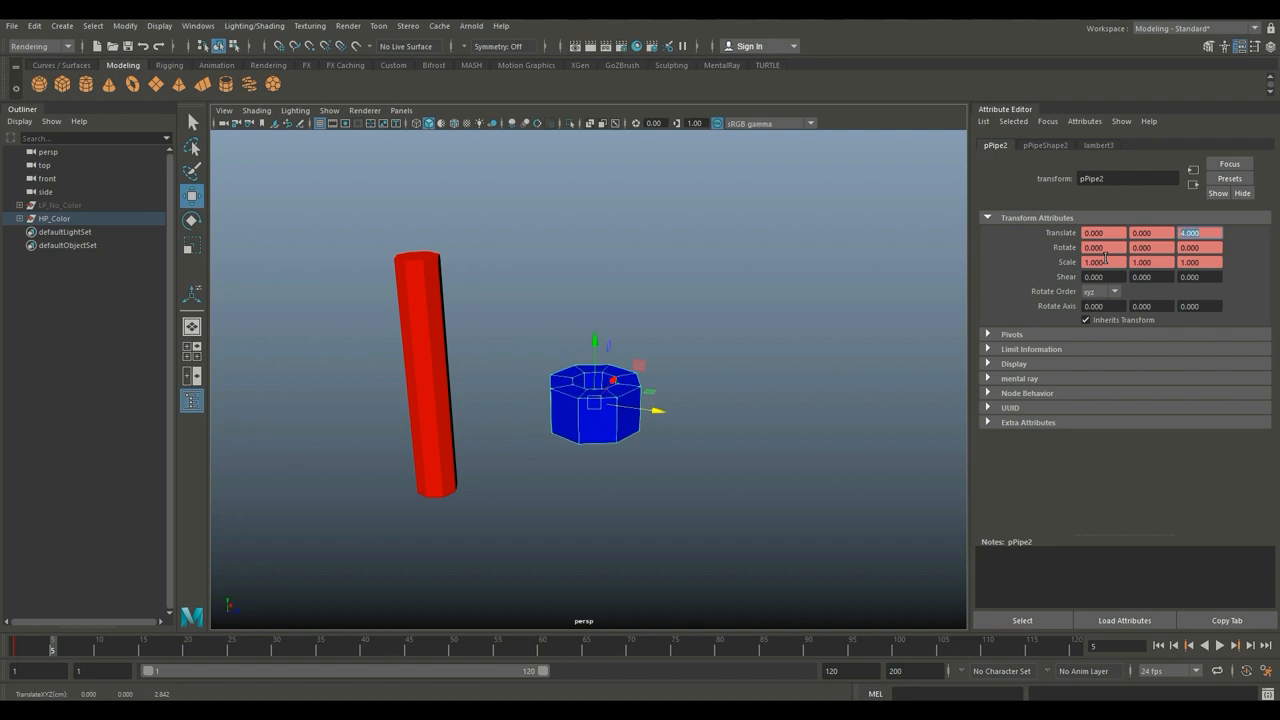
right_click(1198, 232)
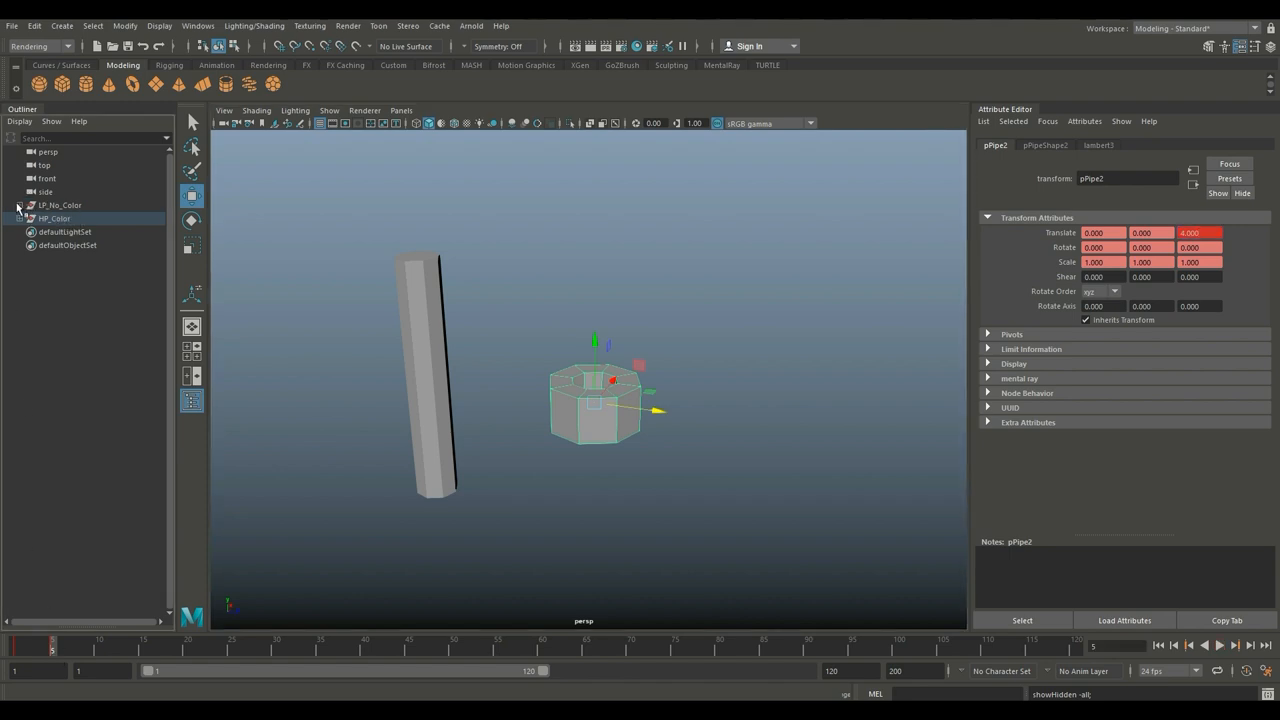
left_click(18, 204)
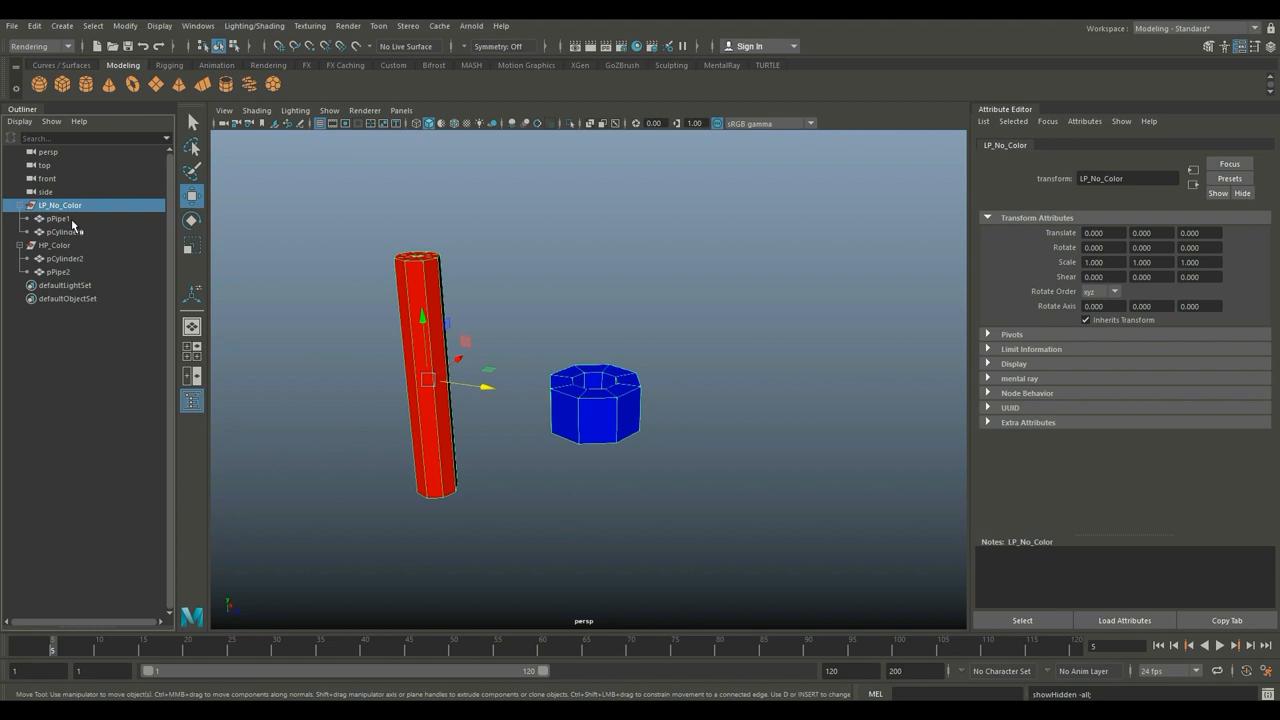
mouse_move(58, 248)
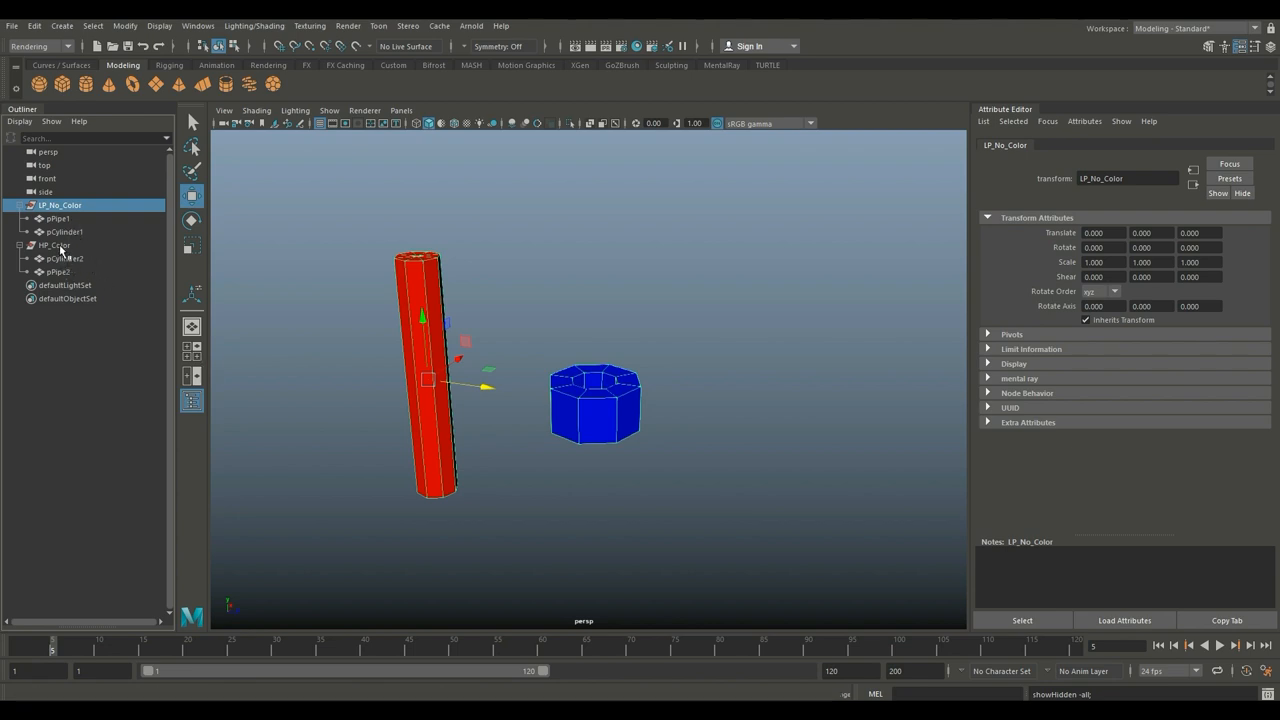
Select the coloured high-poly HP_Color group in the Outliner.
left_click(56, 244)
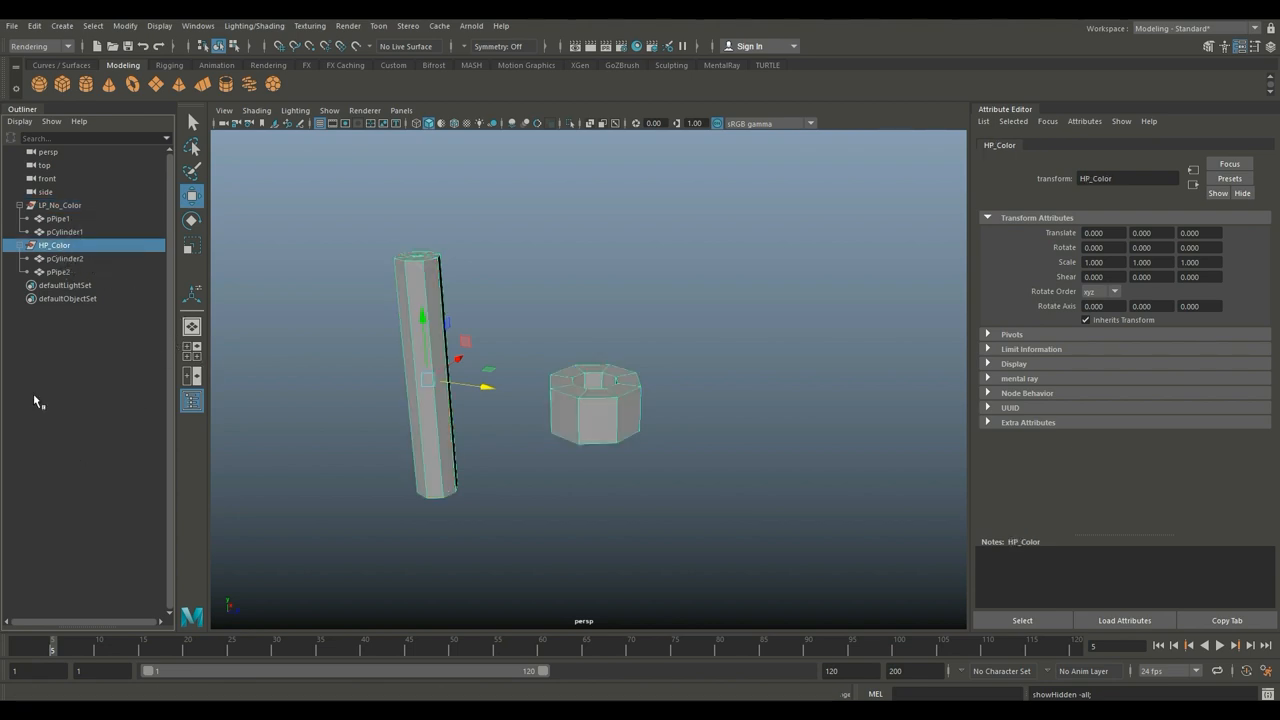
mouse_move(60, 648)
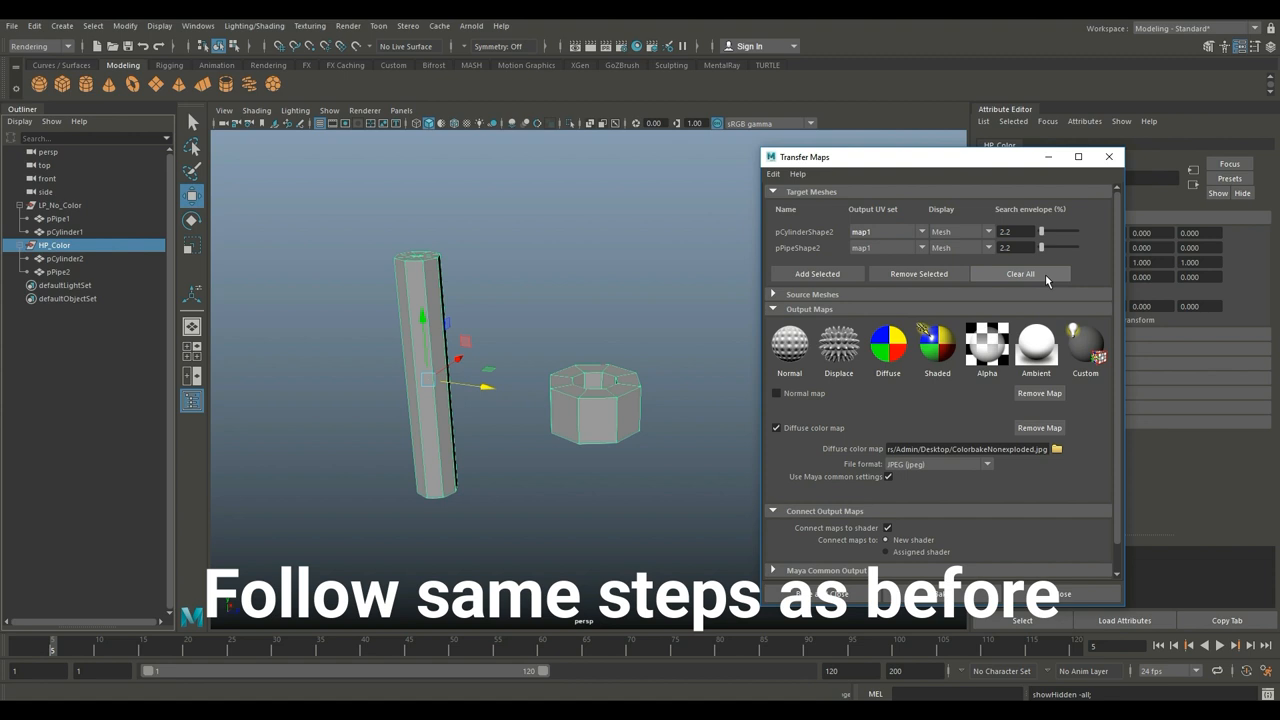
Clear the old meshes and save the diffuse map as a 'Bake' JPEG on the Desktop.
left_click(1020, 272)
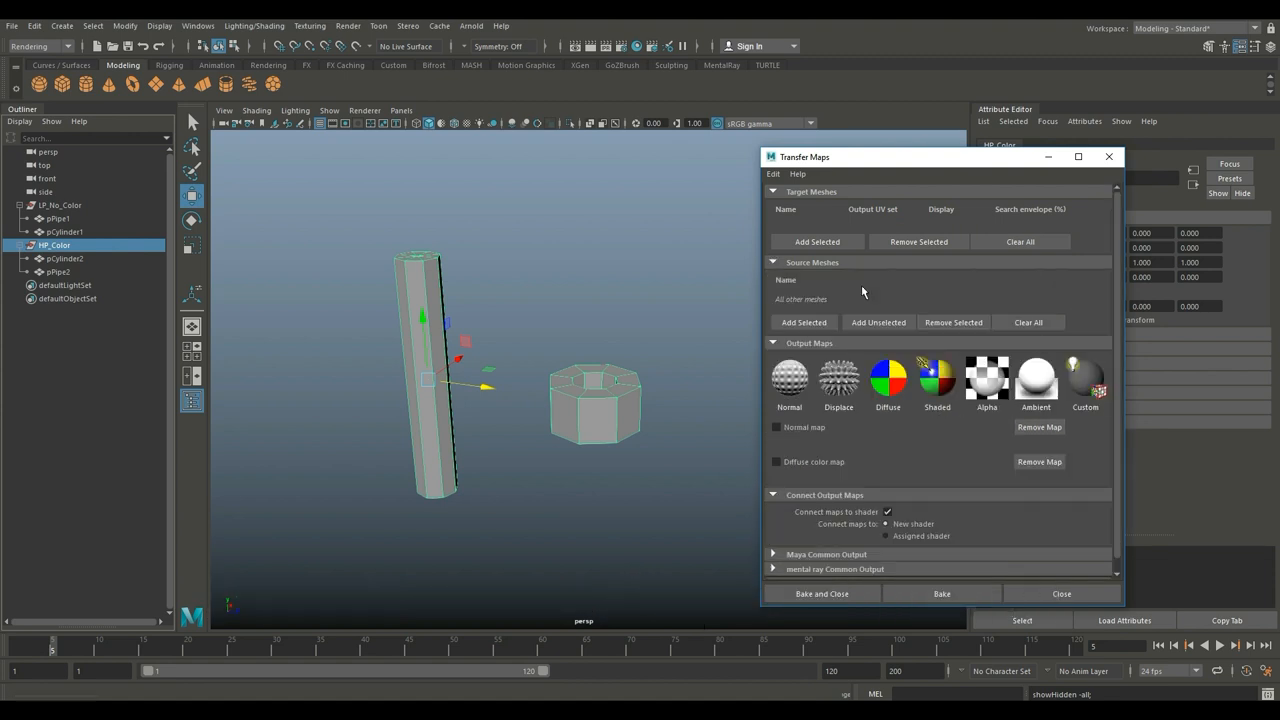
left_click(816, 240)
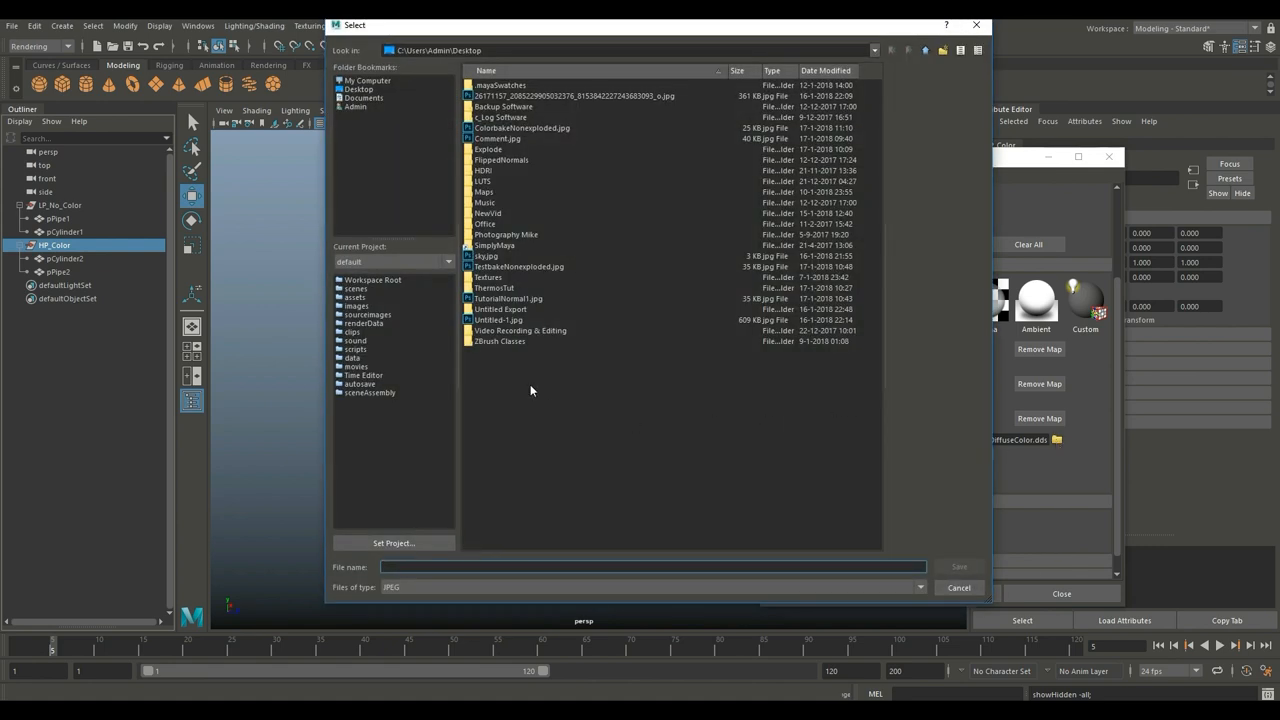
mouse_move(584, 404)
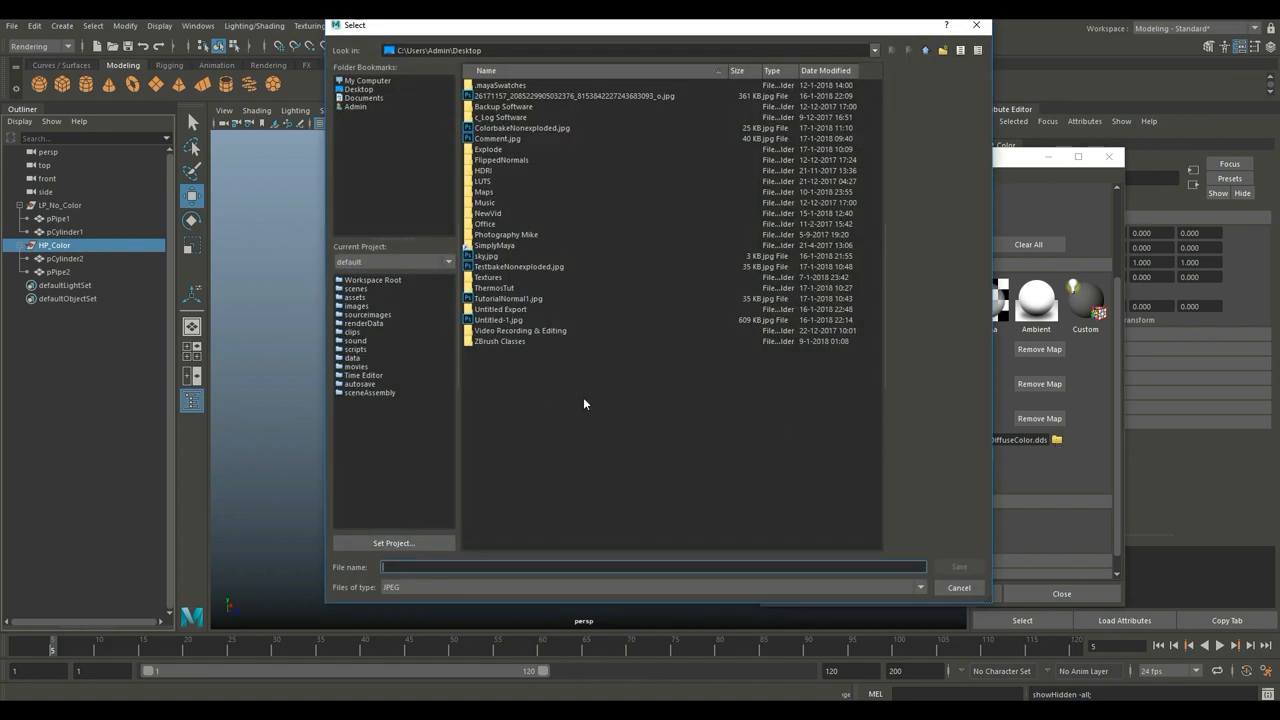
left_click(358, 88)
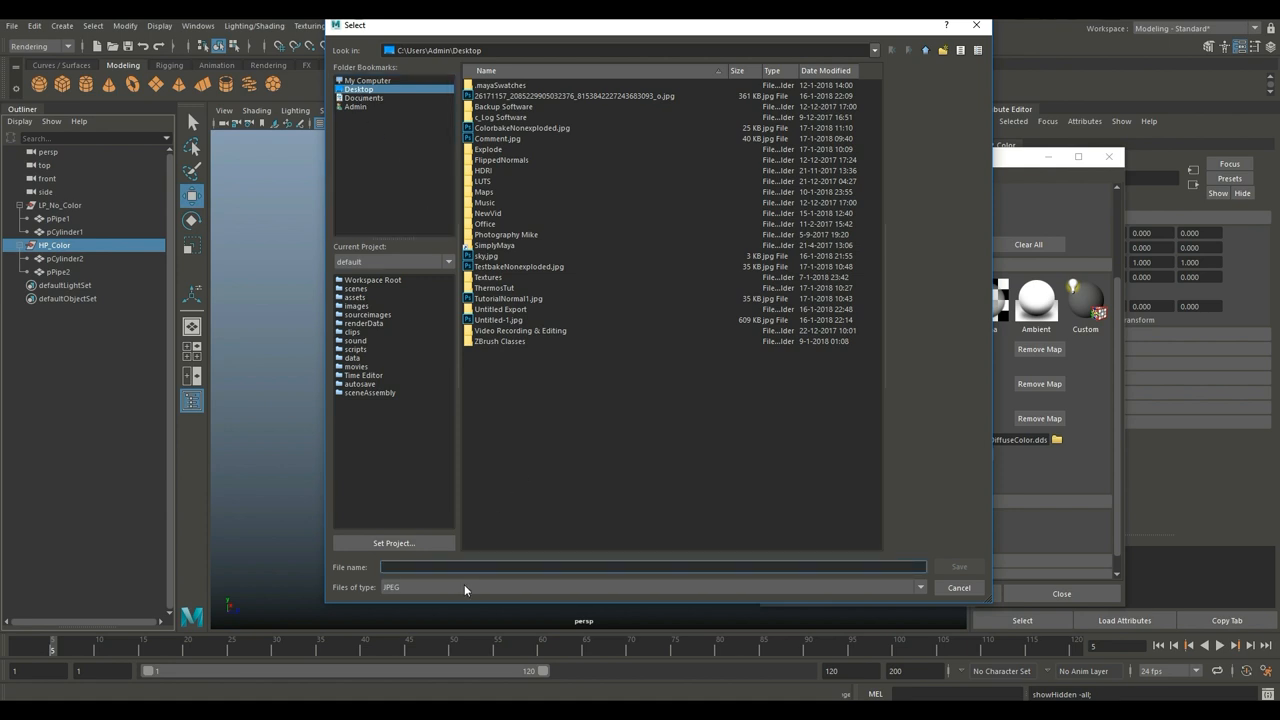
type("Bakecolorwithexplode")
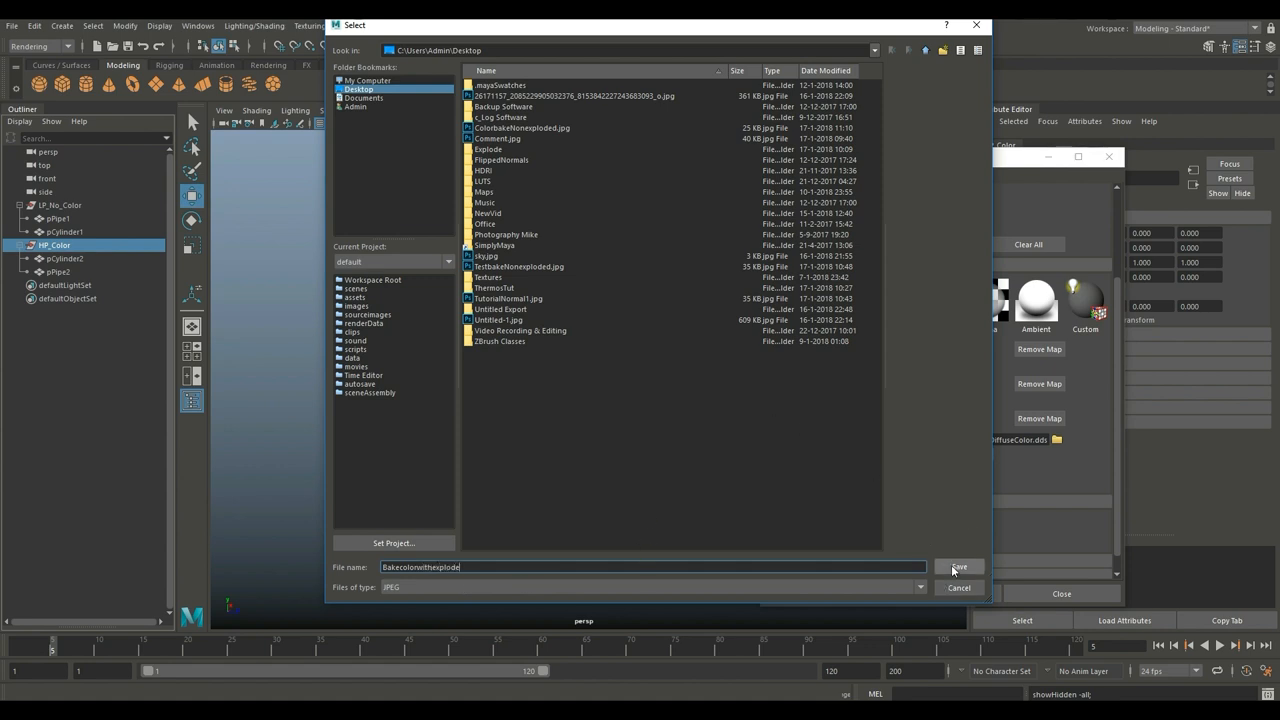
left_click(960, 568)
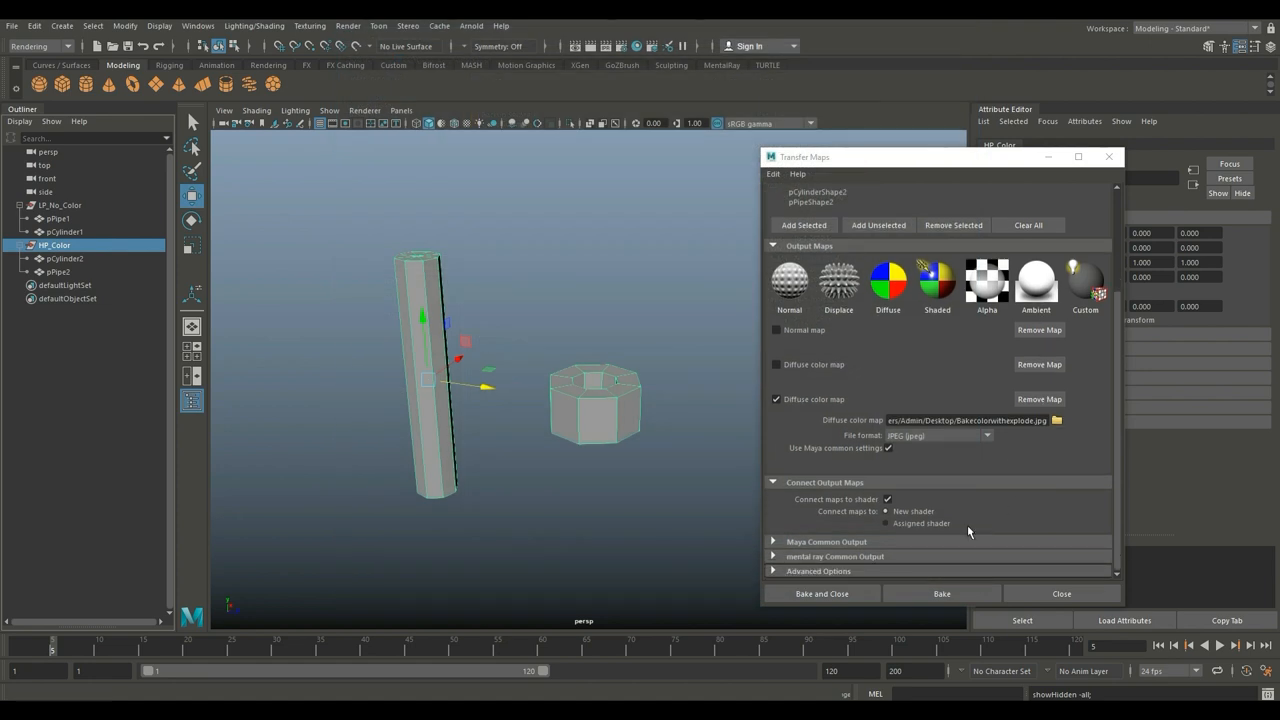
mouse_move(820, 594)
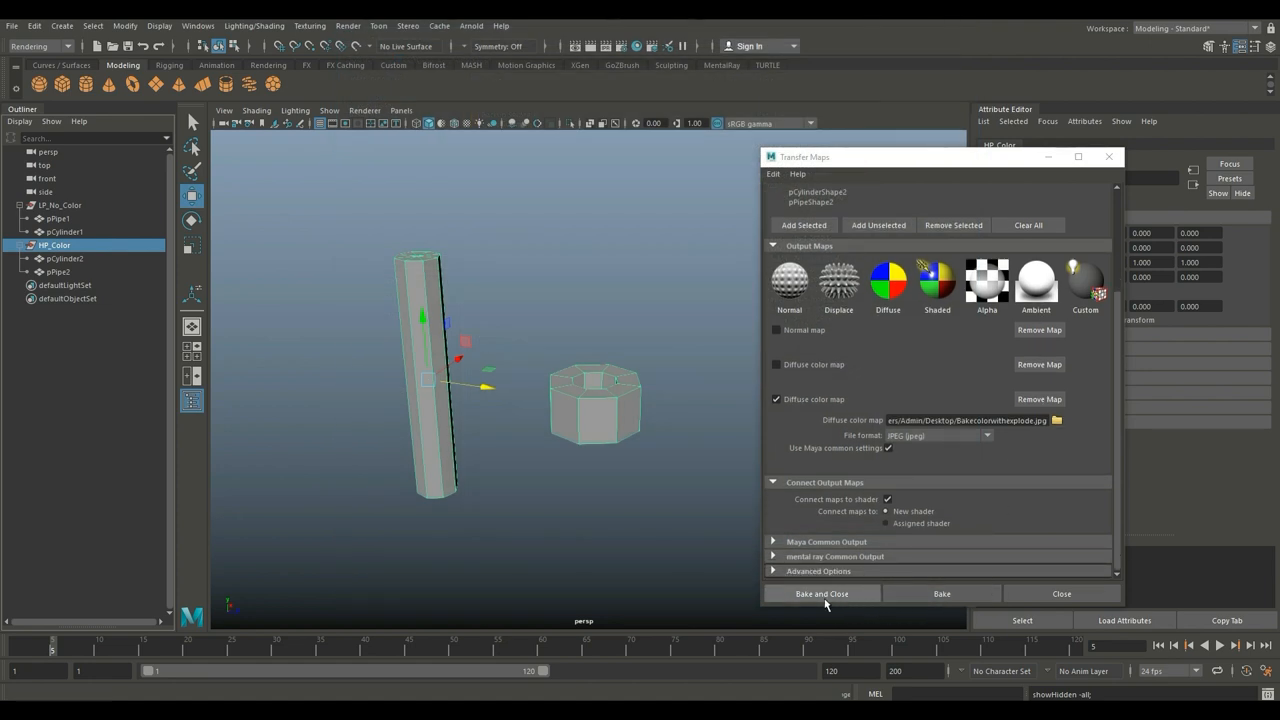
Launch the diffuse colour bake from the Transfer Maps window.
left_click(940, 592)
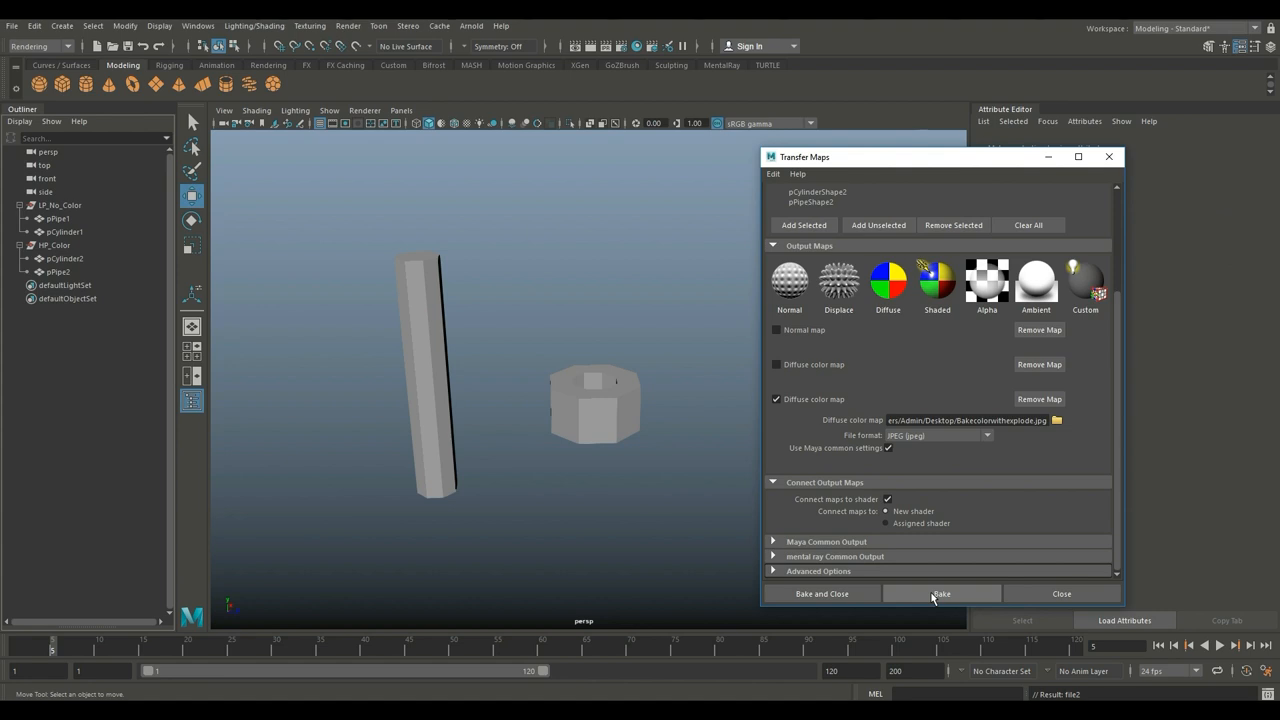
mouse_move(484, 518)
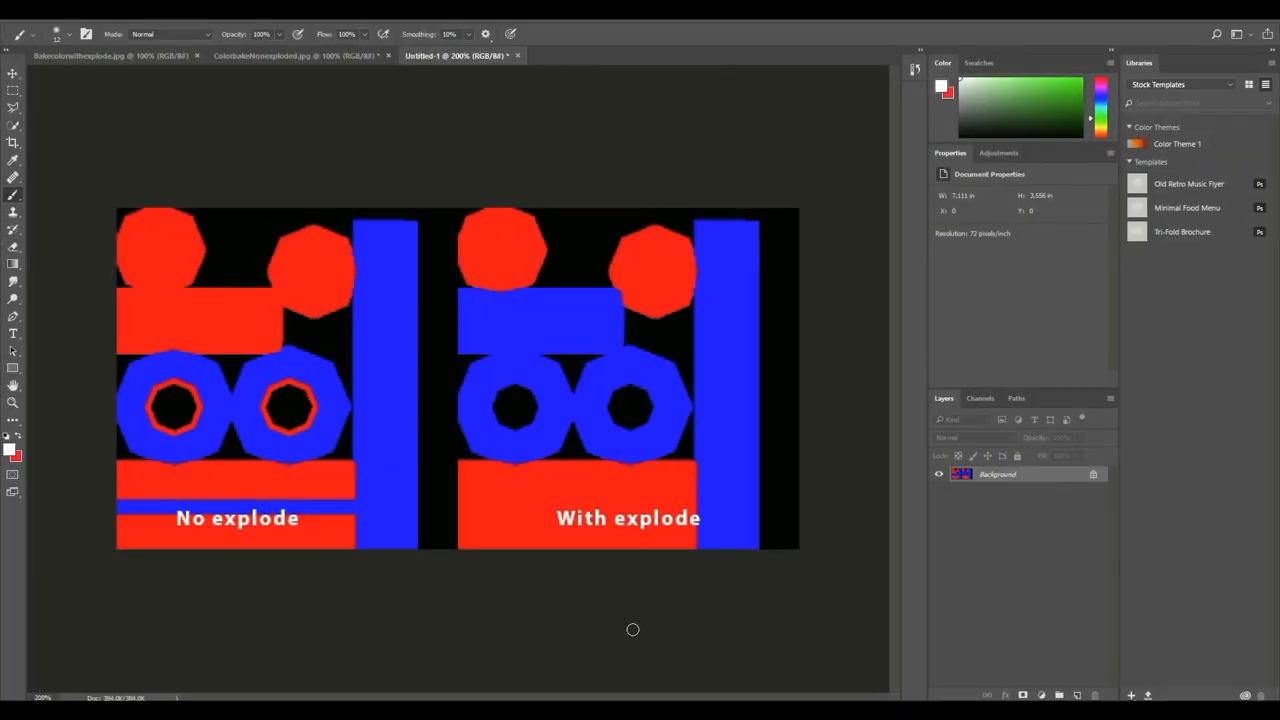
mouse_move(528, 626)
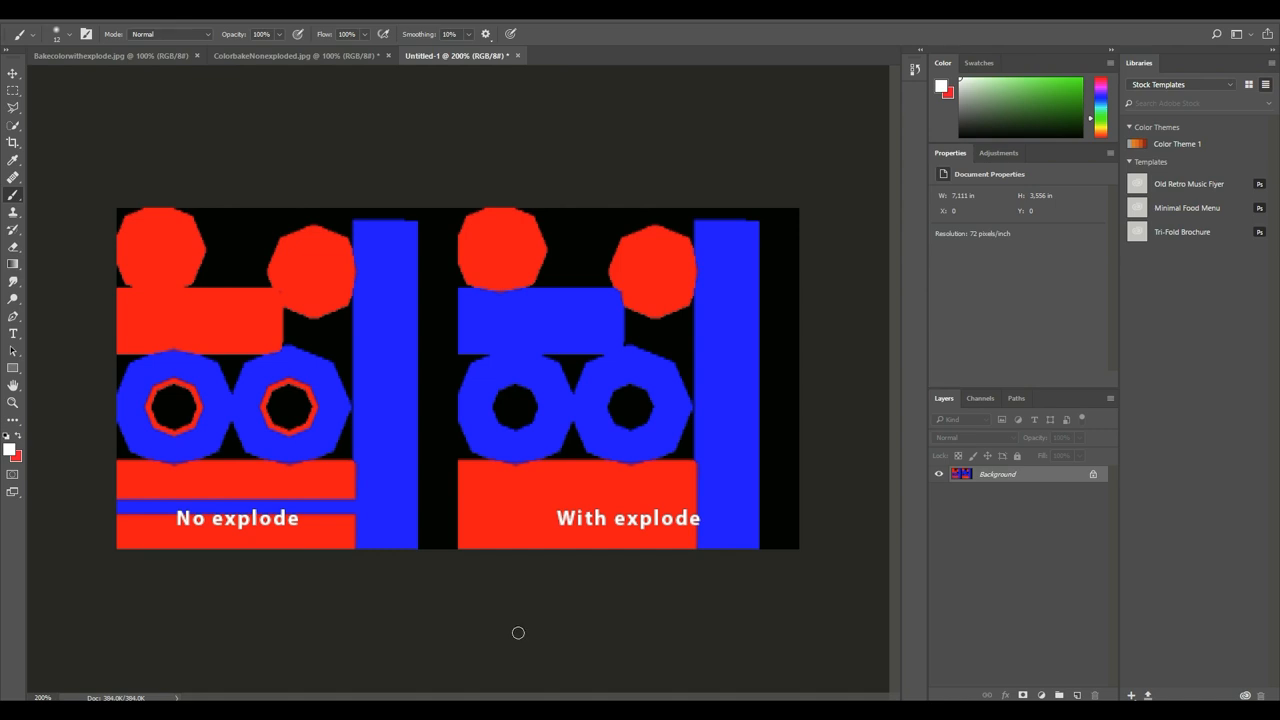
mouse_move(236, 592)
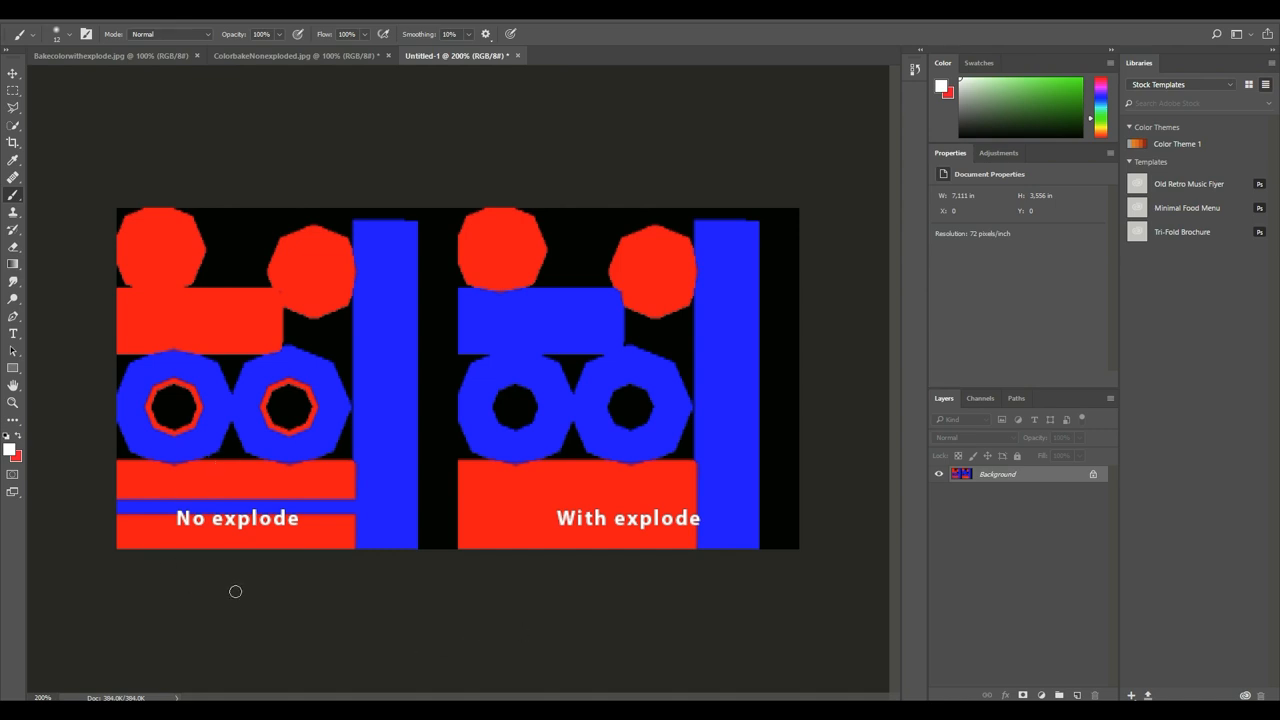
mouse_move(520, 590)
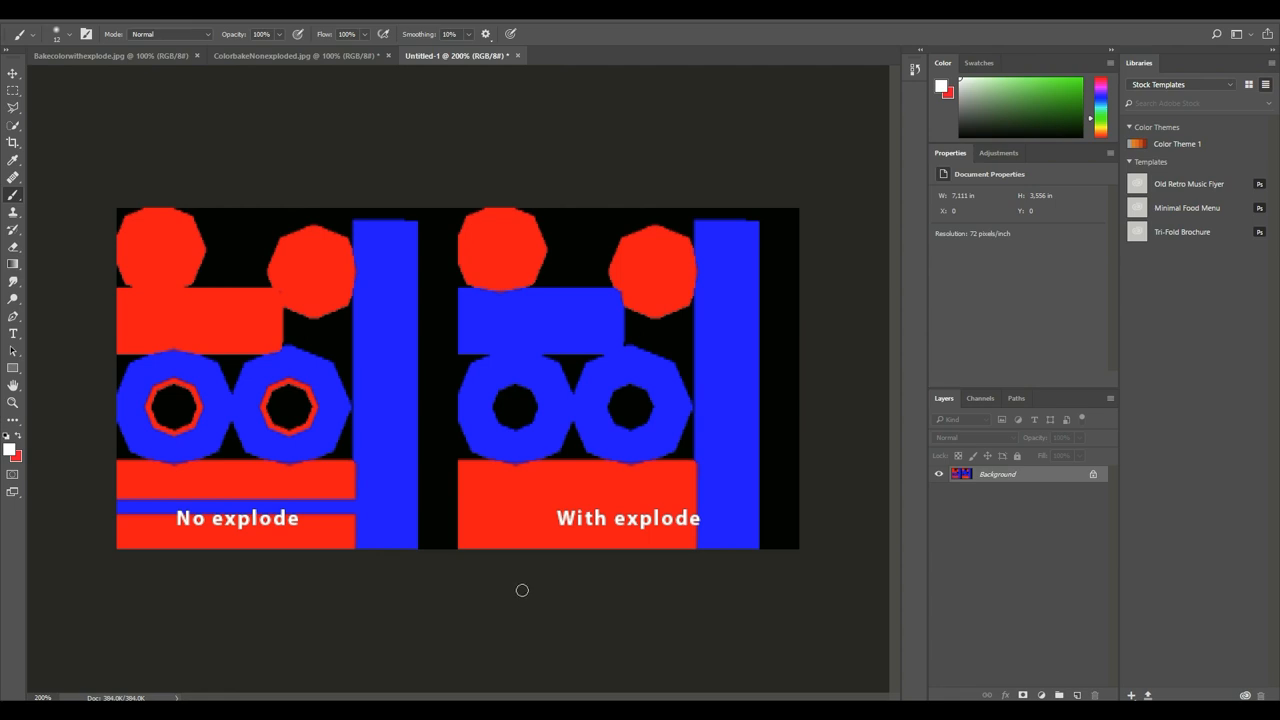
mouse_move(556, 632)
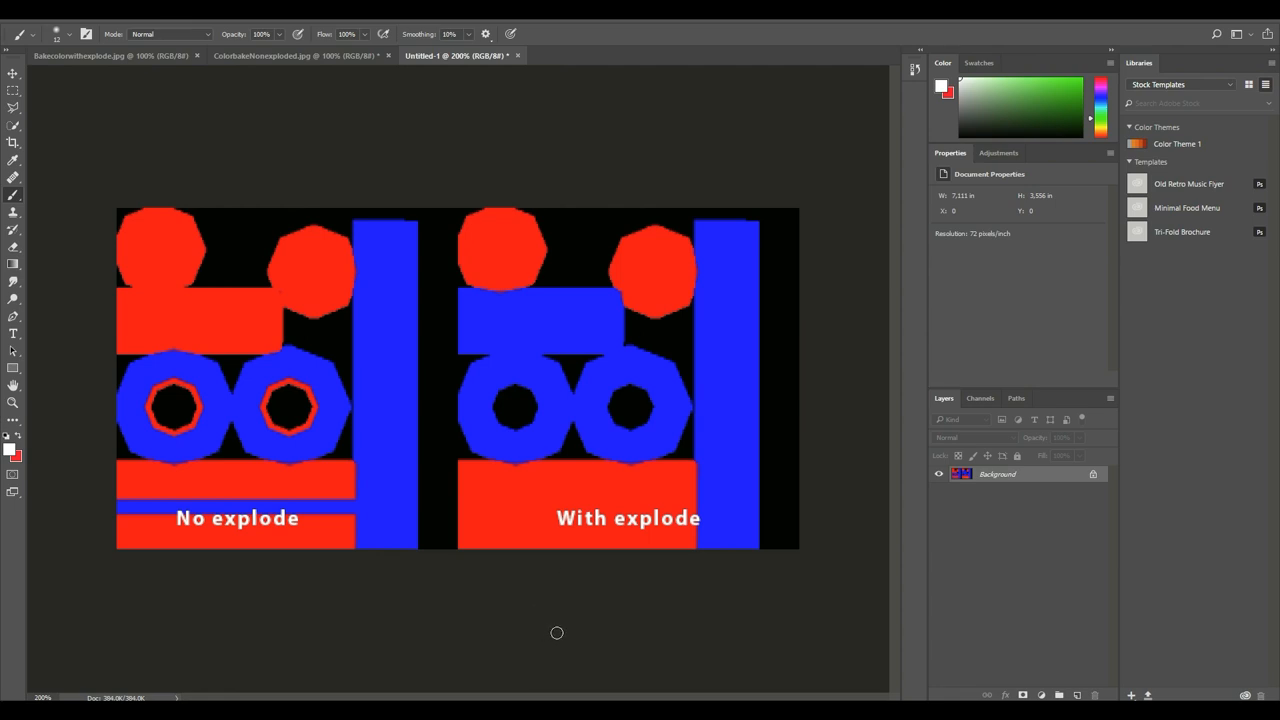
mouse_move(380, 656)
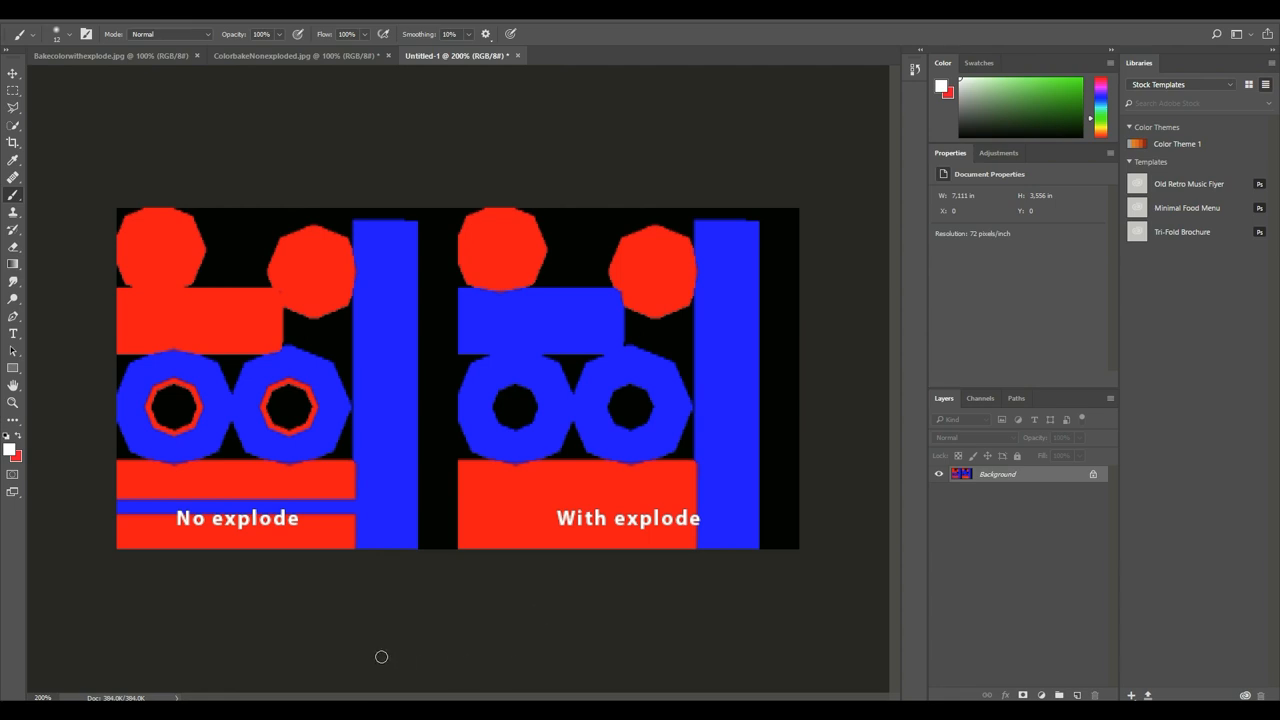
mouse_move(352, 648)
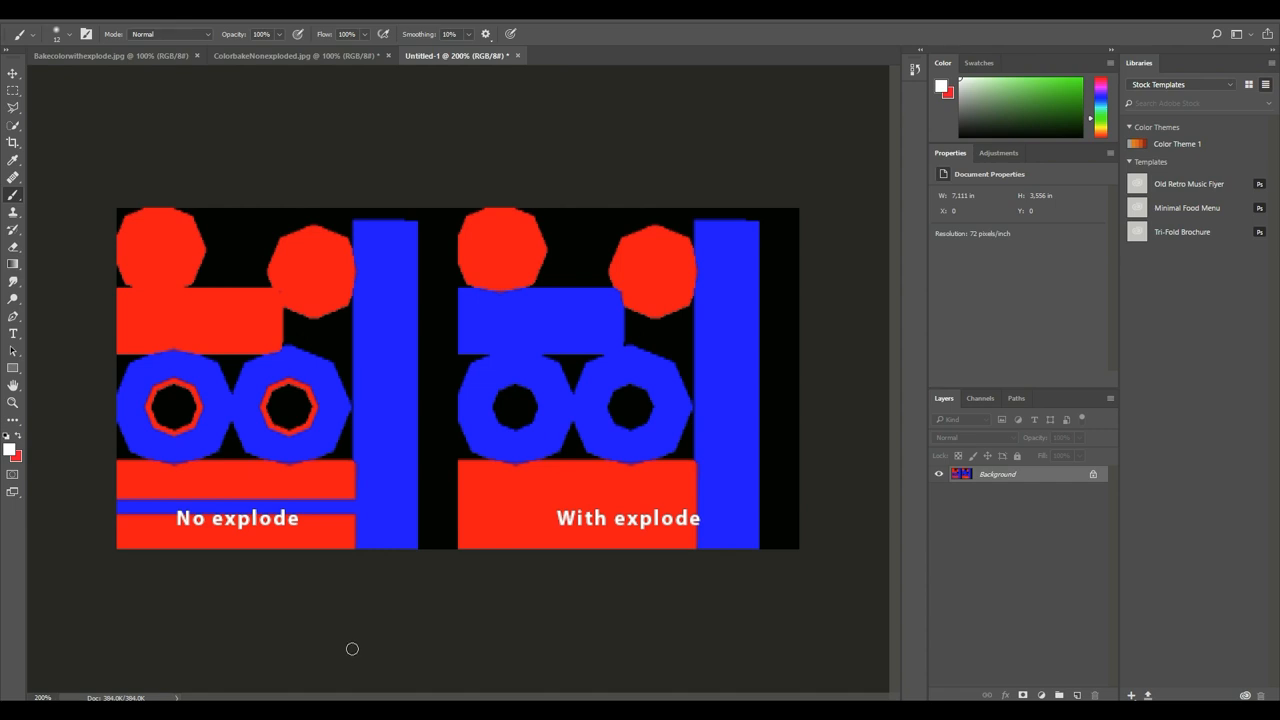
mouse_move(320, 640)
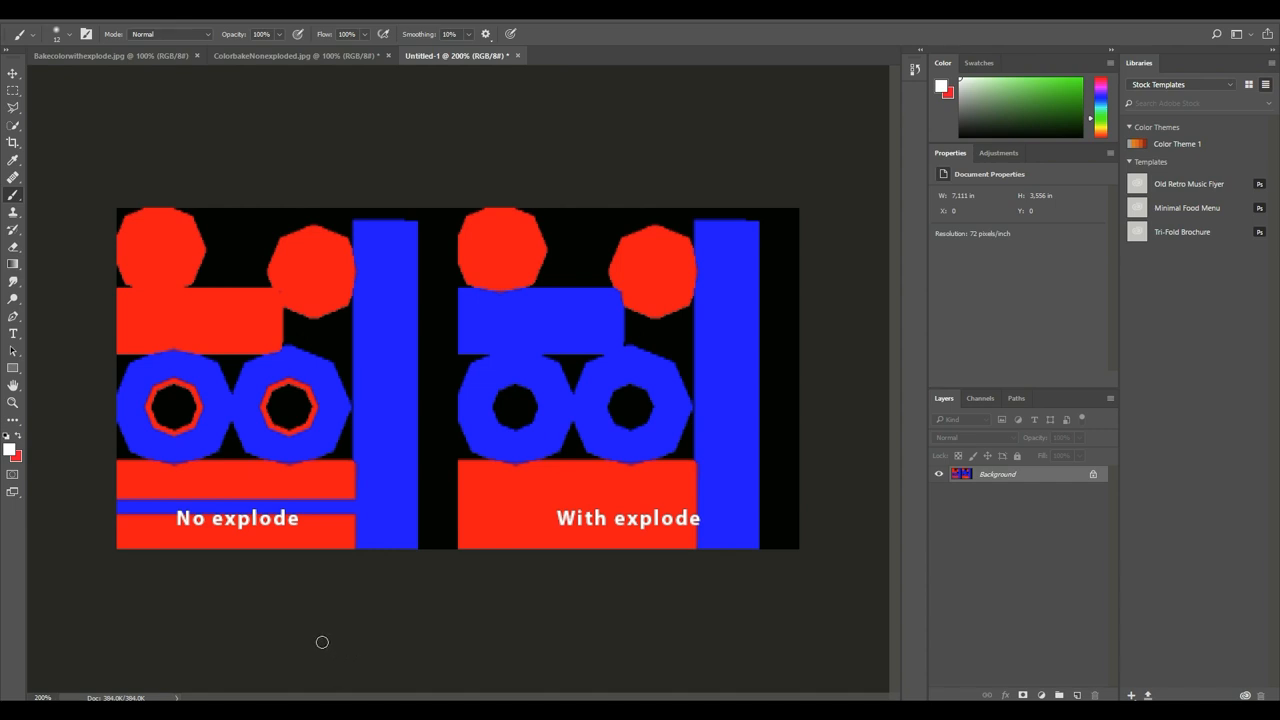
mouse_move(62, 232)
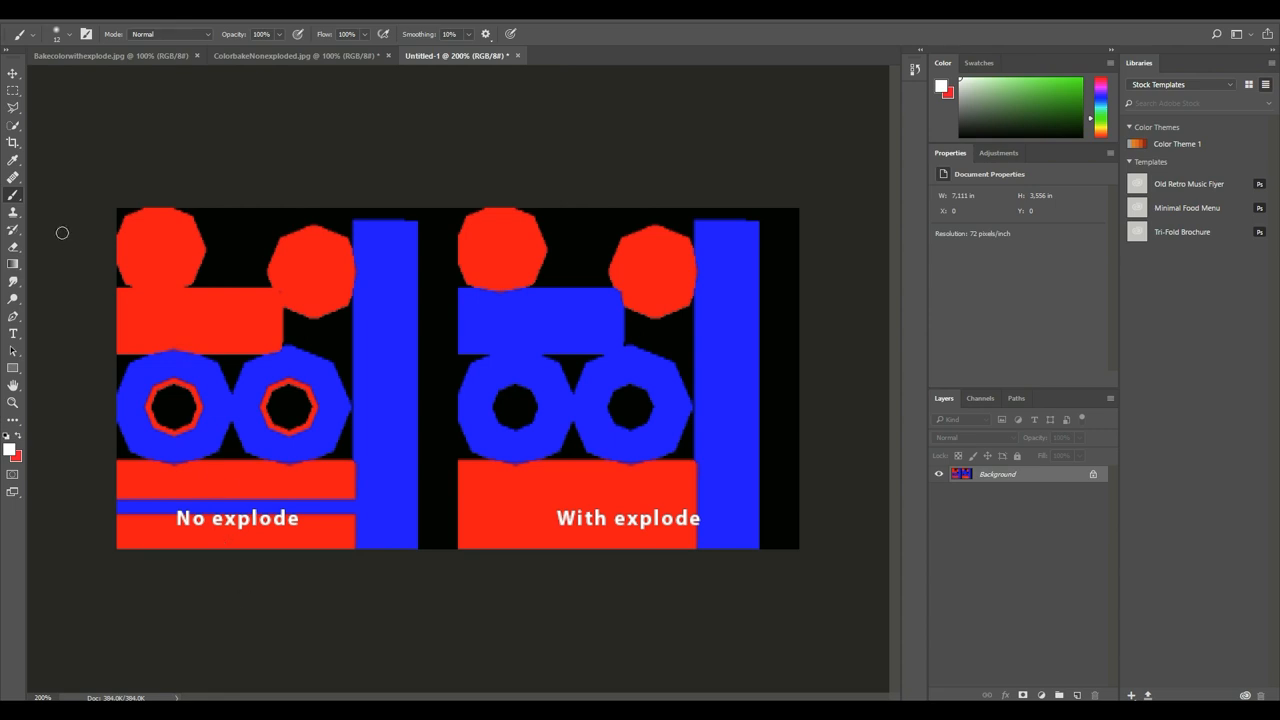
mouse_move(152, 232)
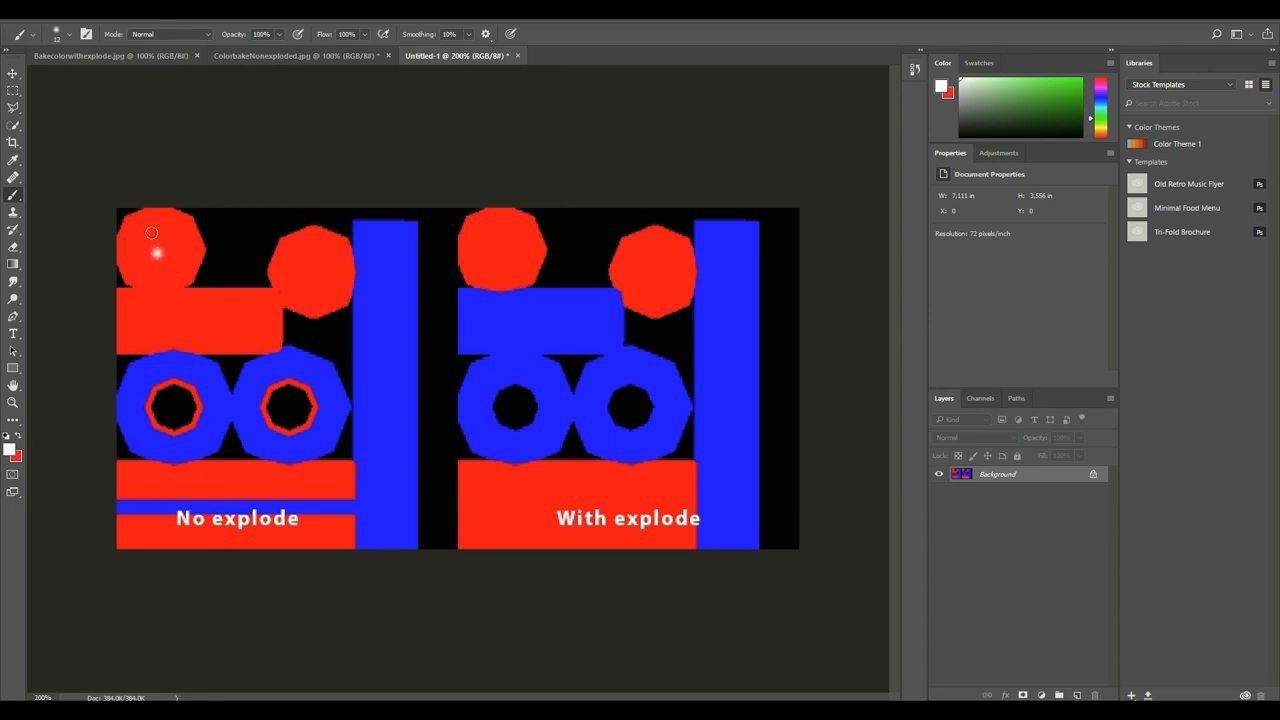
mouse_move(300, 274)
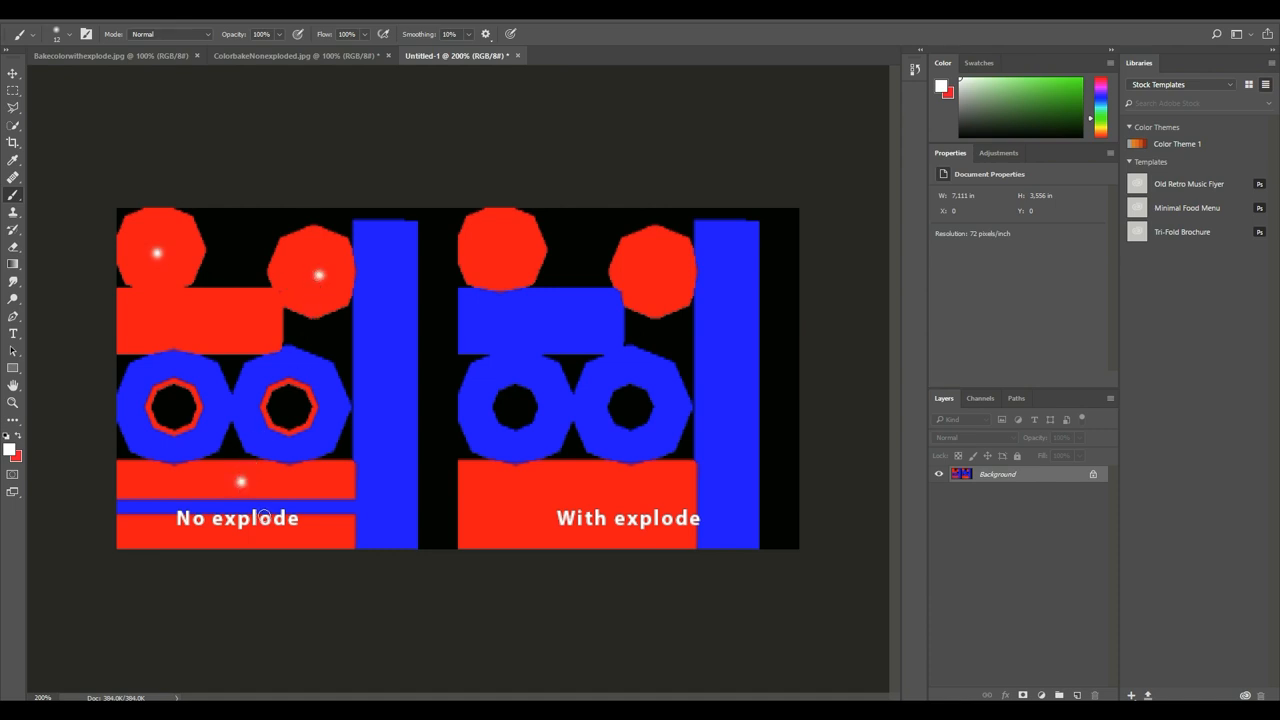
mouse_move(220, 496)
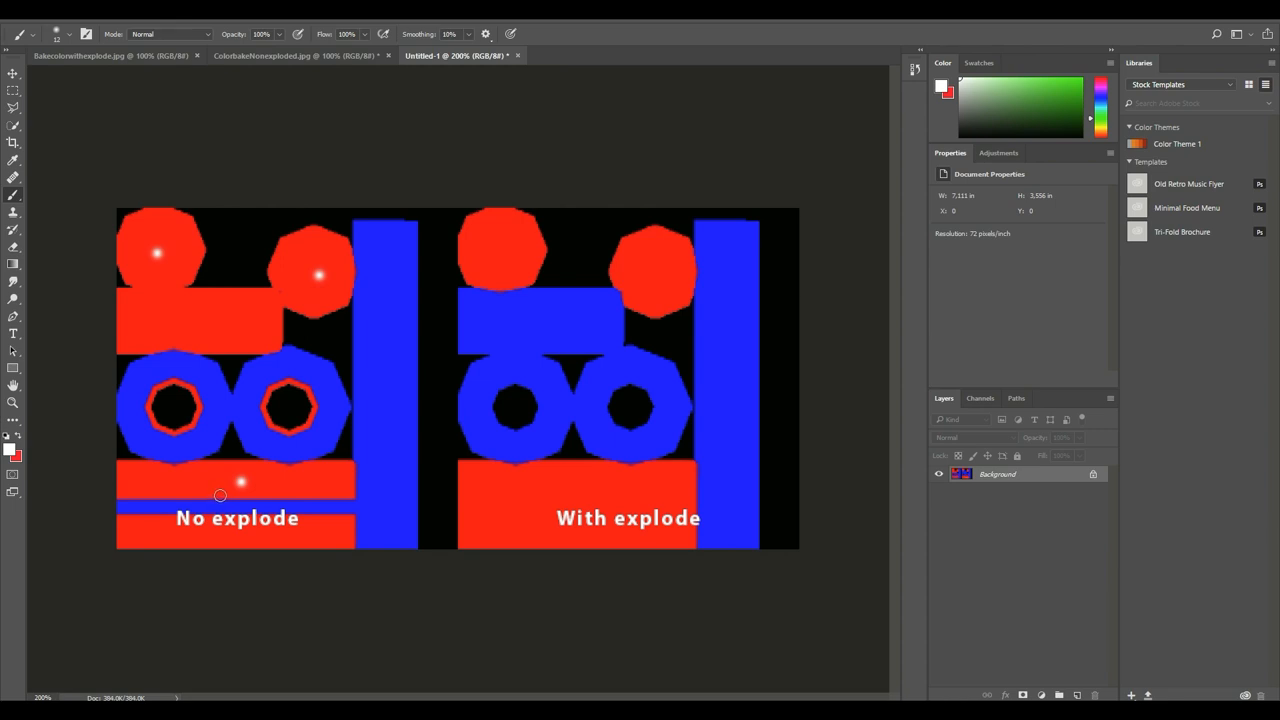
mouse_move(284, 412)
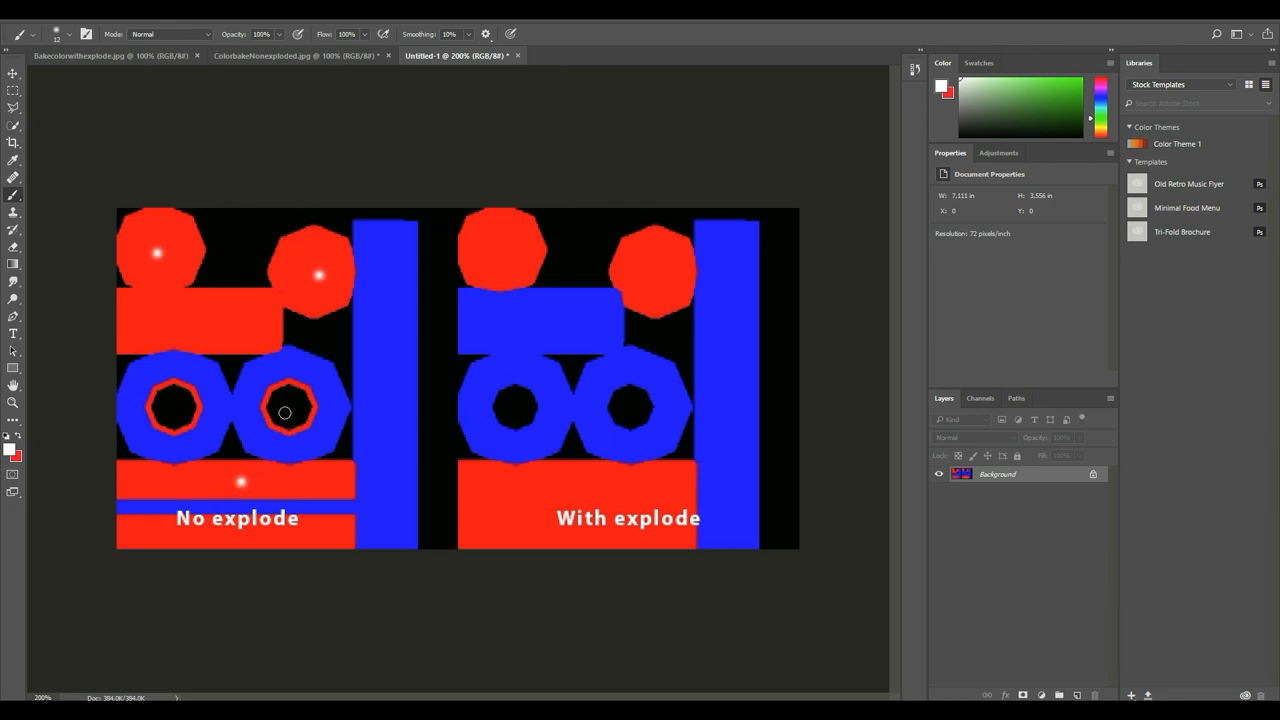
mouse_move(232, 418)
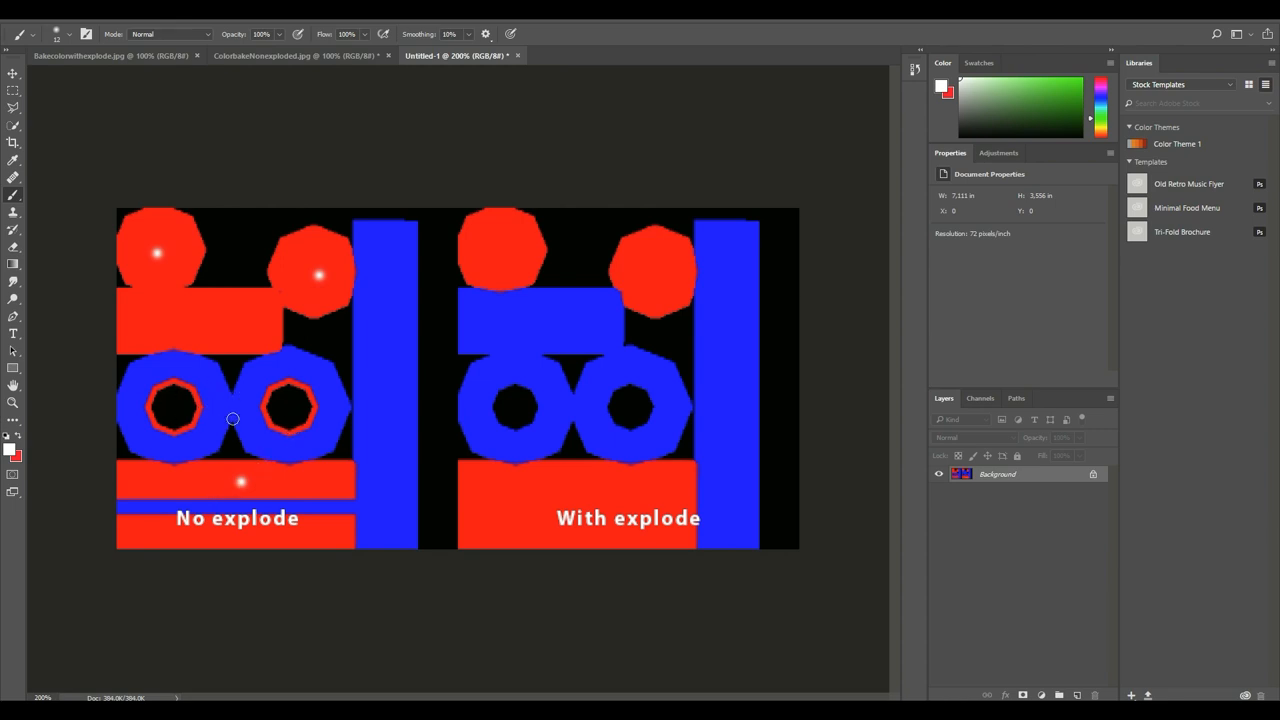
mouse_move(208, 386)
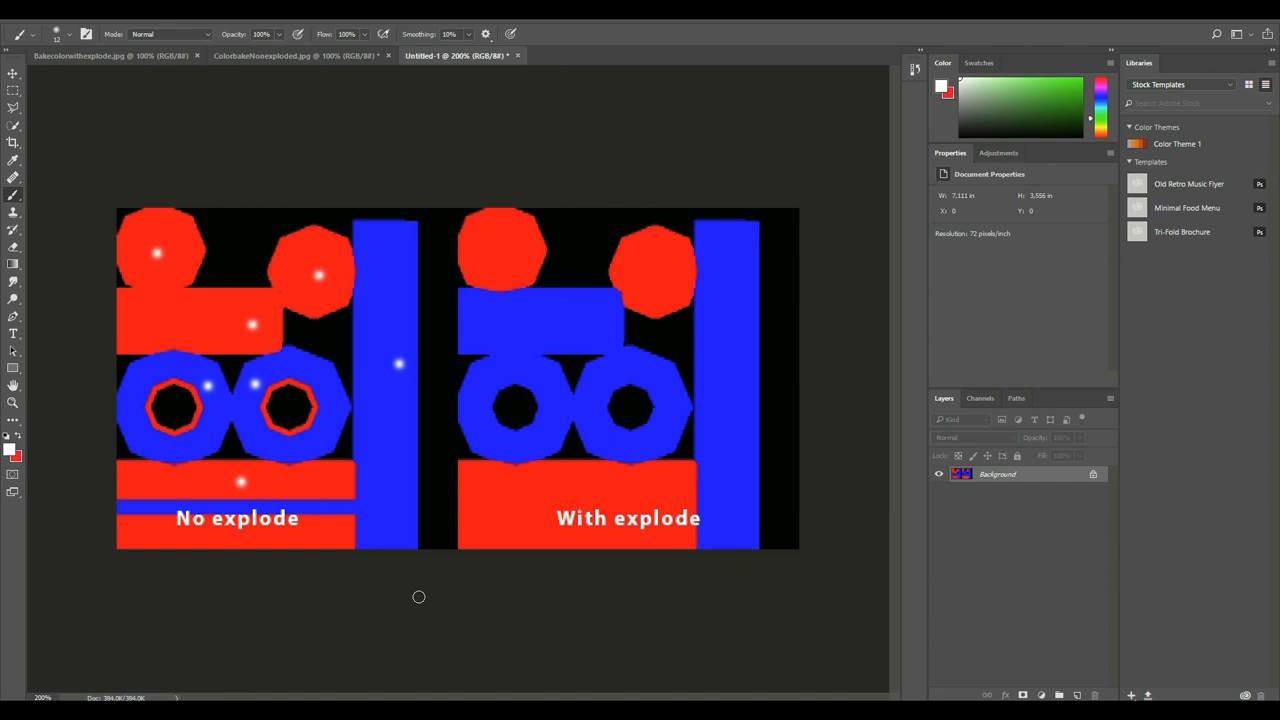
mouse_move(222, 388)
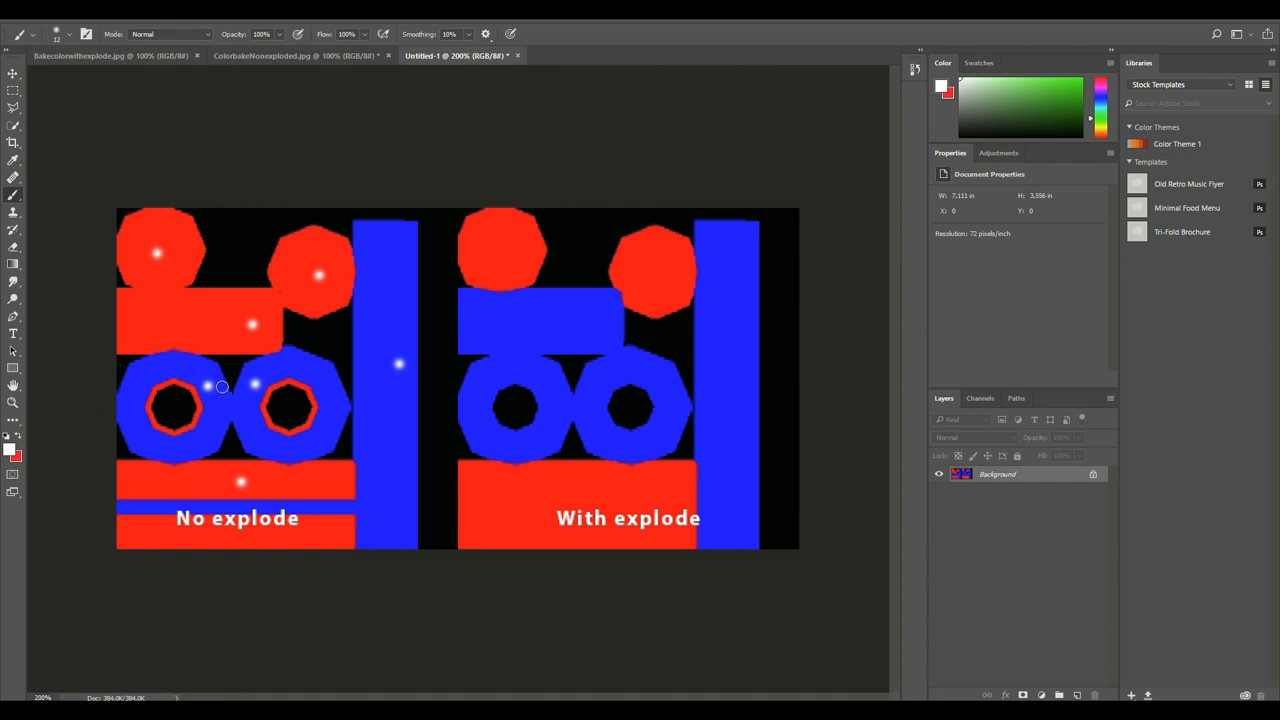
mouse_move(226, 336)
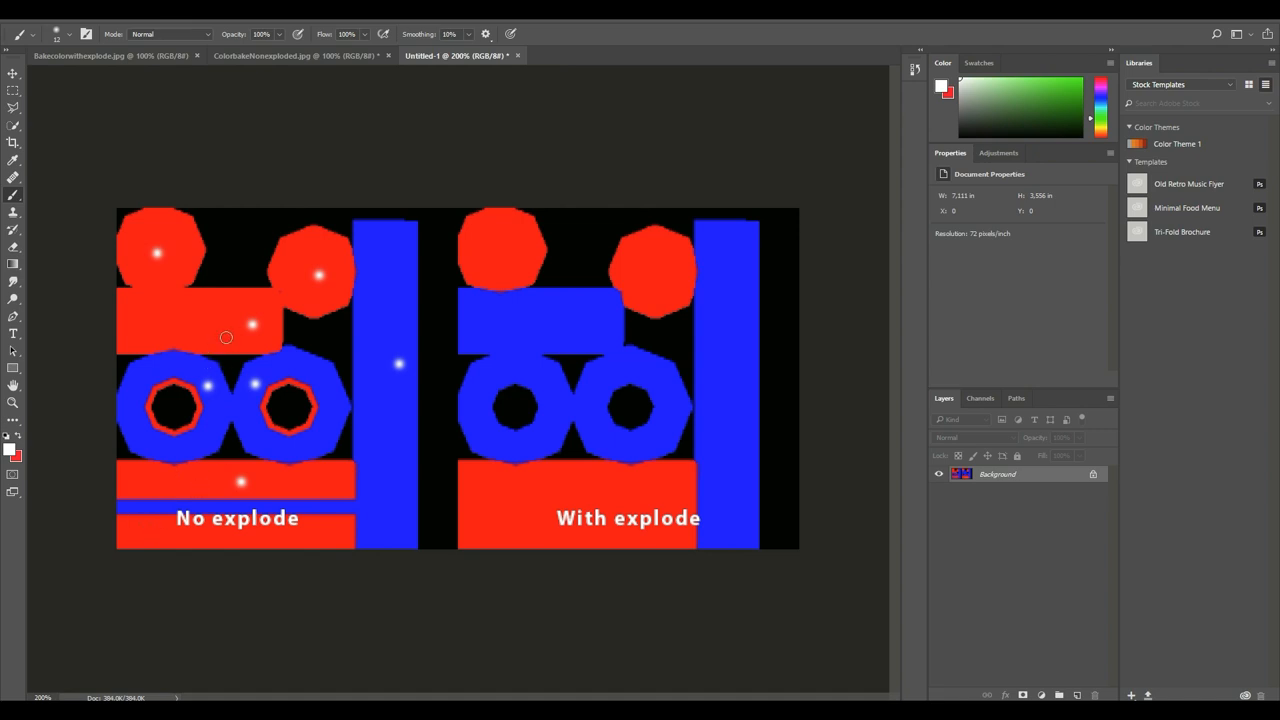
mouse_move(212, 338)
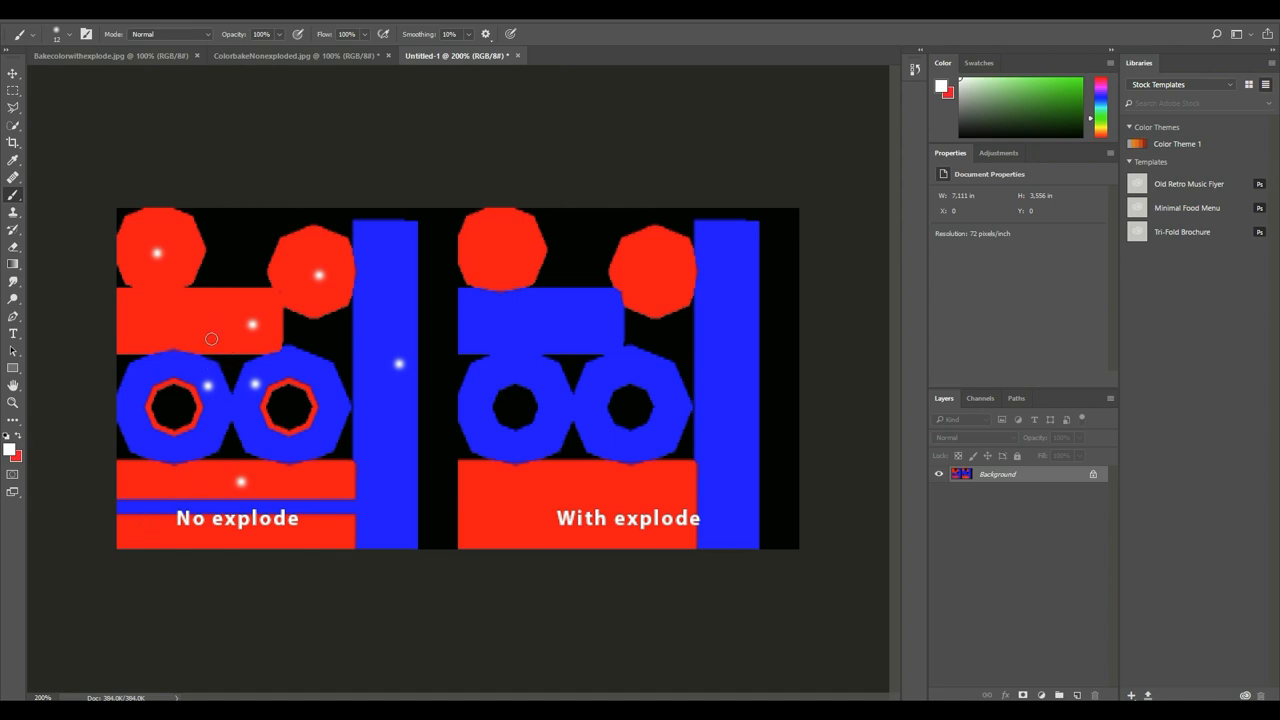
mouse_move(206, 332)
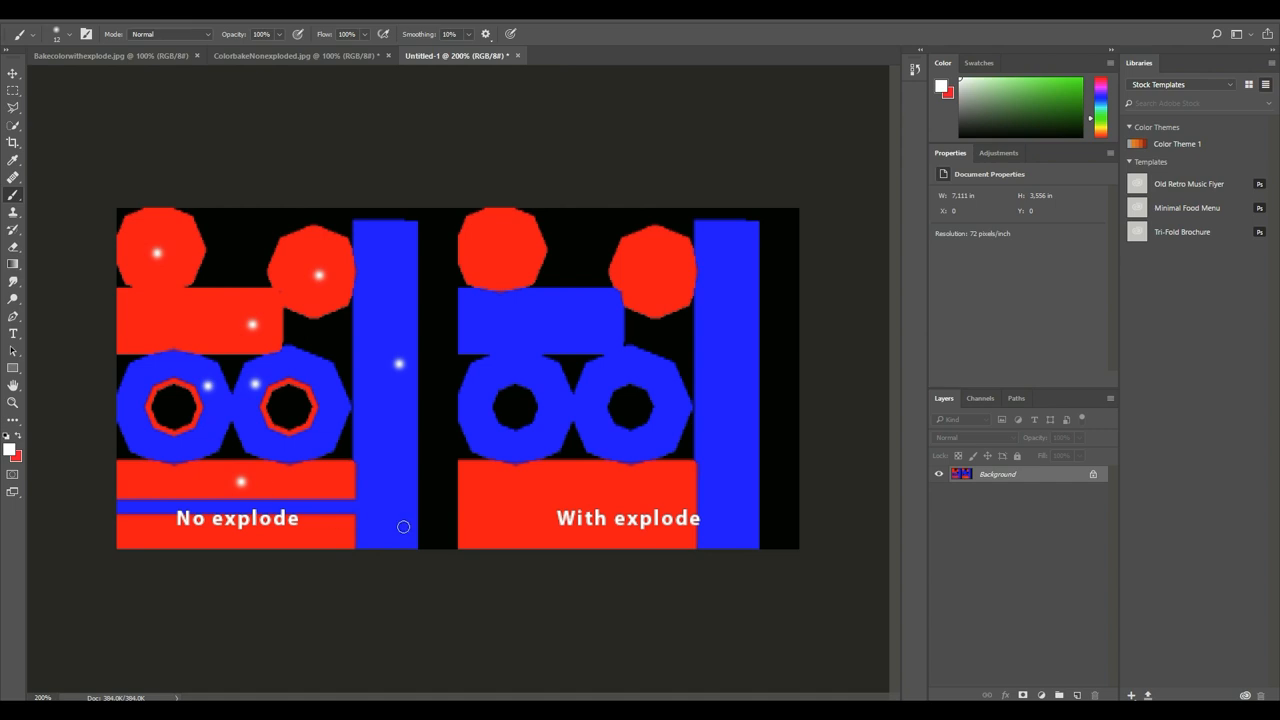
mouse_move(520, 308)
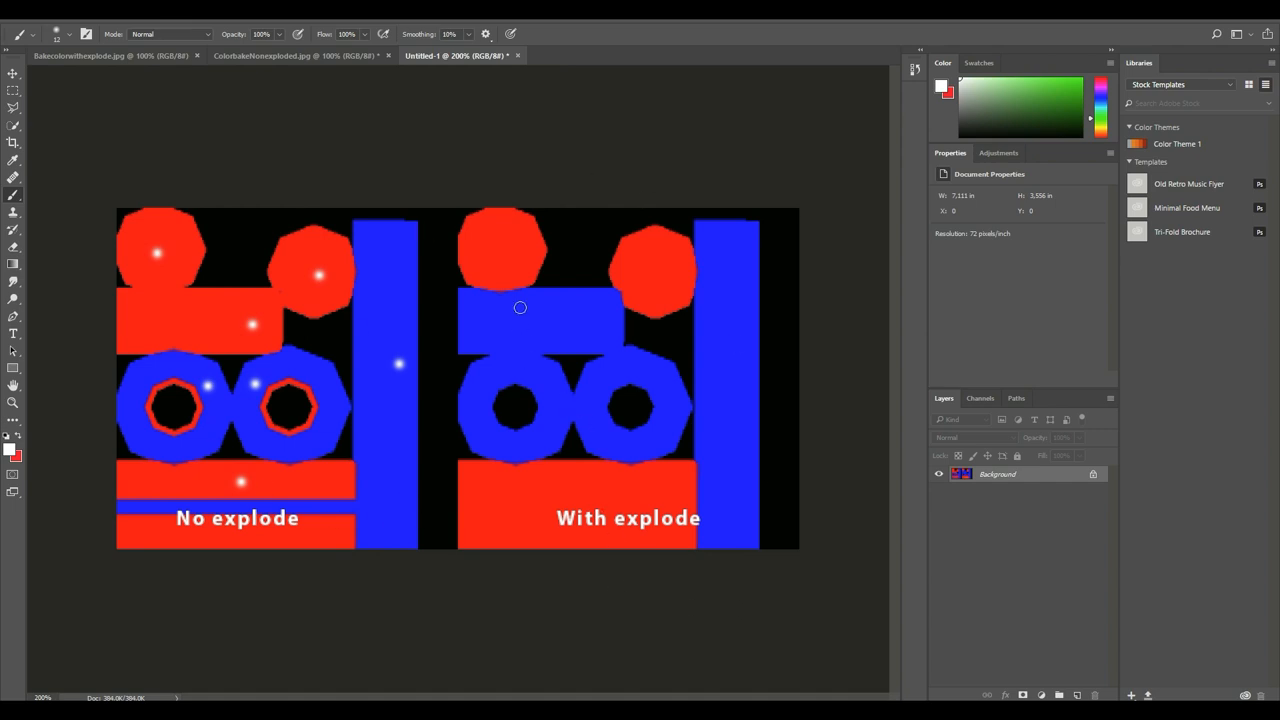
mouse_move(704, 528)
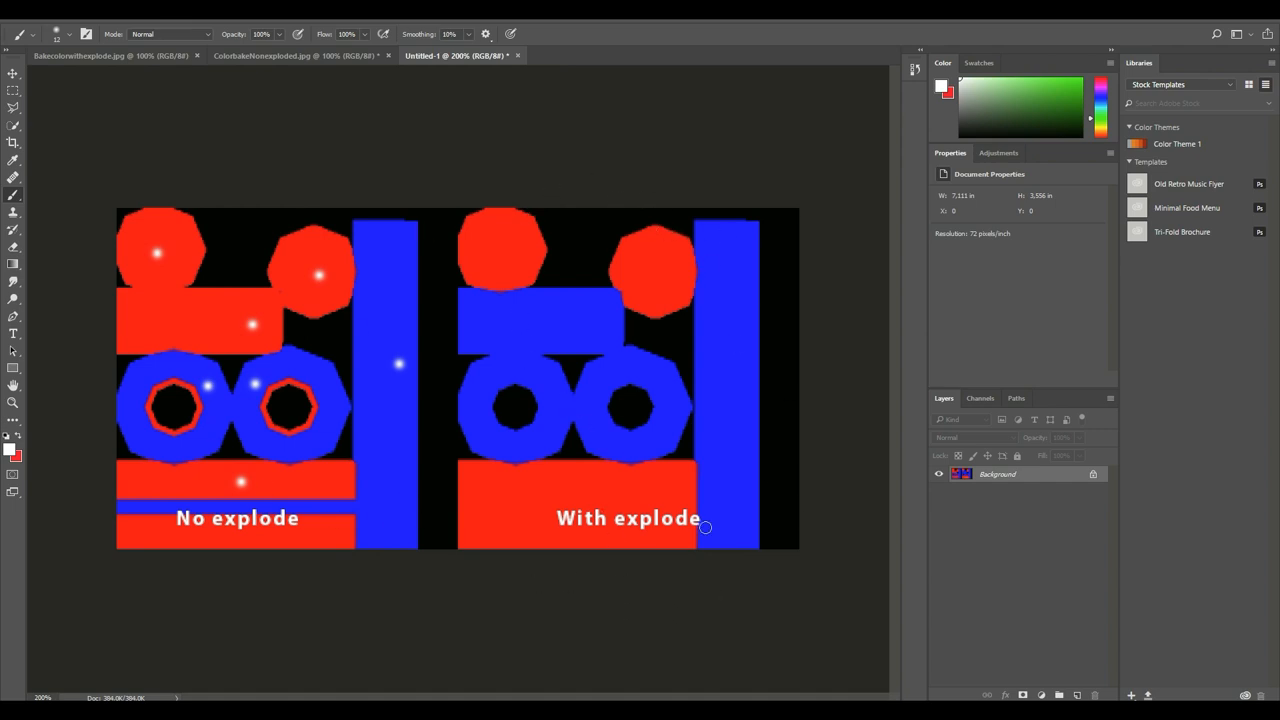
mouse_move(848, 476)
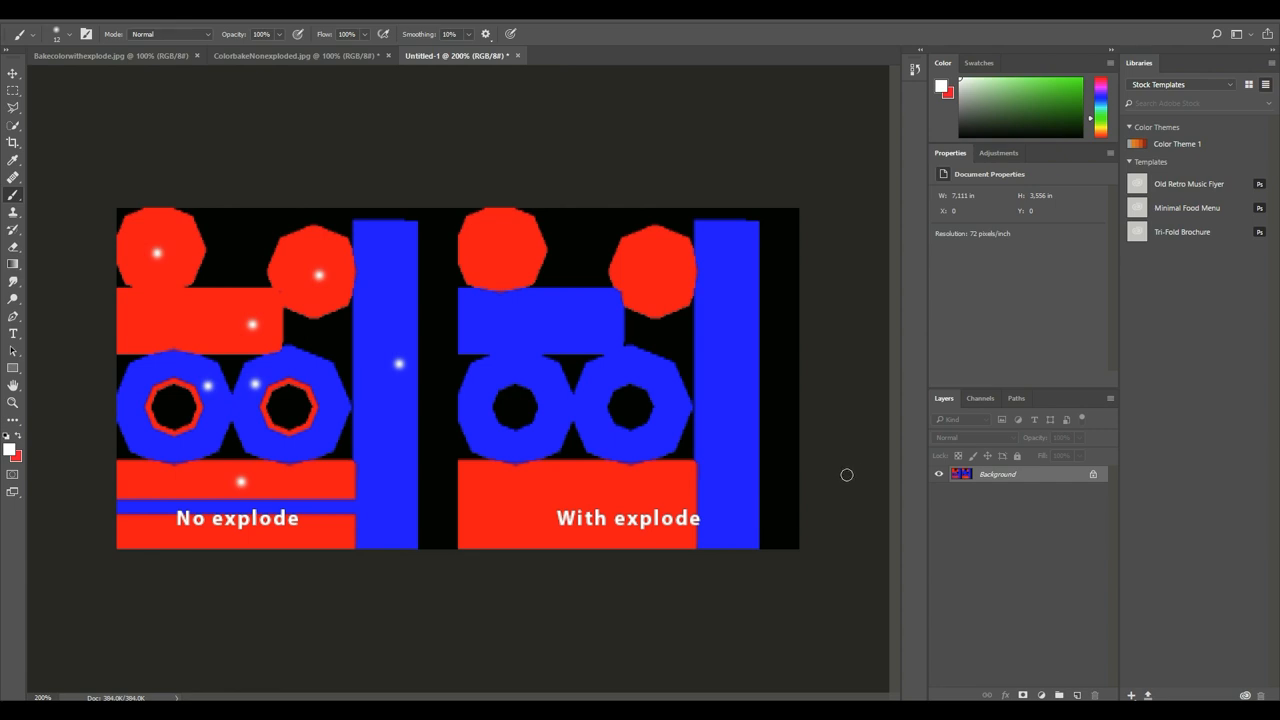
mouse_move(856, 472)
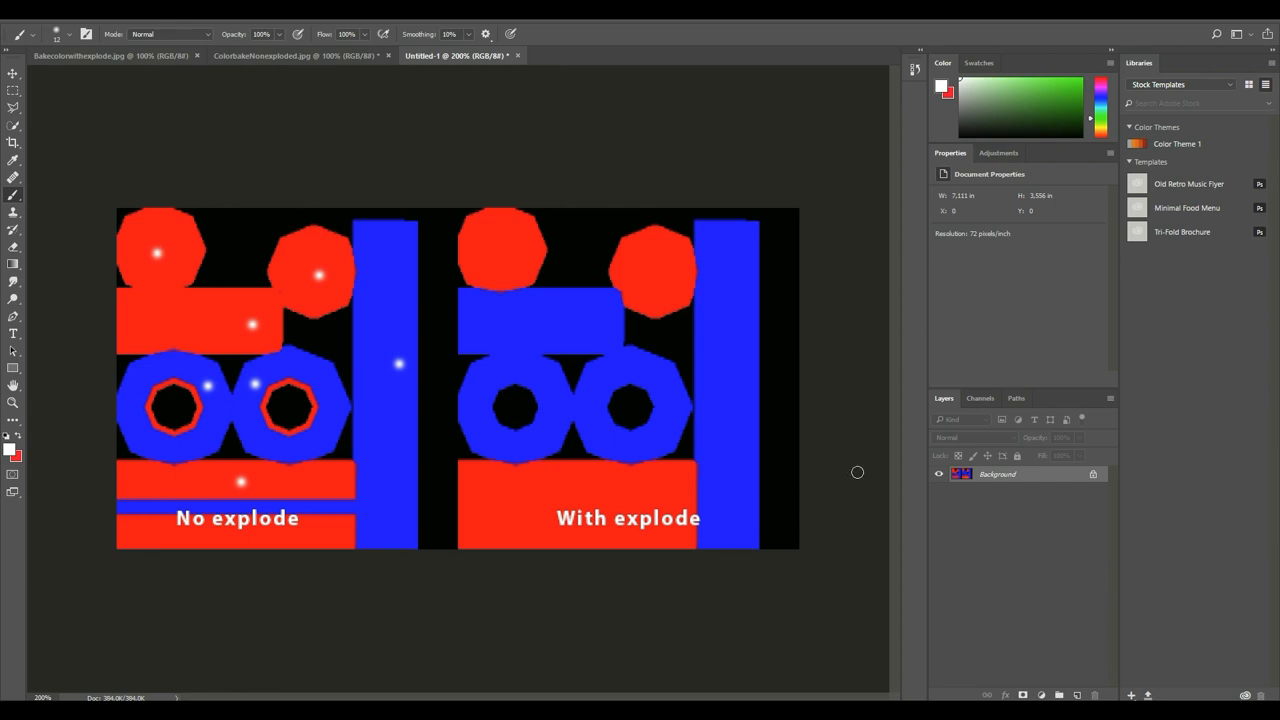